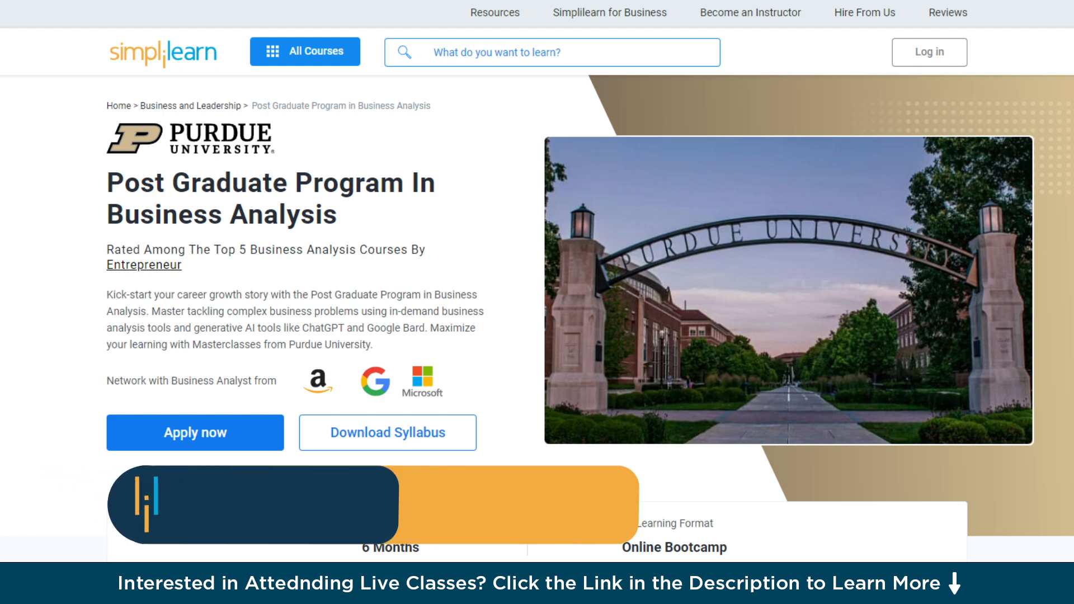
Scroll through the ChatGPT conversation holding the CalculateInterest VBA macro code
scroll("down", 3)
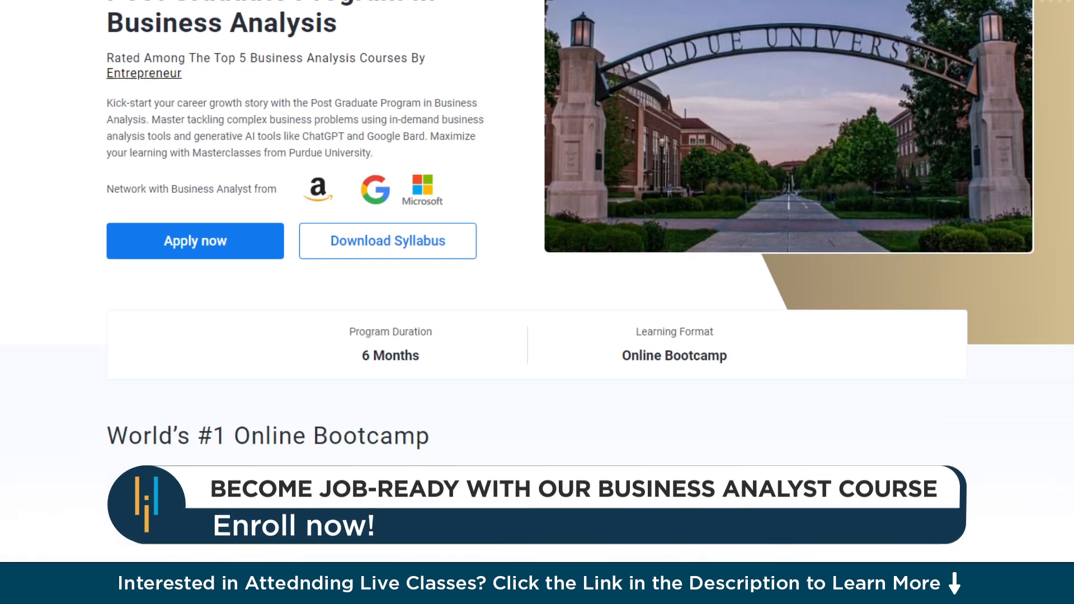
scroll("down", 3)
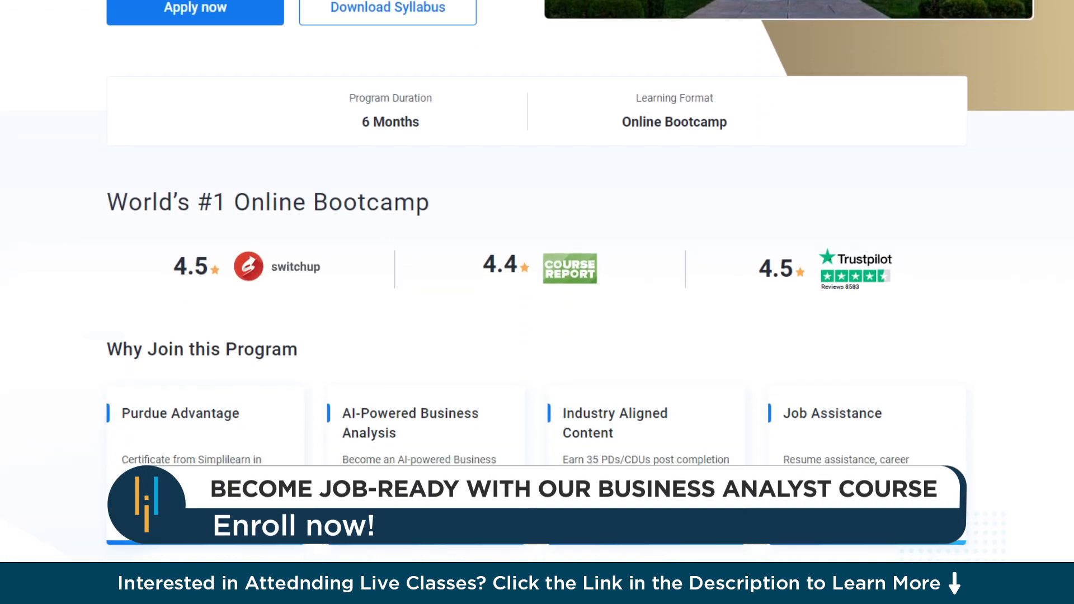
scroll("down", 3)
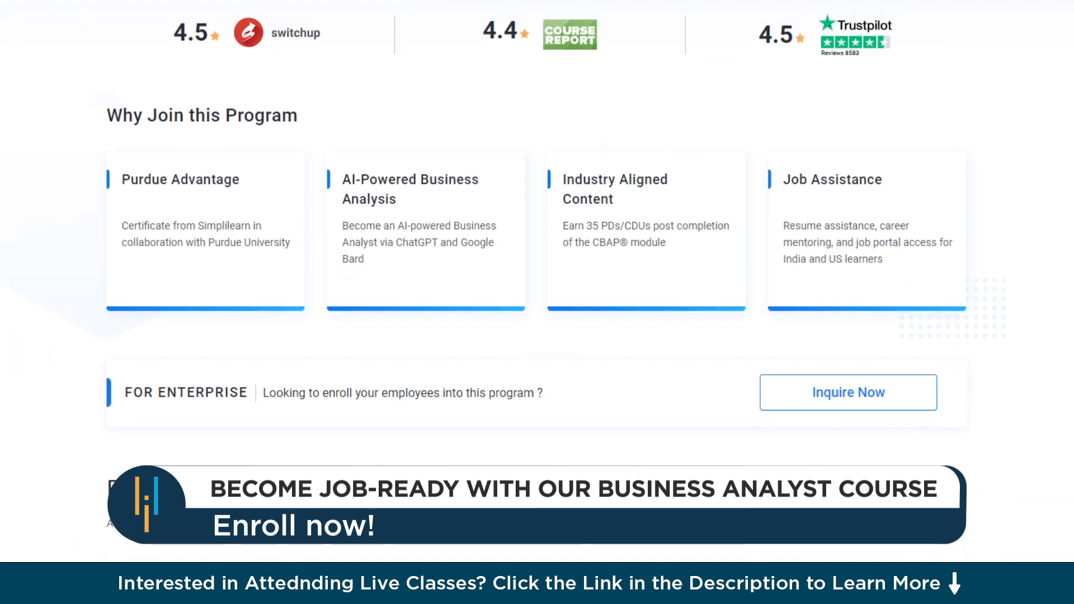
scroll("down", 3)
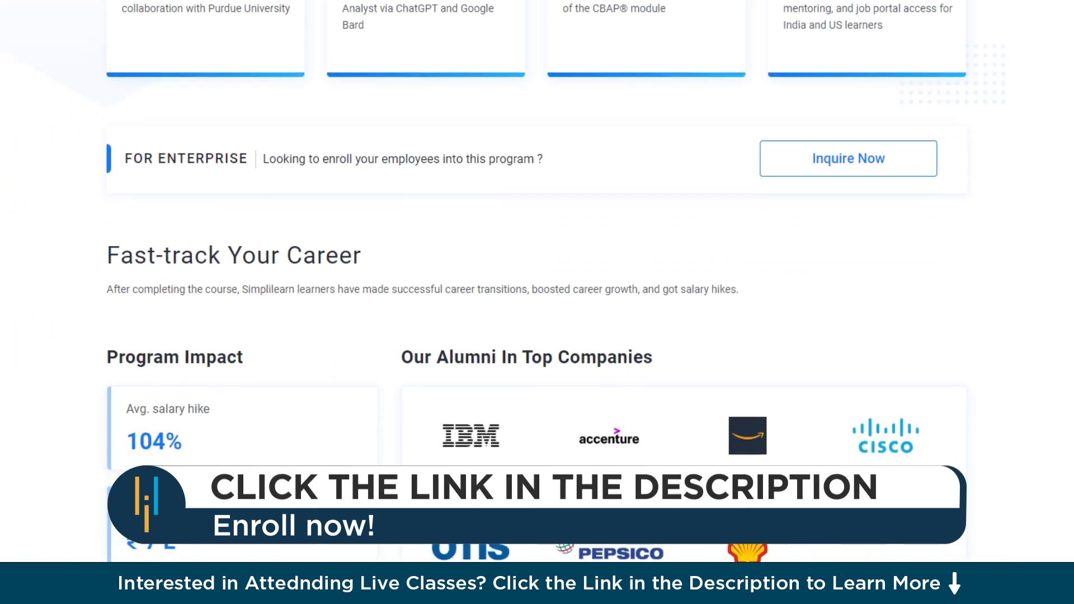
scroll("down", 3)
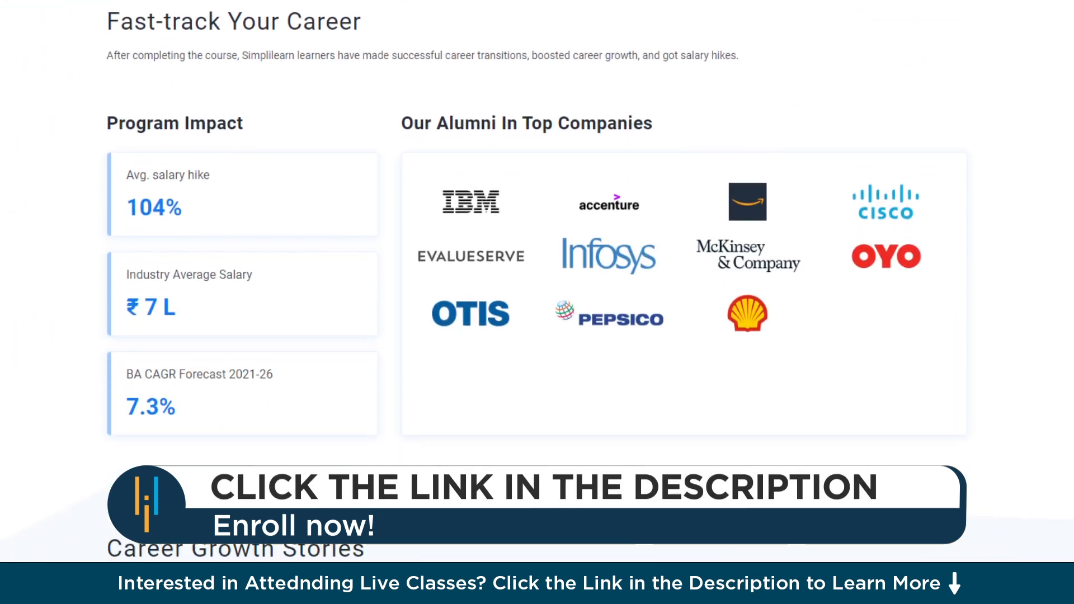
scroll("down", 3)
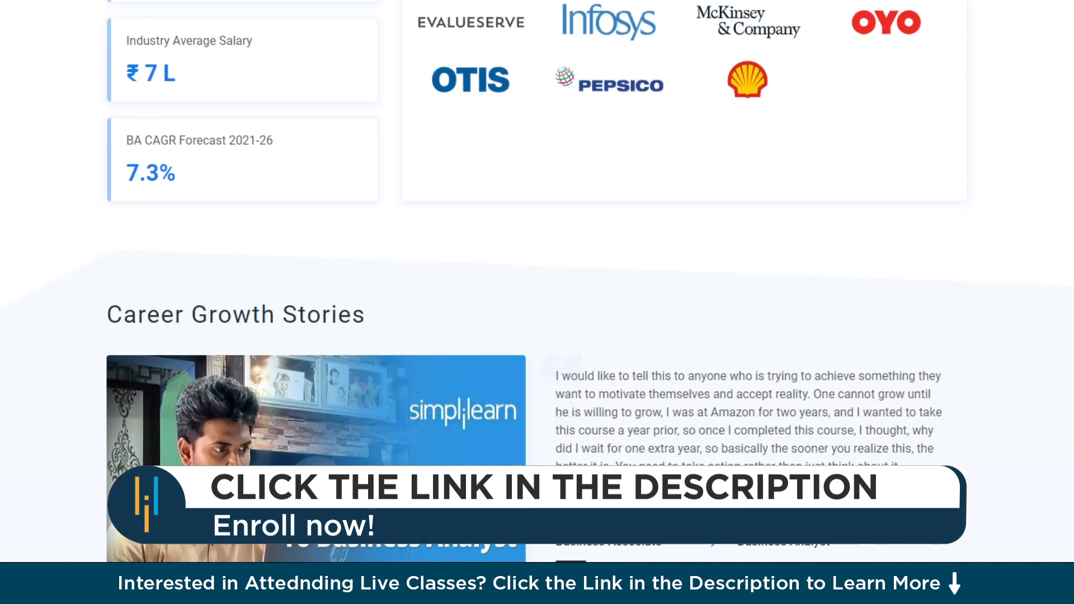
scroll("down", 3)
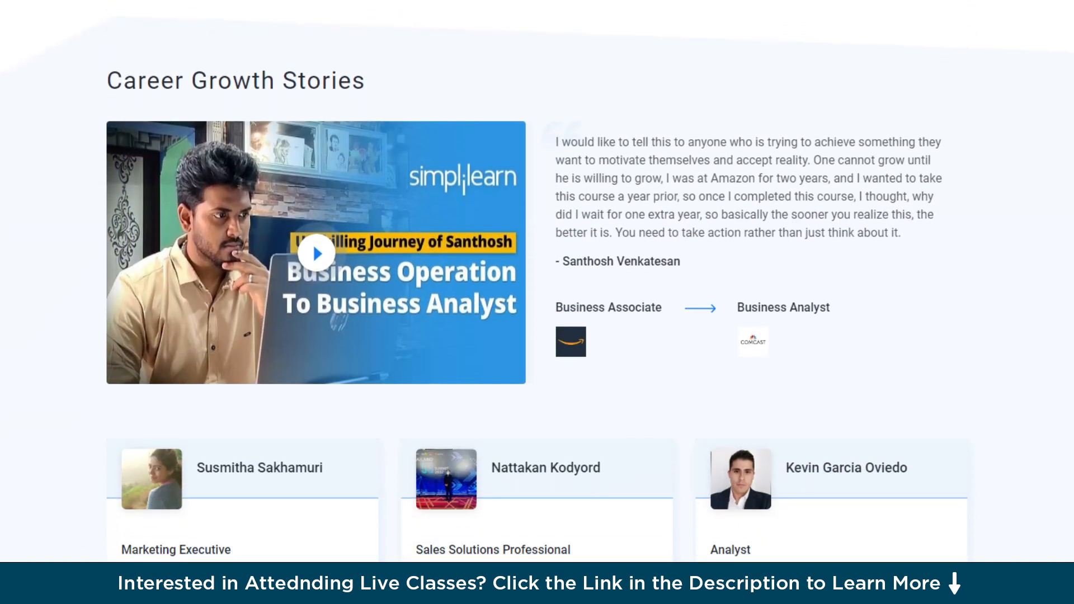
scroll("down", 3)
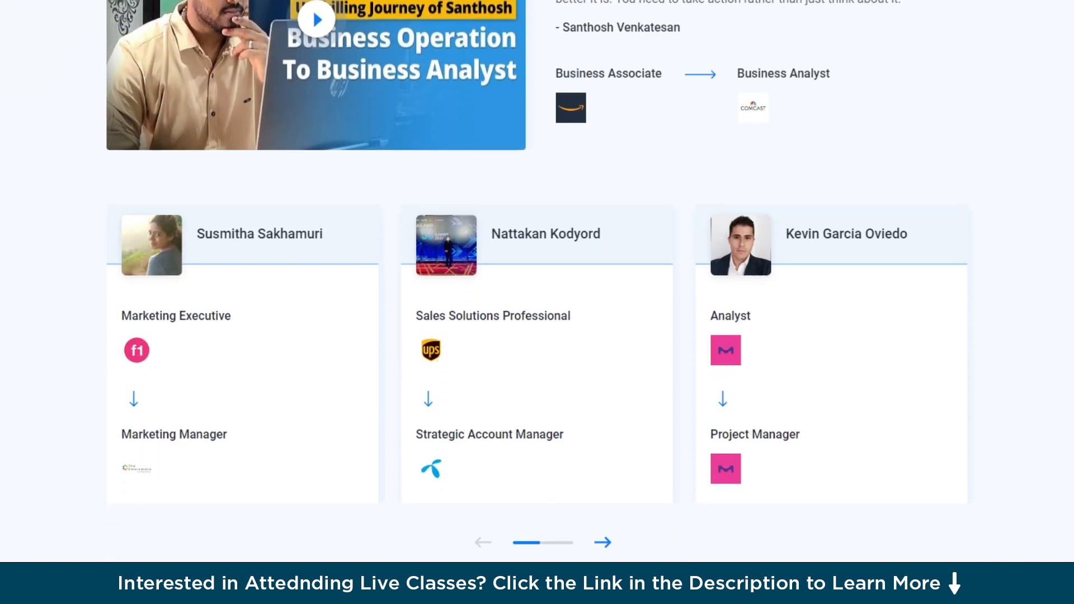
scroll("down", 3)
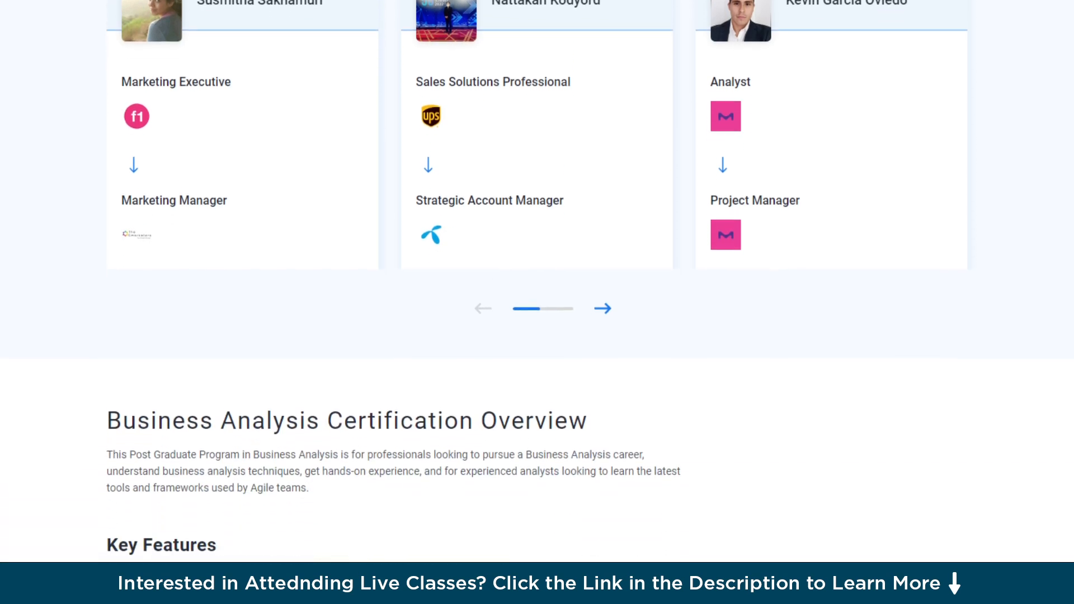
scroll("down", 3)
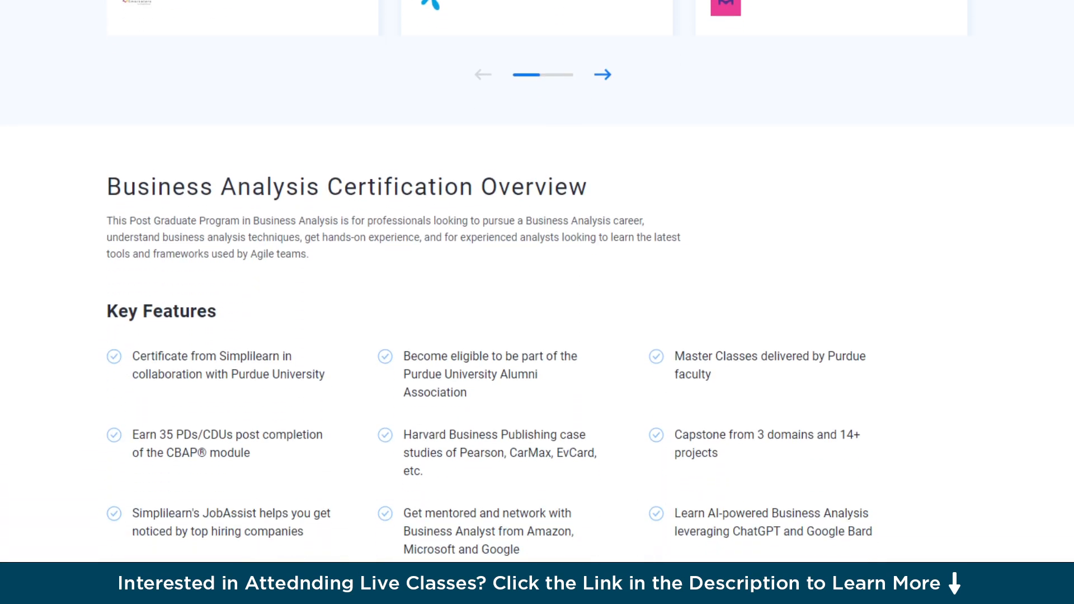
scroll("down", 3)
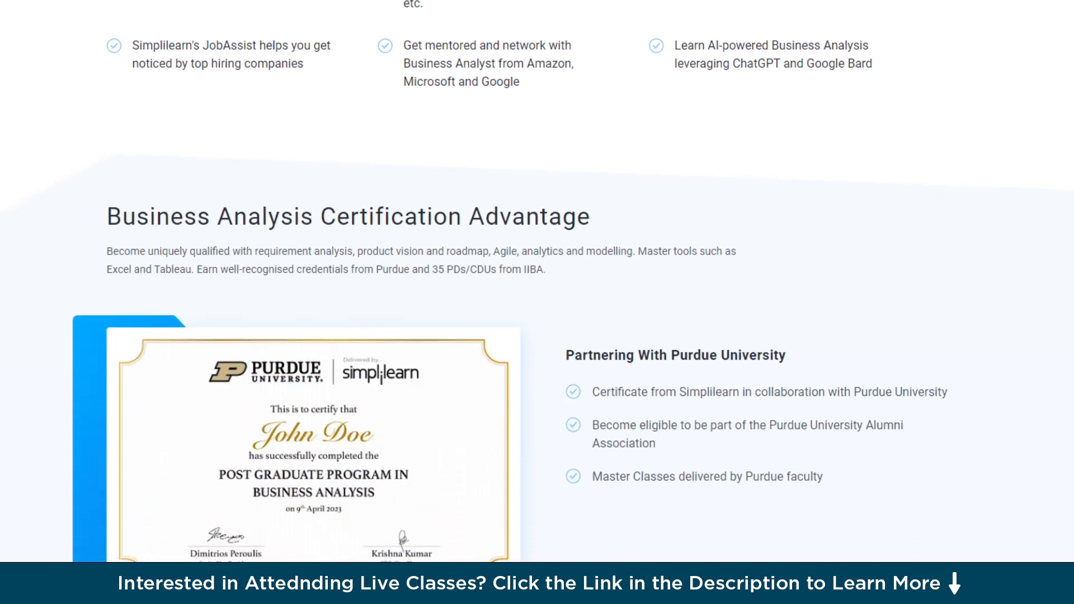
scroll("down", 3)
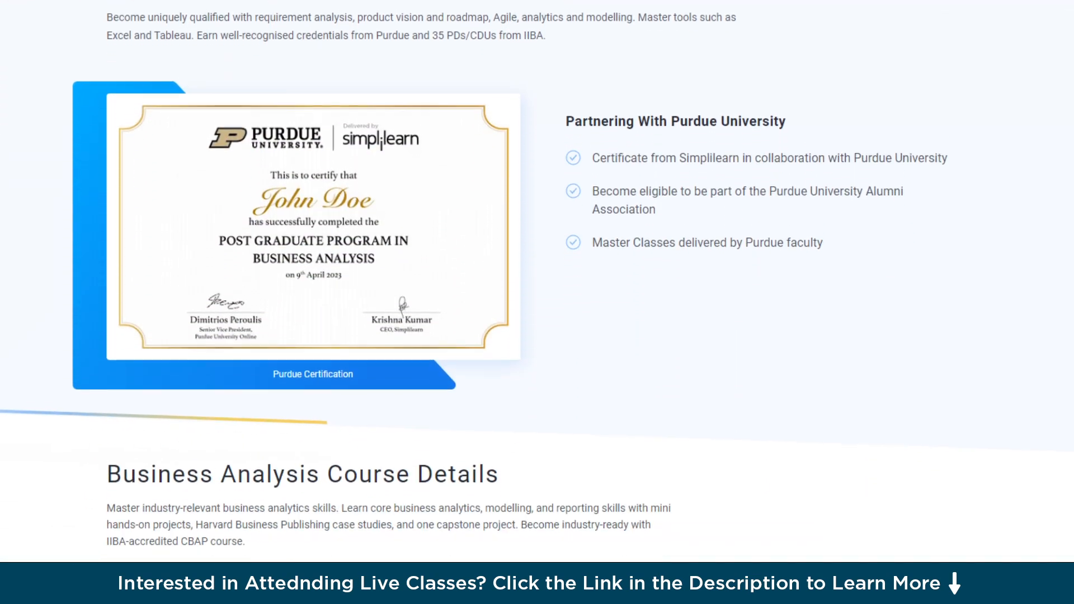
scroll("down", 3)
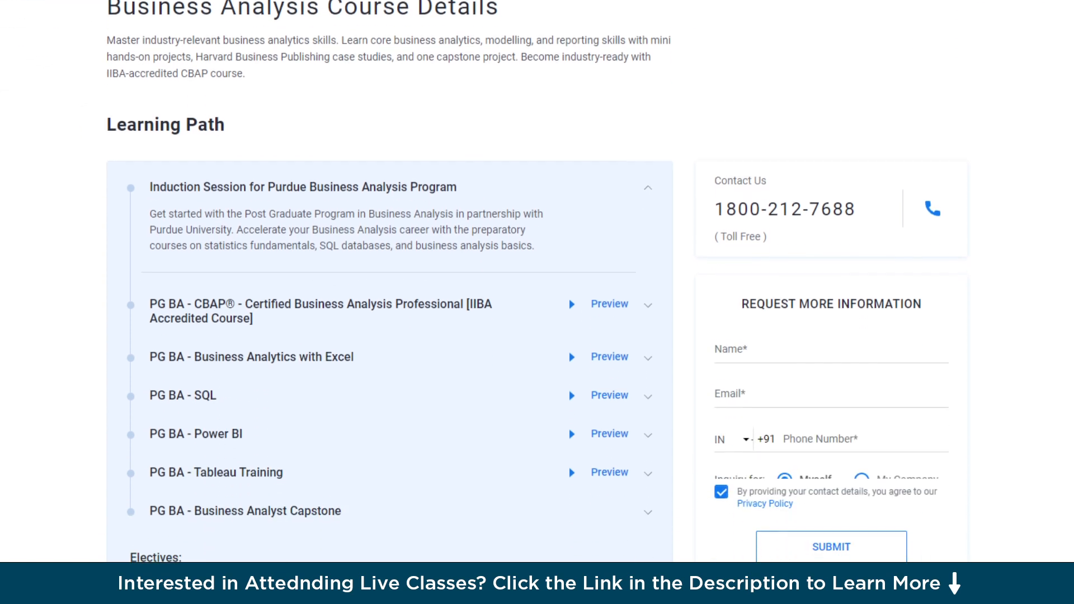
scroll("down", 3)
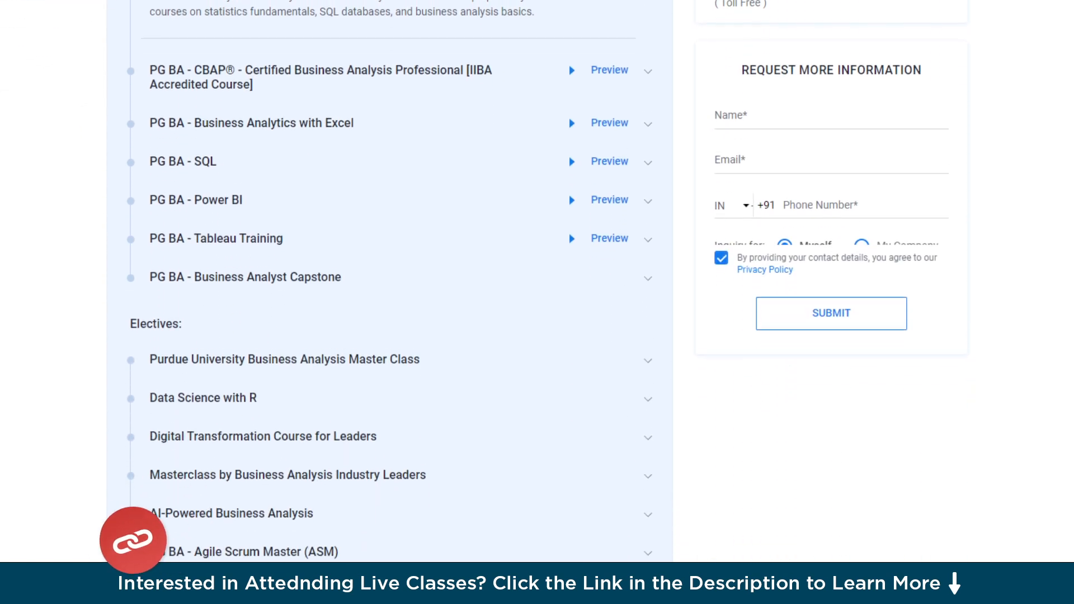
scroll("down", 3)
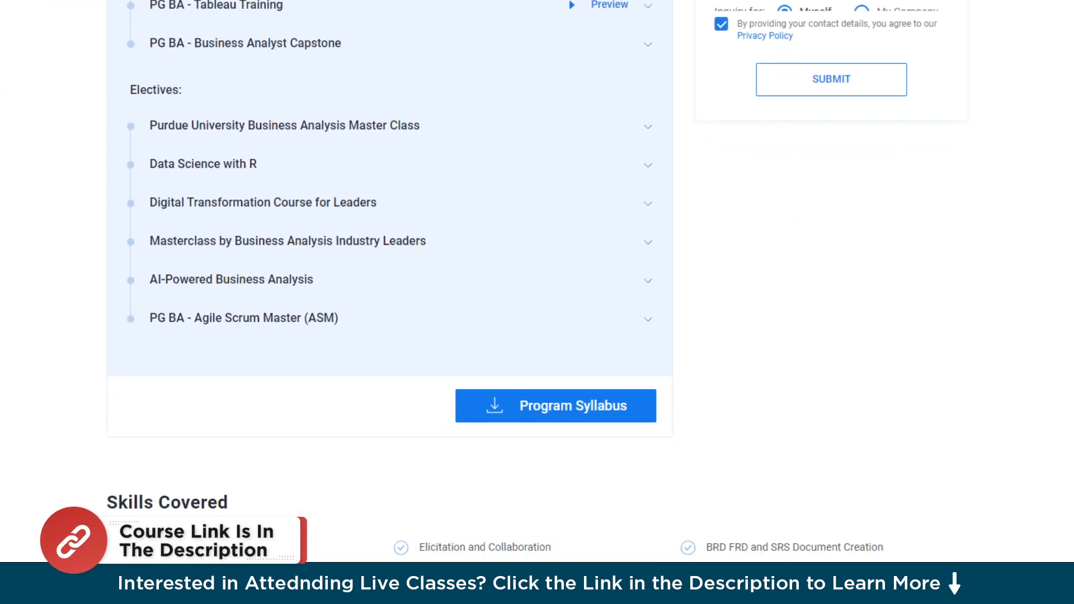
scroll("down", 3)
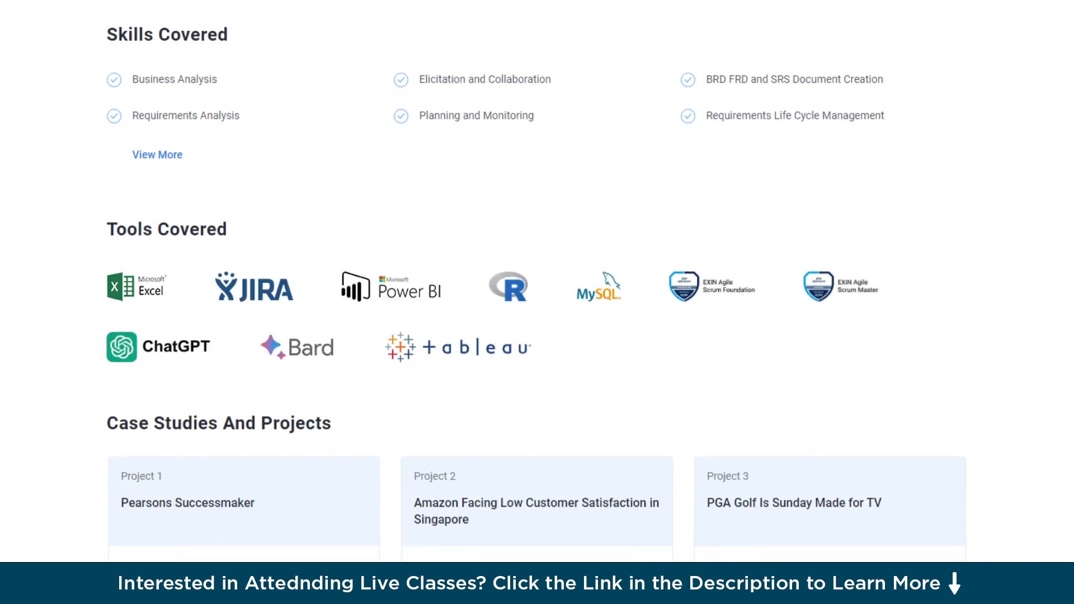
scroll("down", 3)
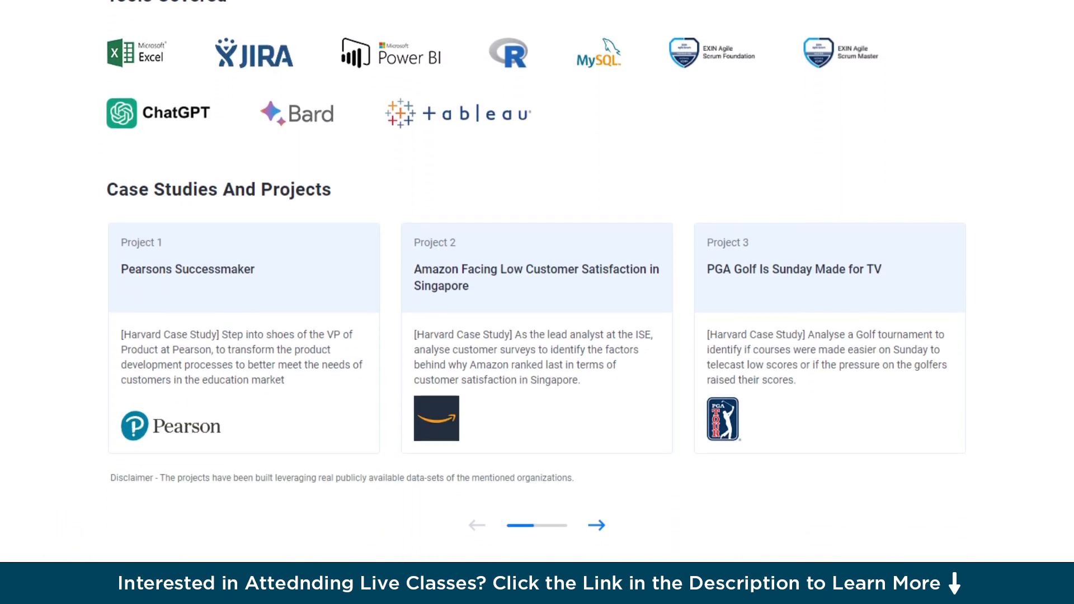
scroll("down", 3)
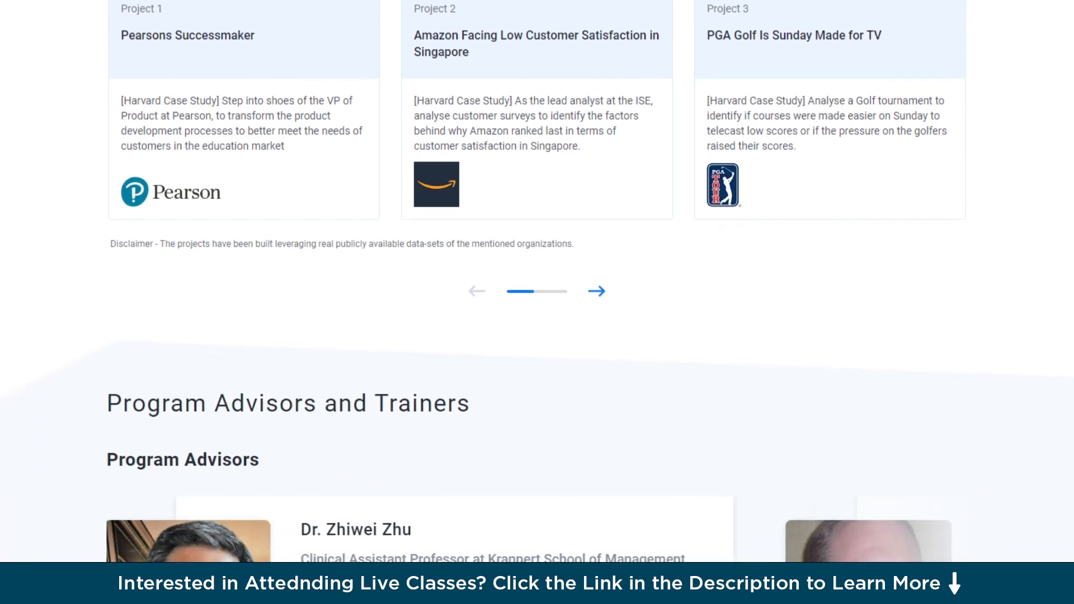
scroll("down", 3)
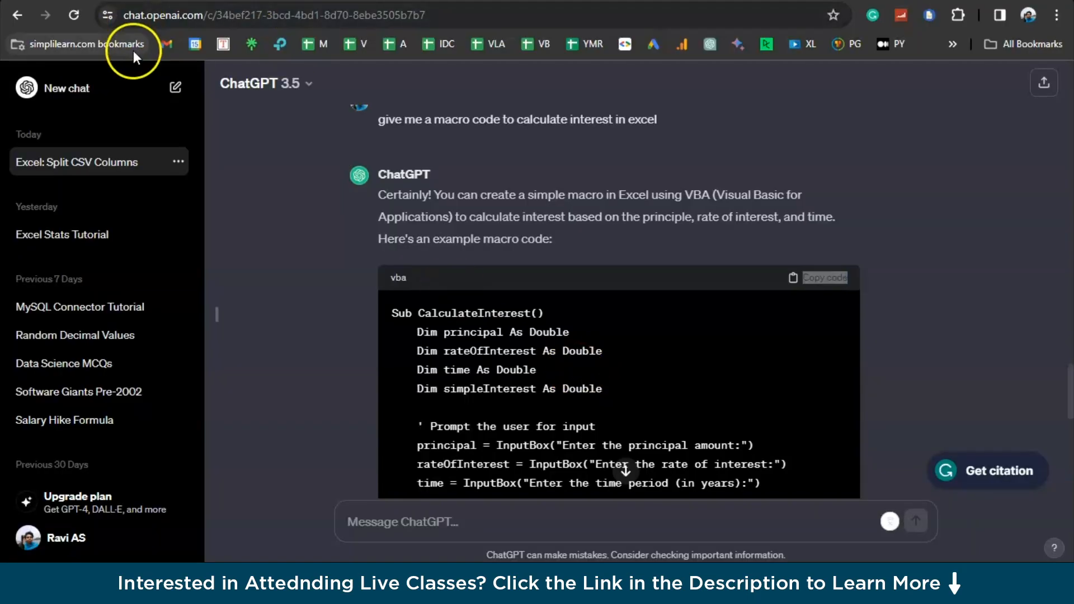
left_click(68, 88)
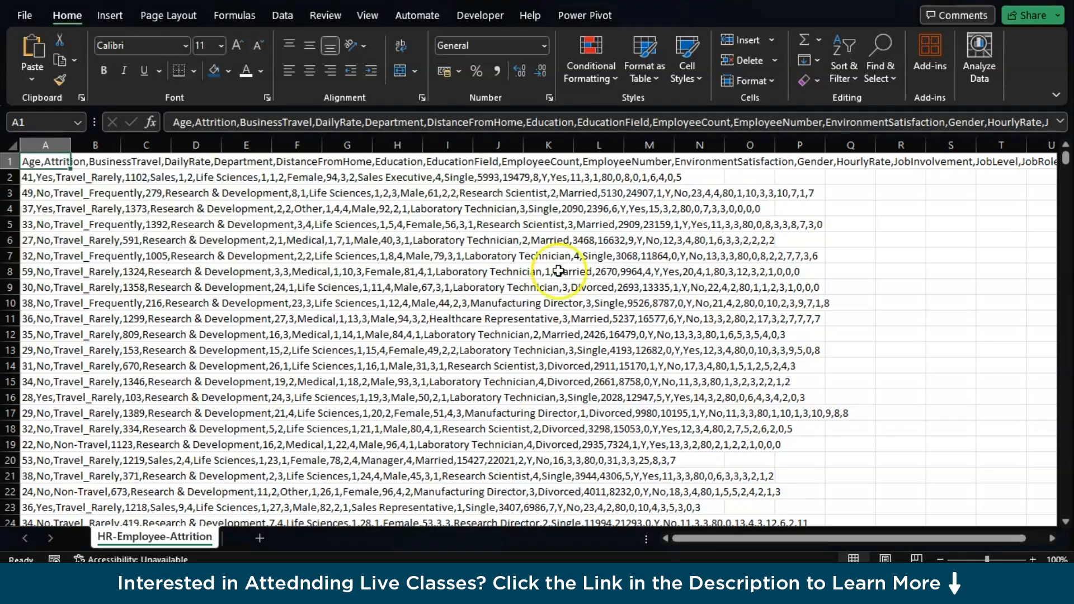
scroll("down", 3)
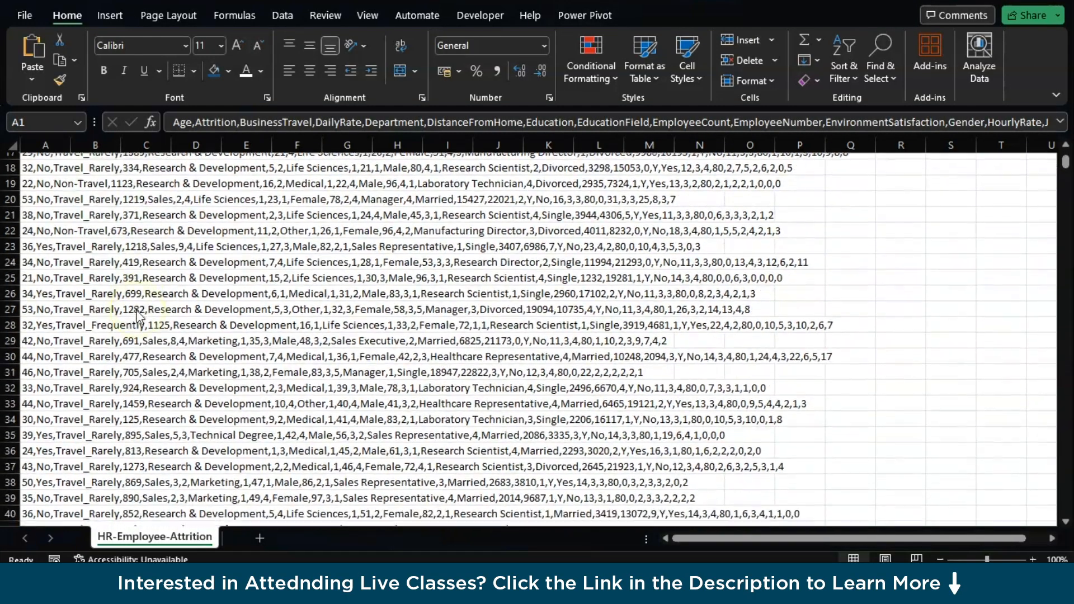
scroll("down", 3)
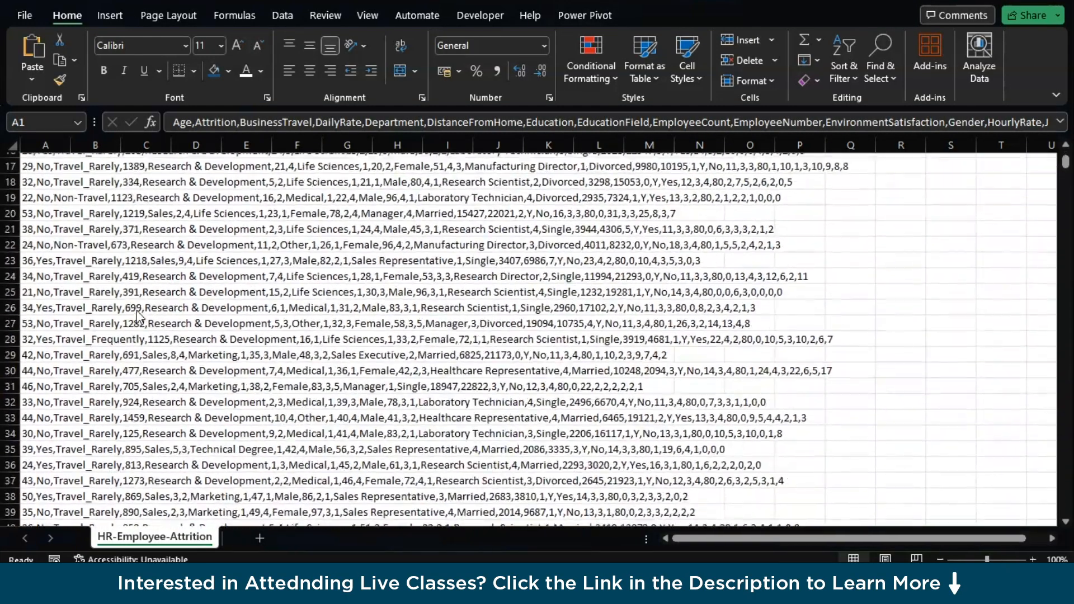
scroll("down", 3)
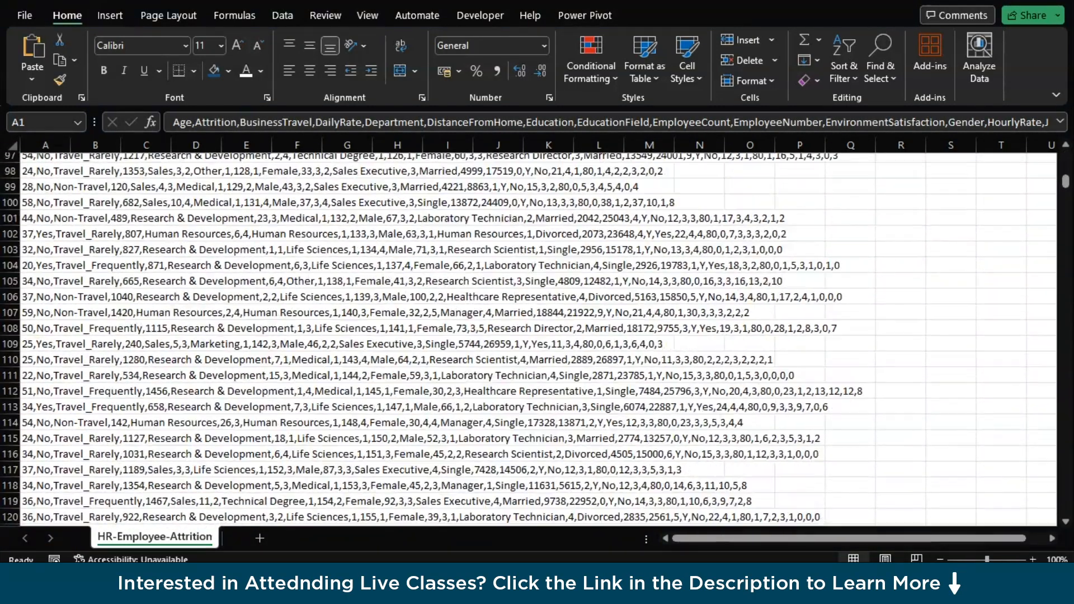
scroll("up", 3)
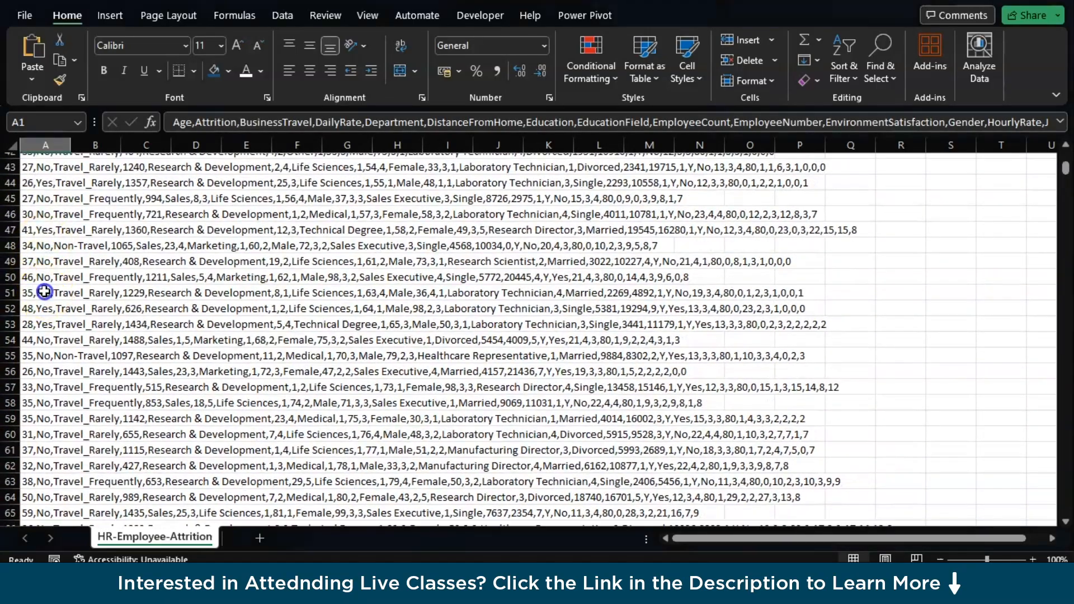
left_click(45, 293)
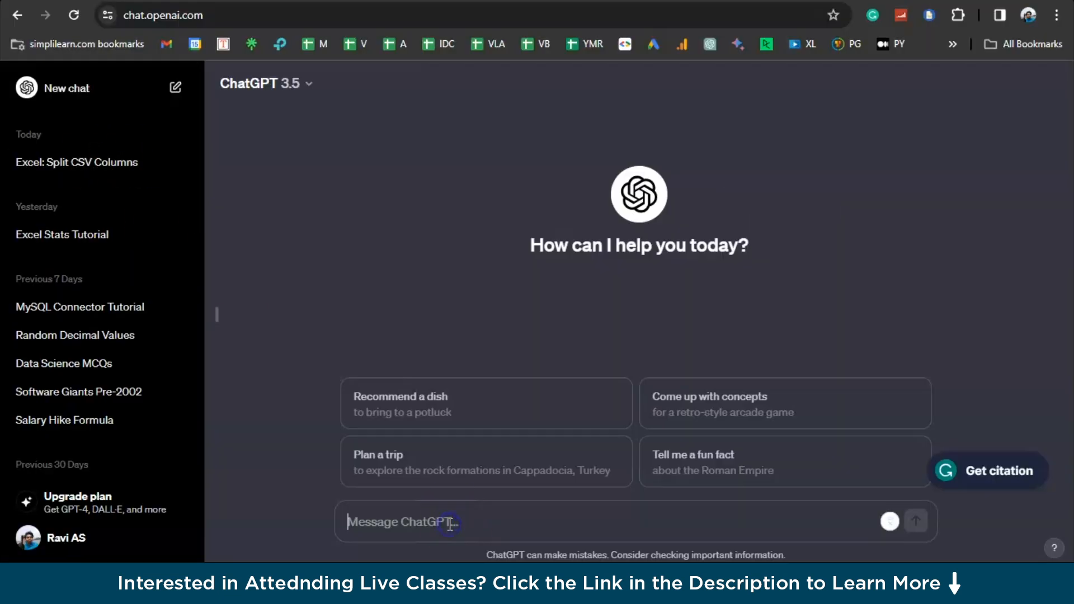
Replace the appetizer prompt with 'give me an excel formula to separate csv to columns in excel'
type("give me a fromula to")
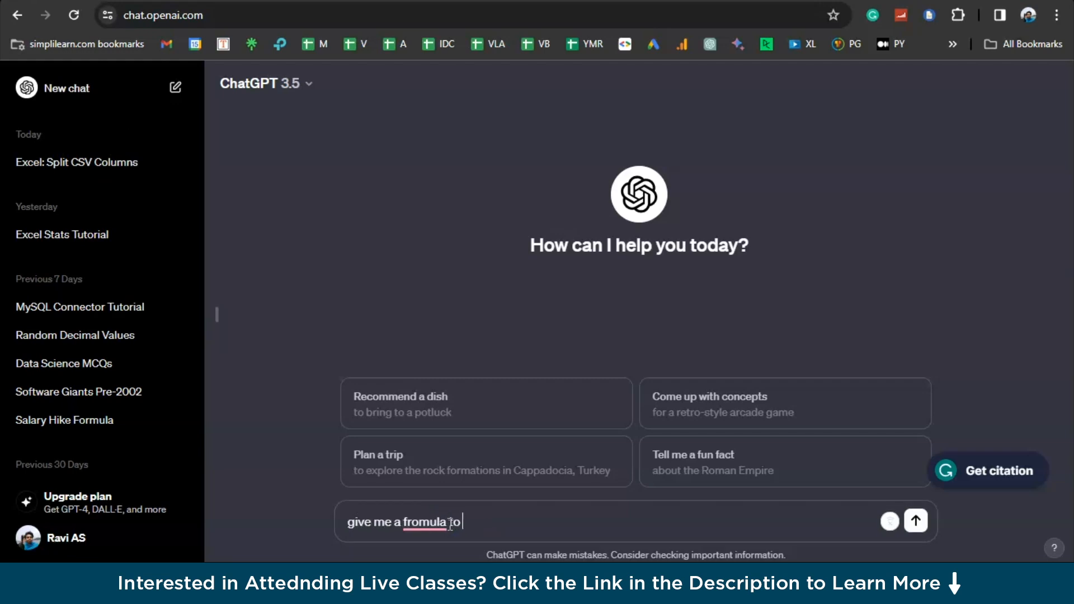
type("sepreae")
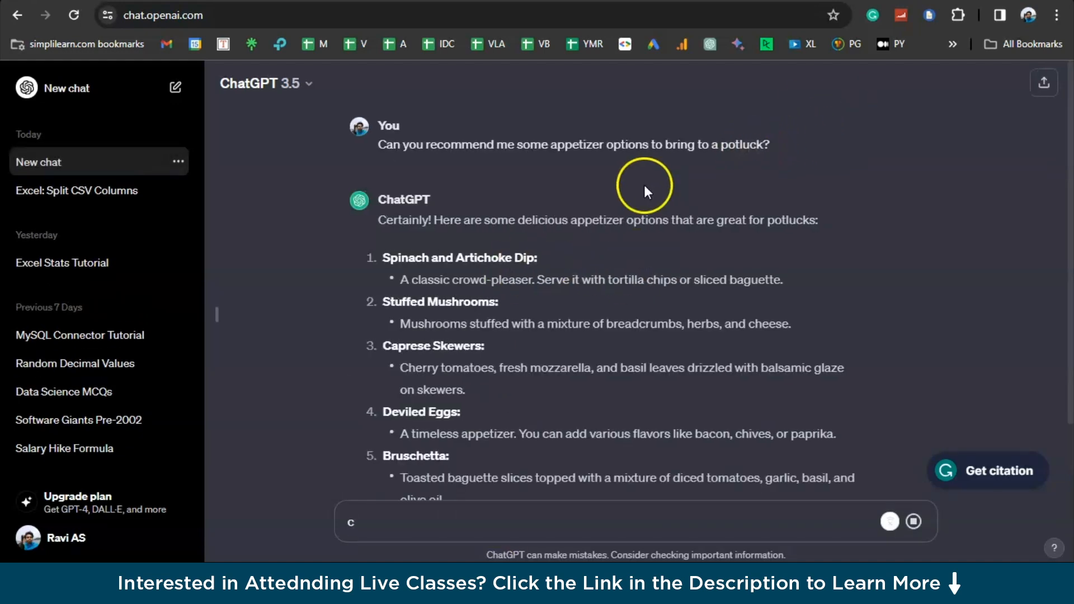
mouse_move(387, 169)
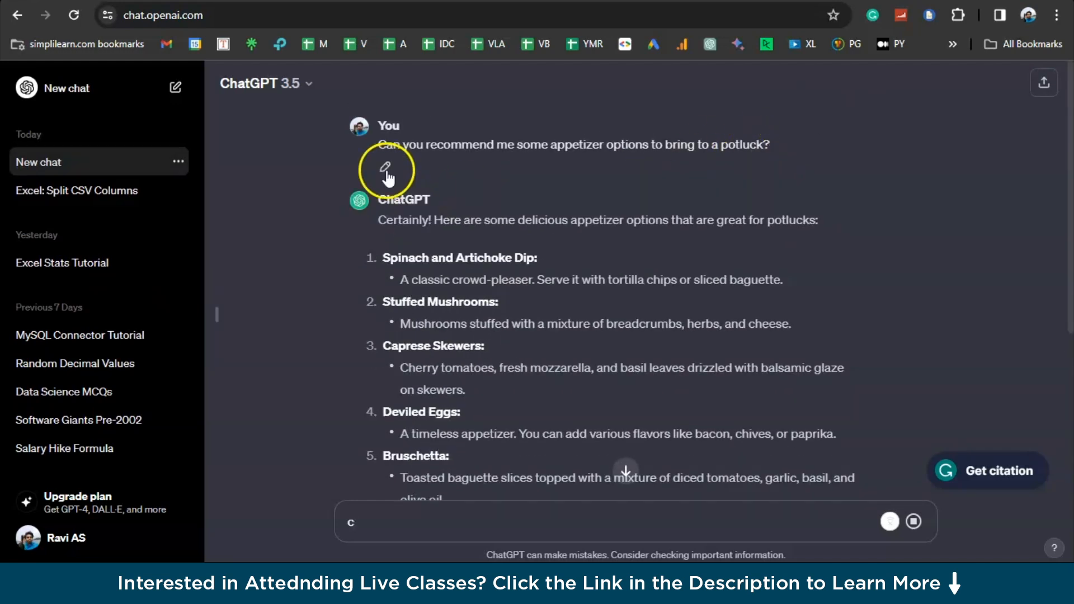
left_click(387, 168)
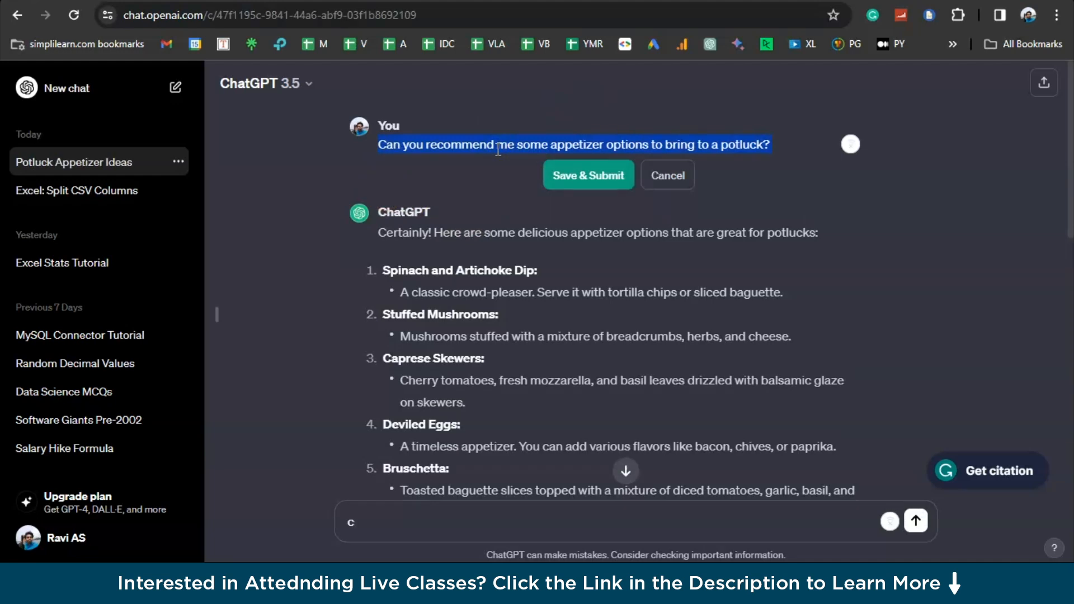
type("give me an")
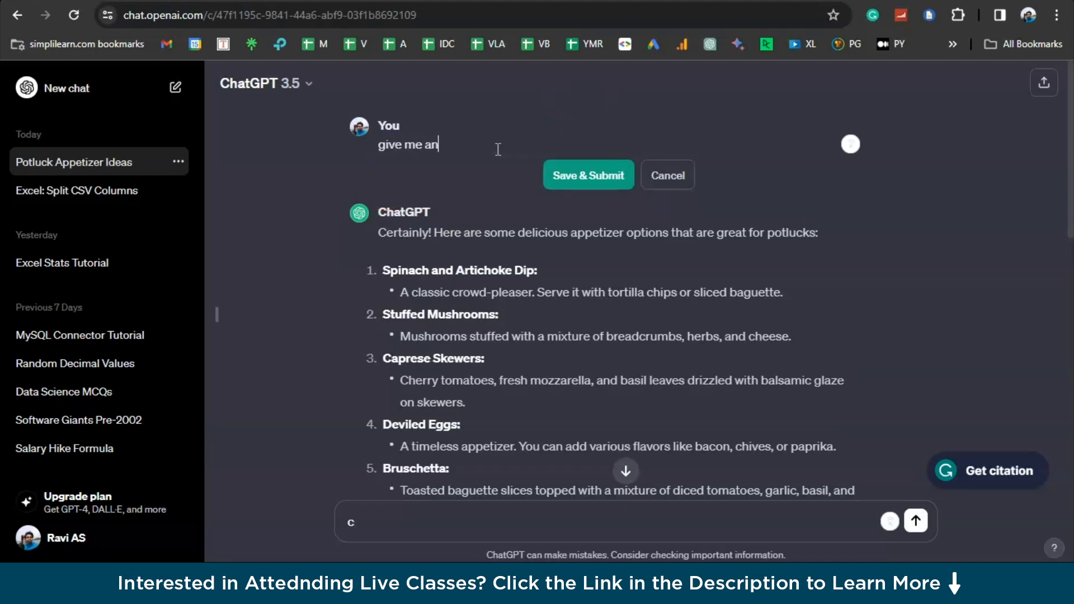
type("excel formu")
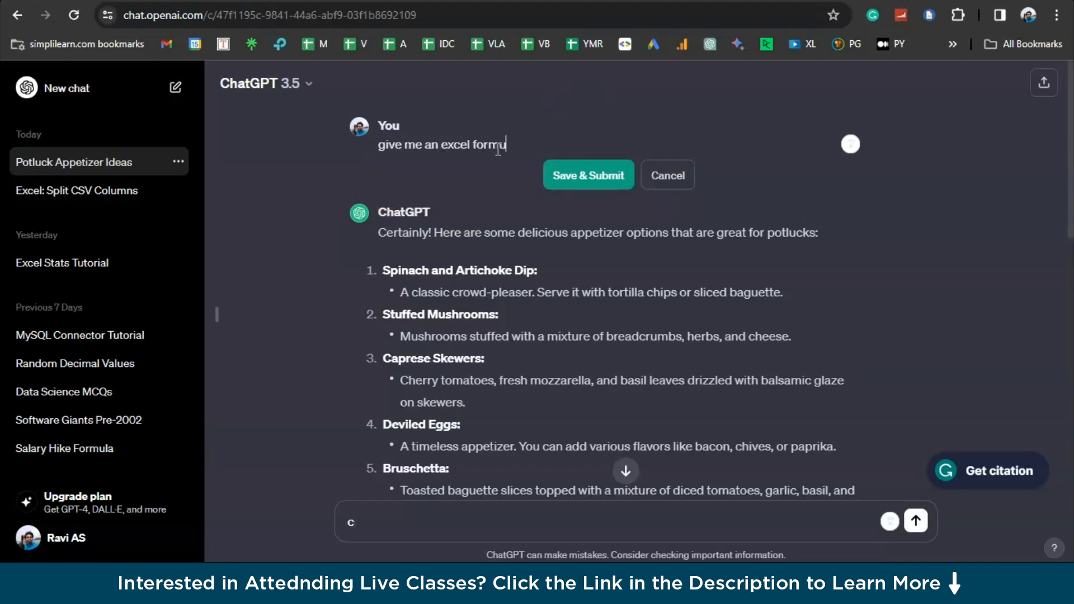
type("la to sep")
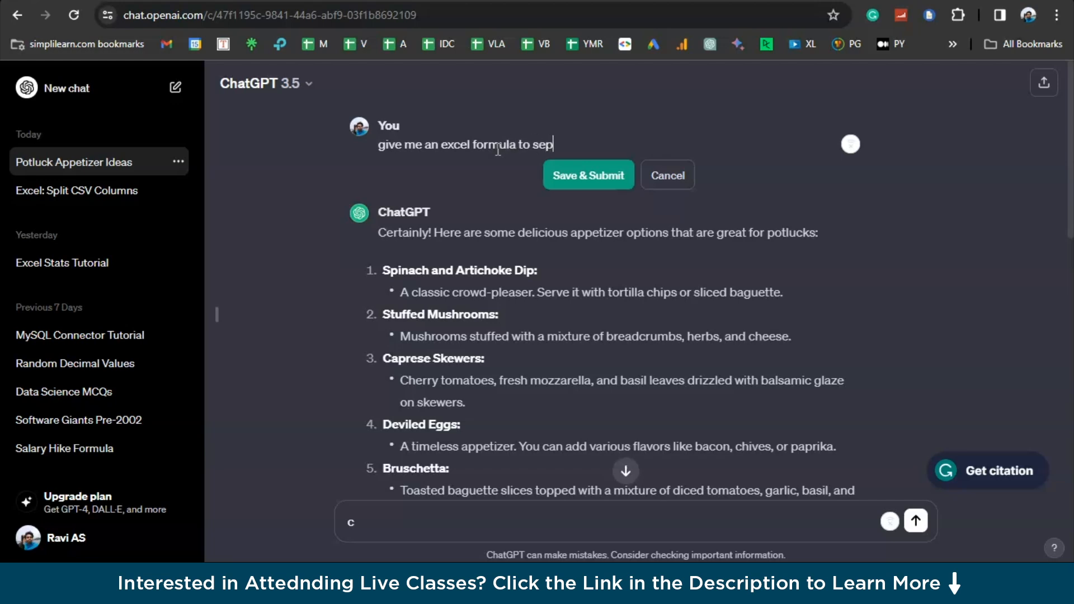
type("rate")
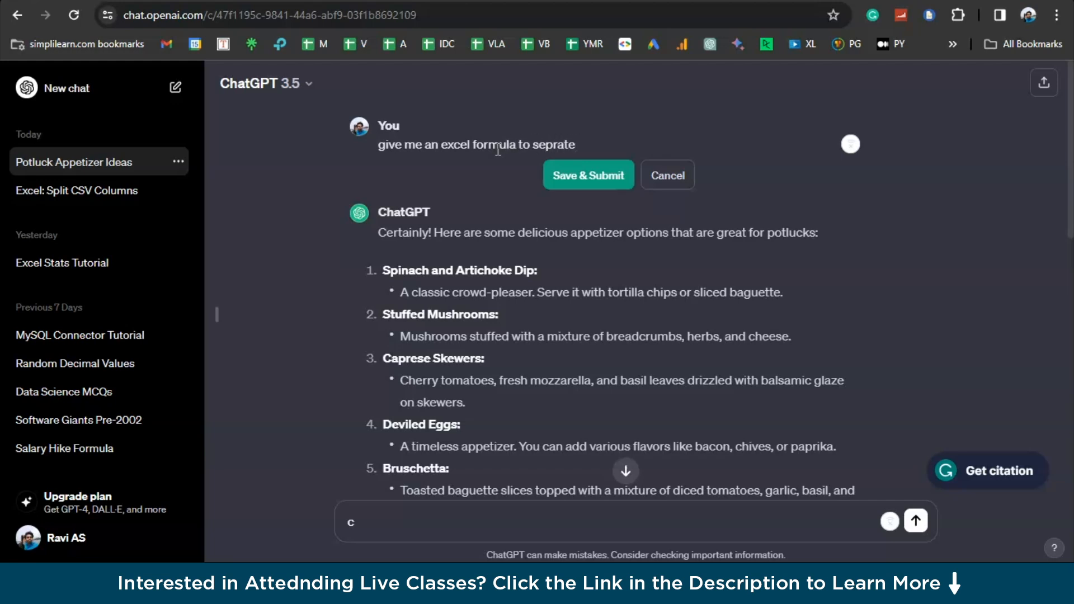
type("csv to columns in")
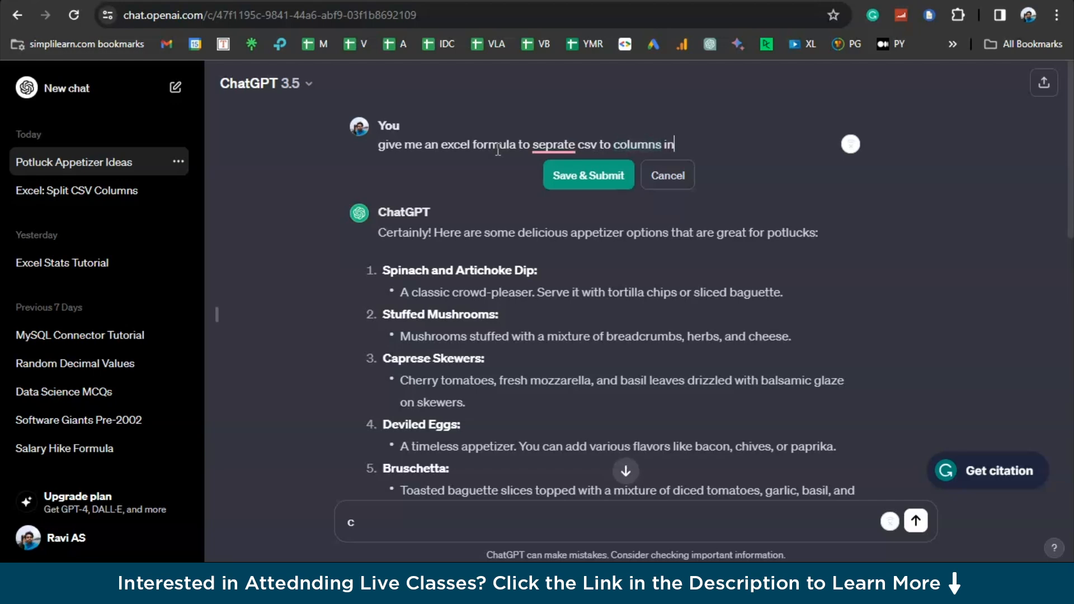
type("excel")
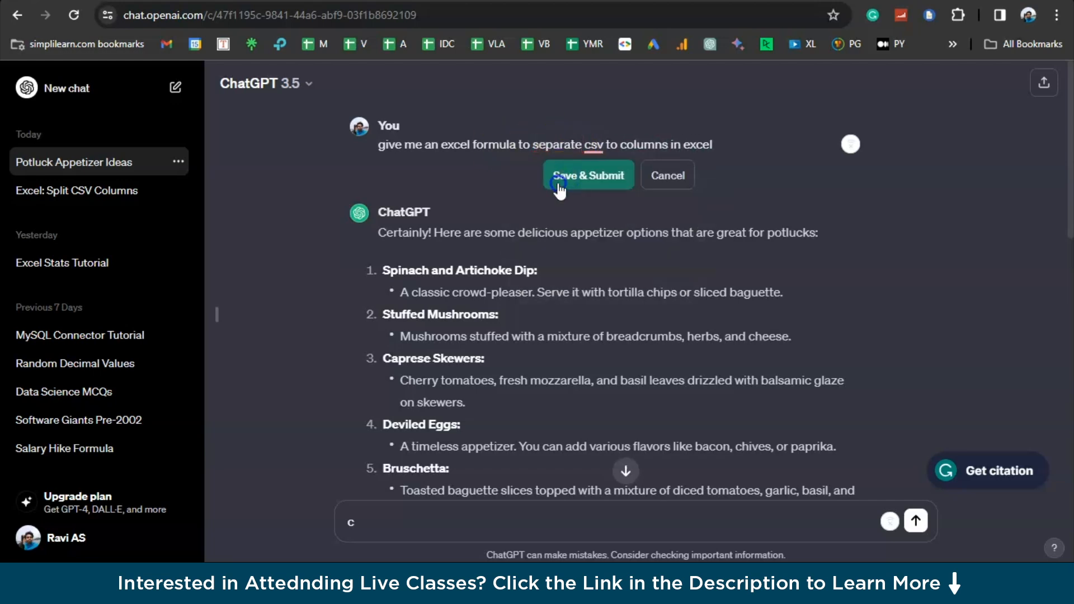
Submit the rewritten CSV-splitting question and read ChatGPT's reply
left_click(587, 175)
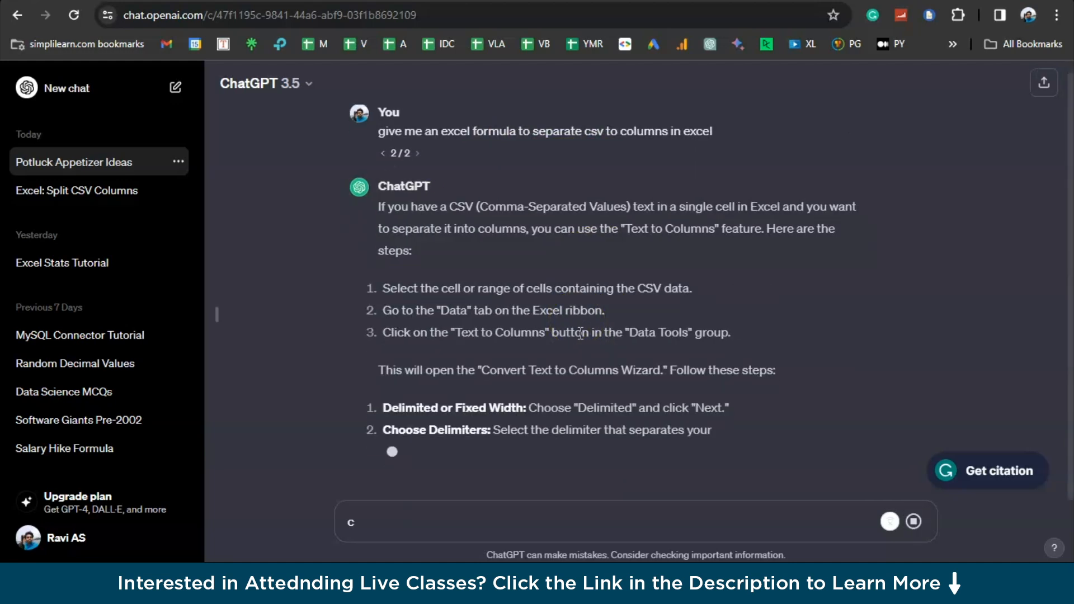
scroll("down", 3)
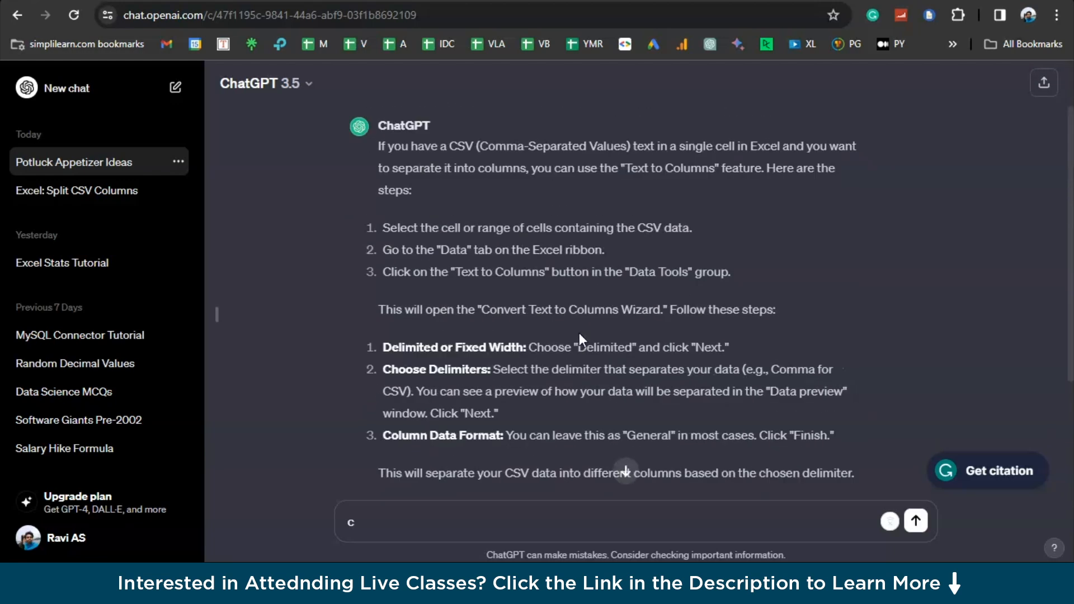
scroll("down", 3)
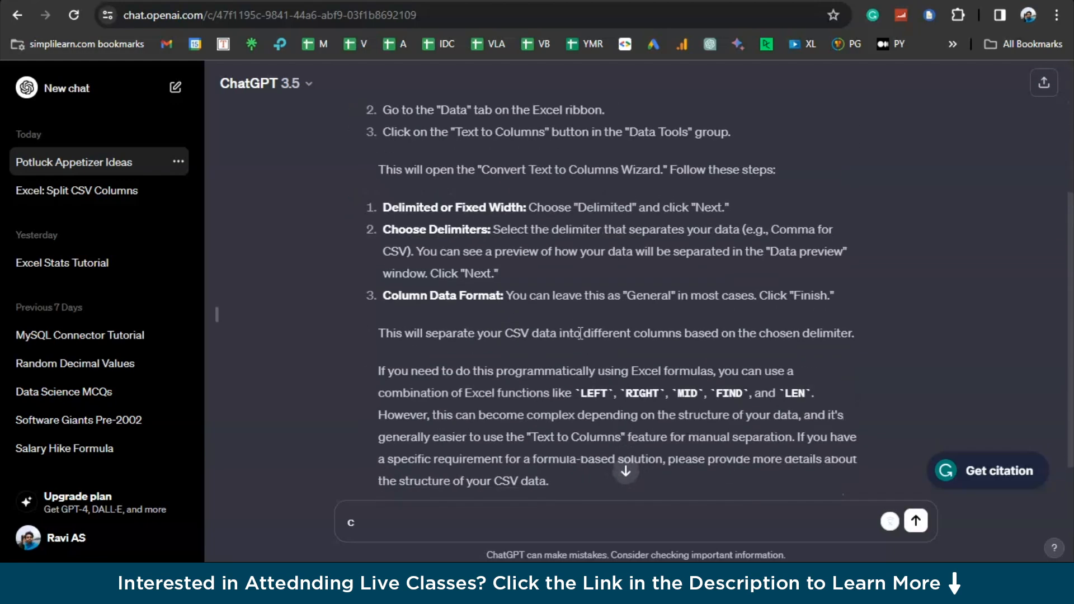
scroll("down", 3)
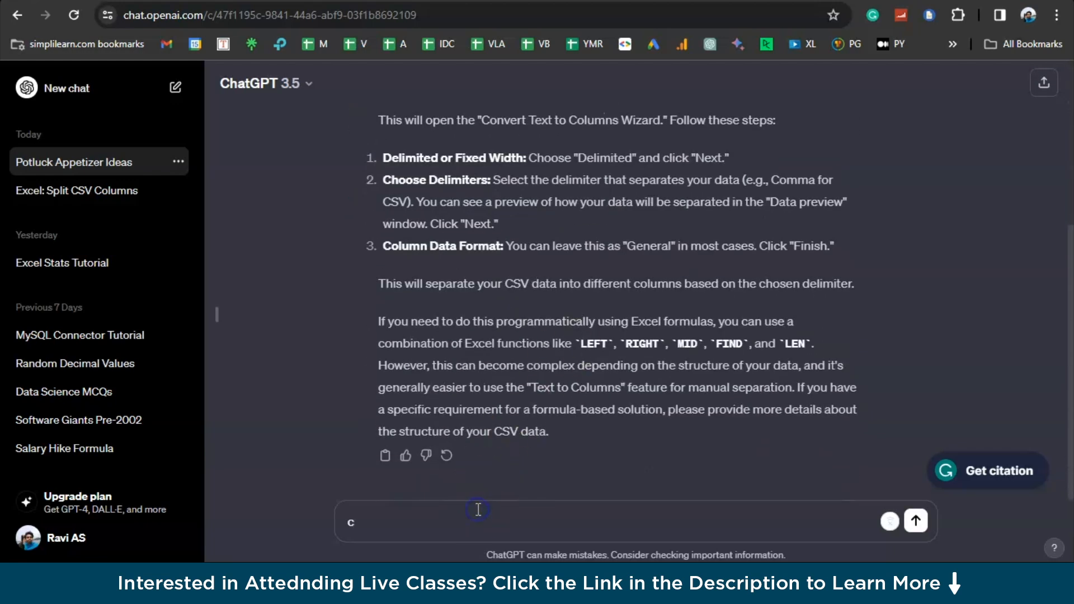
Ask 'give me a formula' and copy the returned TRIM-MID-SUBSTITUTE formula
type("give me a")
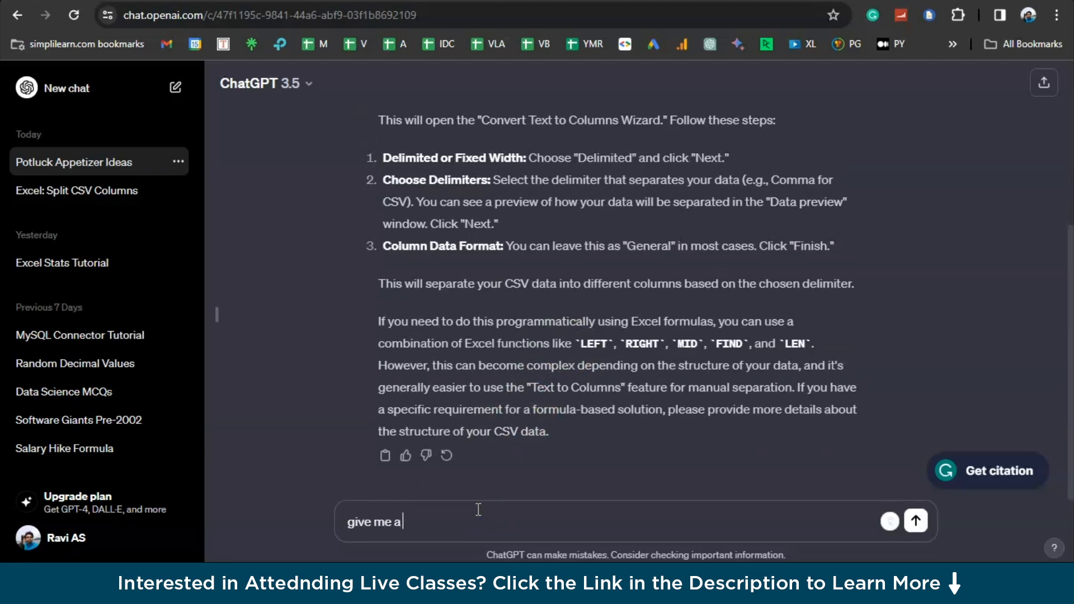
left_click(916, 521)
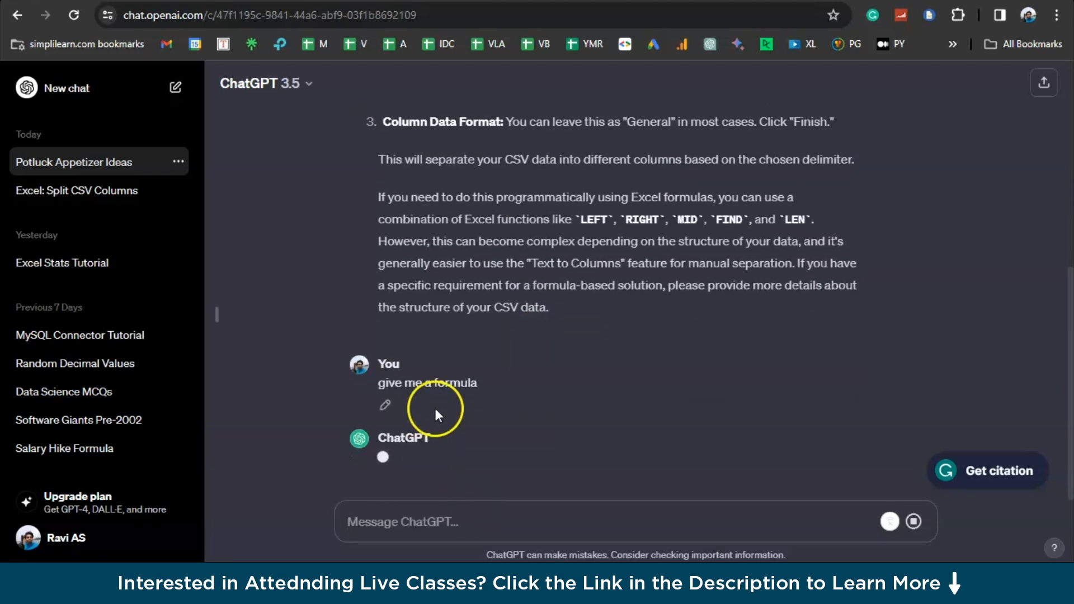
scroll("down", 3)
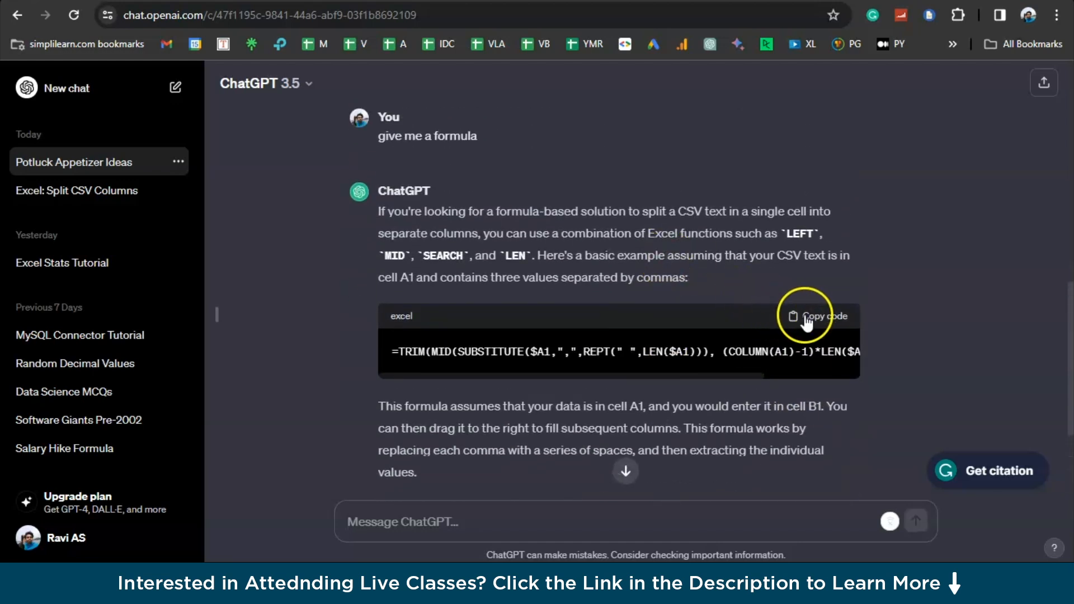
left_click(819, 316)
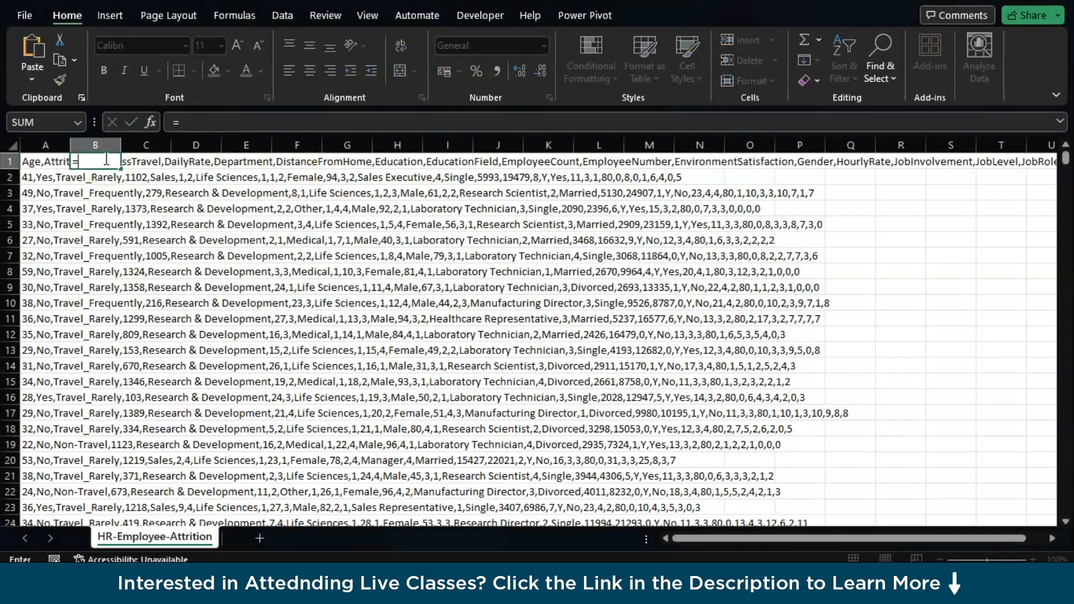
Enter the TRIM/MID/SUBSTITUTE splitting formula in B1 and review the split Age, Attrition, Department columns
type("=TRIM(MID(SUBSTITUTE($A1,\",\",REPT(\" \",LEN($A1))), (COLUMN(A1)-1)*LEN($A1)+1, LEN($A1)))")
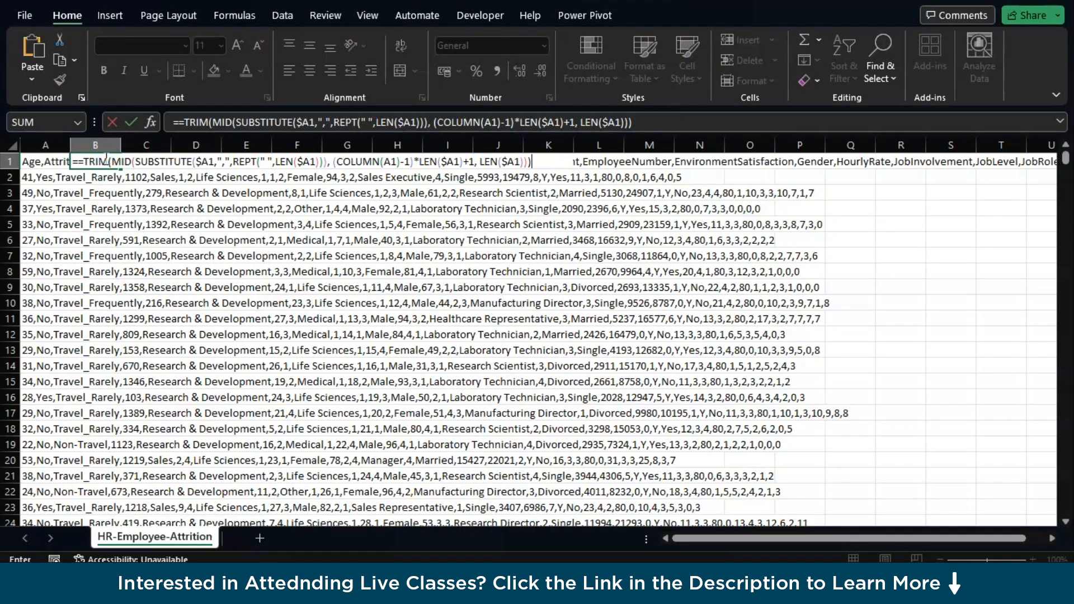
key("enter")
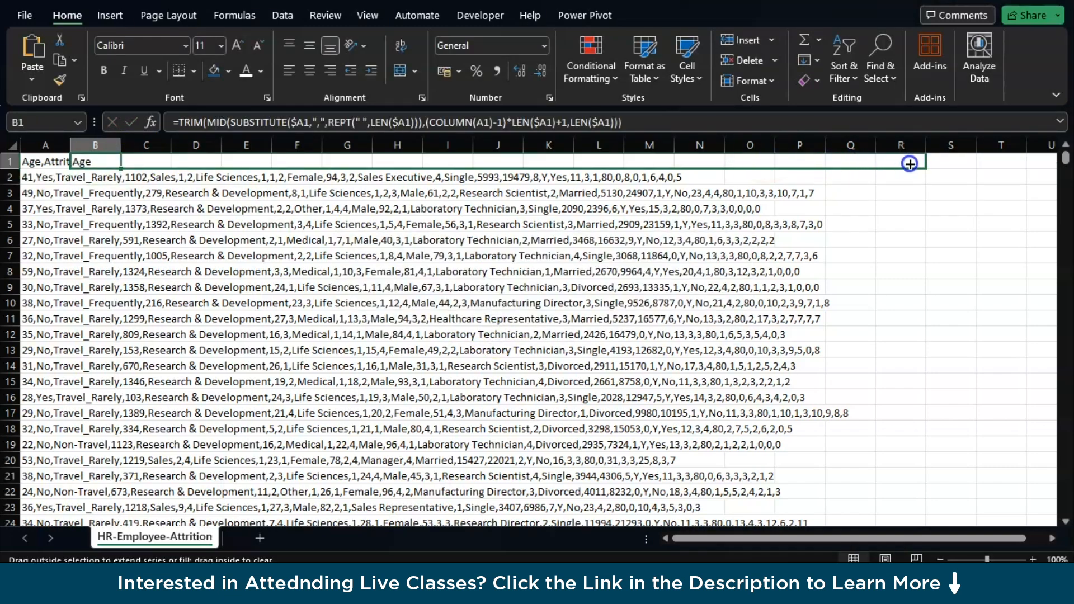
scroll("right", 3)
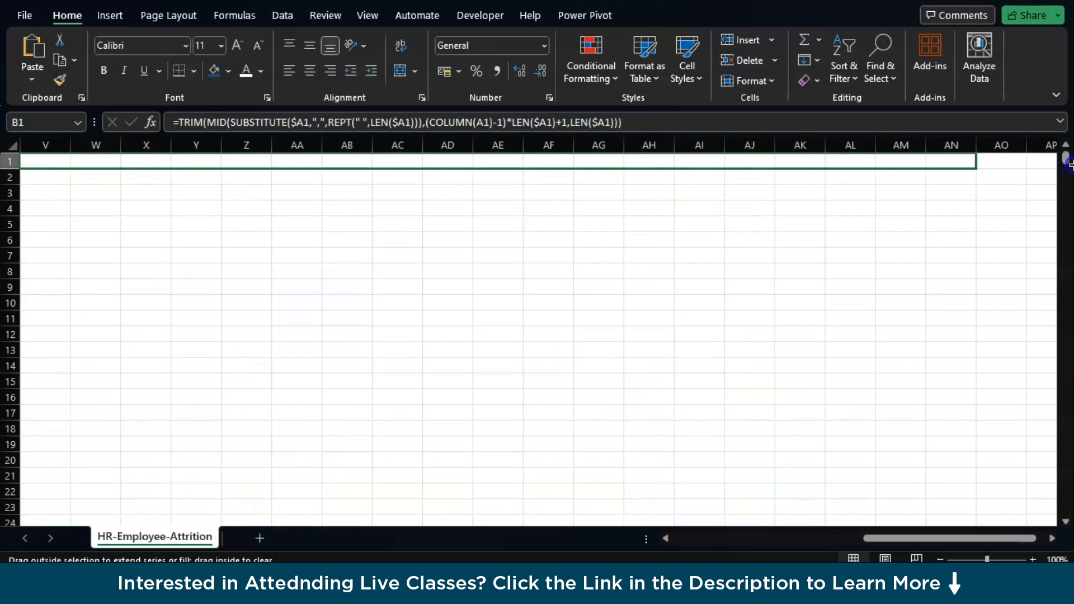
scroll("right", 3)
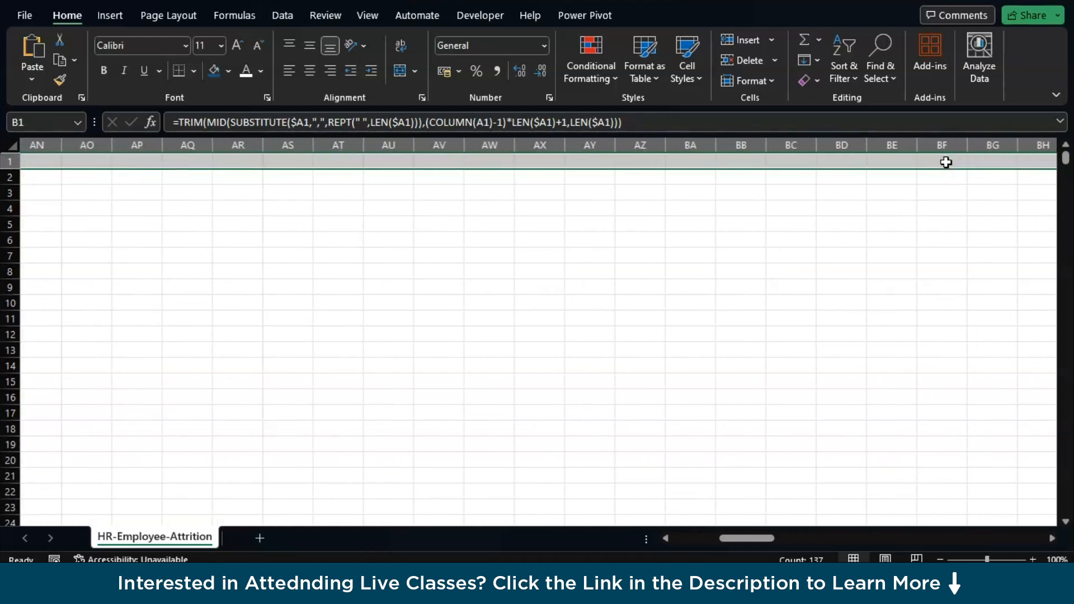
scroll("right", 3)
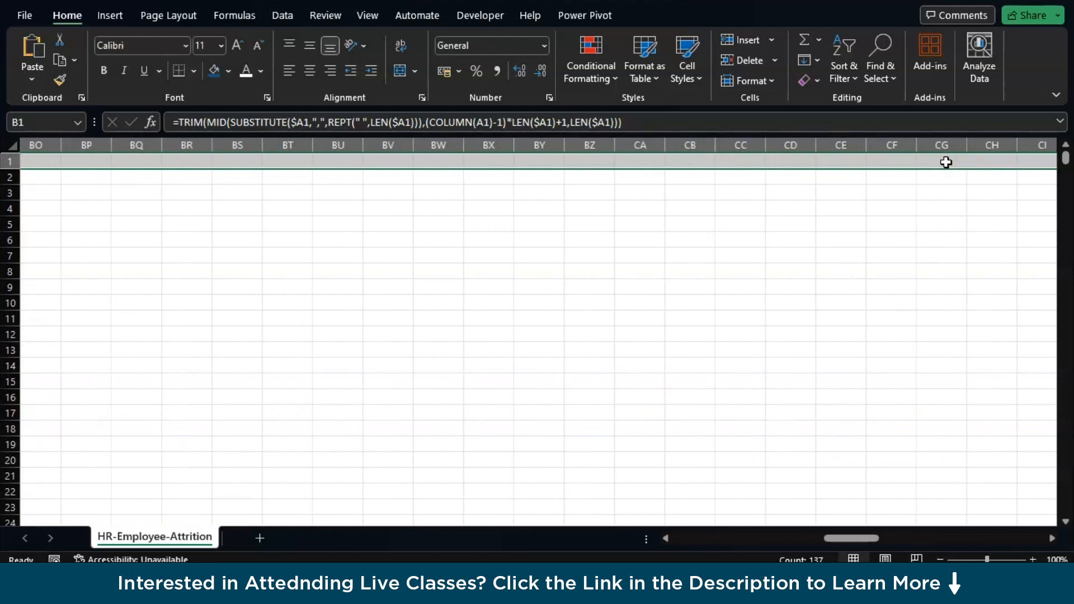
scroll("right", 3)
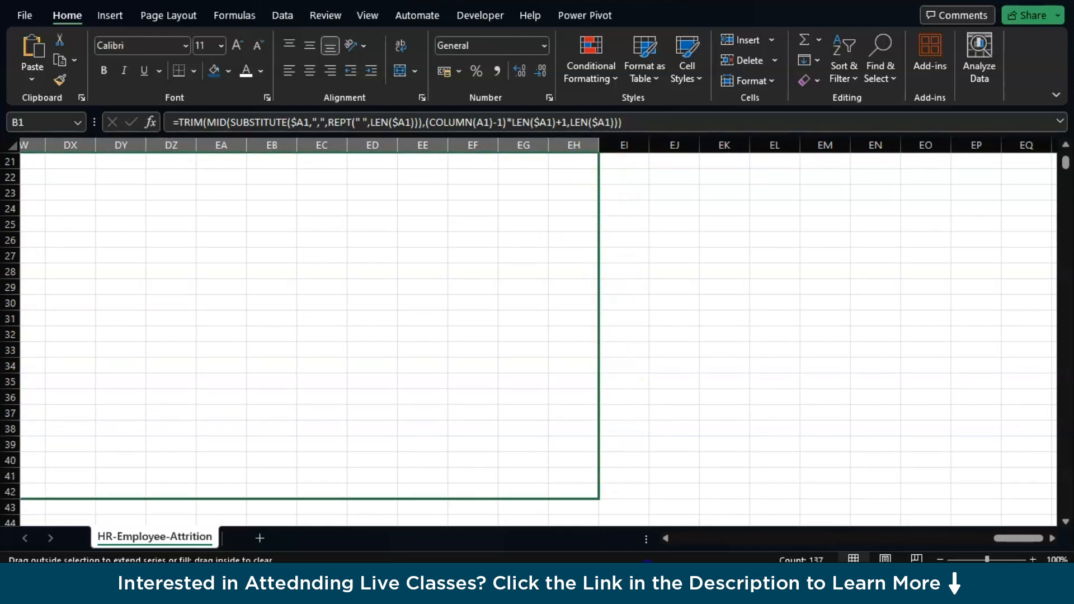
scroll("down", 3)
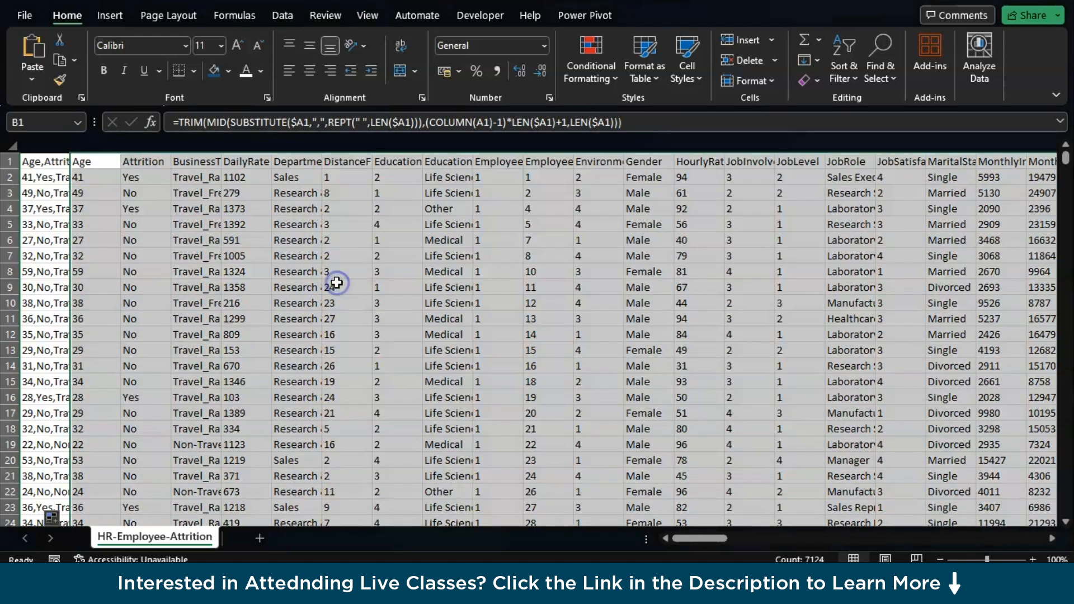
Copy the ages from B8 downward into A1 of Sheet1, dismissing the circular reference warning
left_click(94, 272)
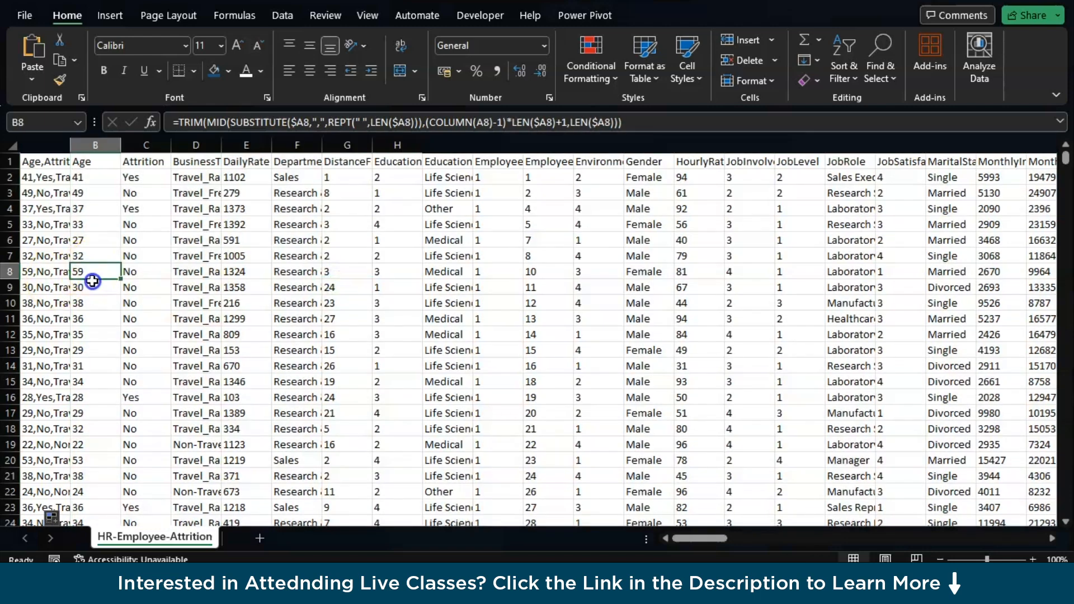
left_click_drag(95, 280, 95, 476)
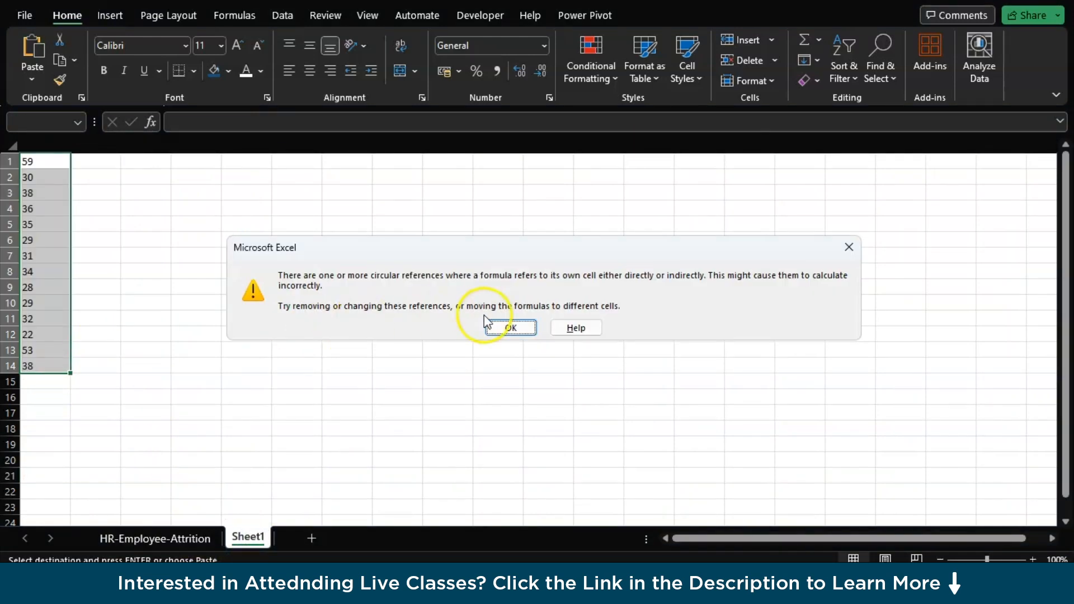
left_click(507, 327)
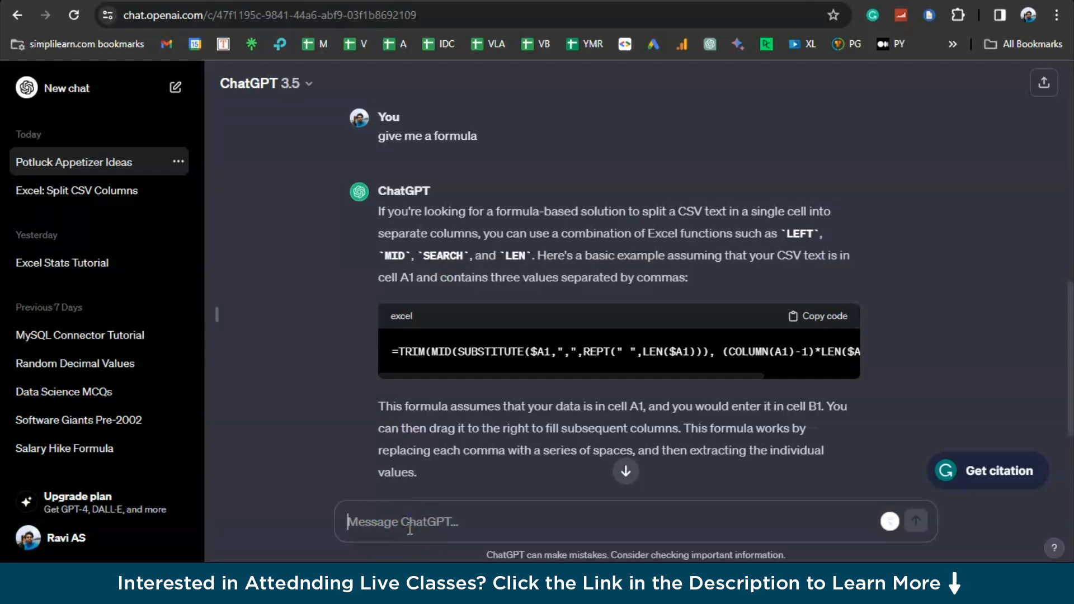
Ask ChatGPT 'give me an excel formula to find out sum of 10 mubers in excel'
type("give me")
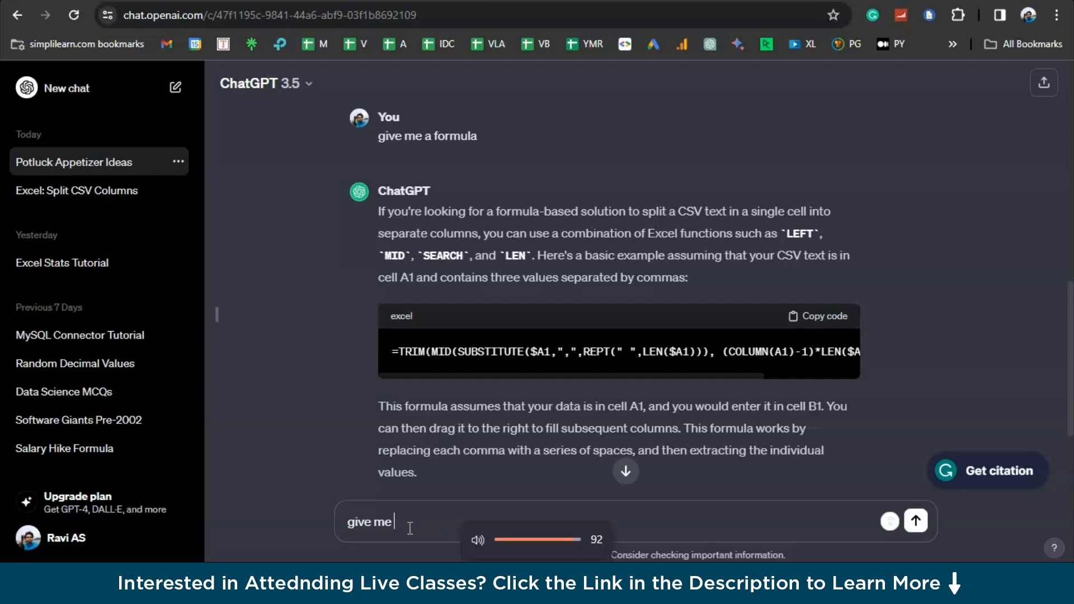
left_click_drag(572, 540, 500, 540)
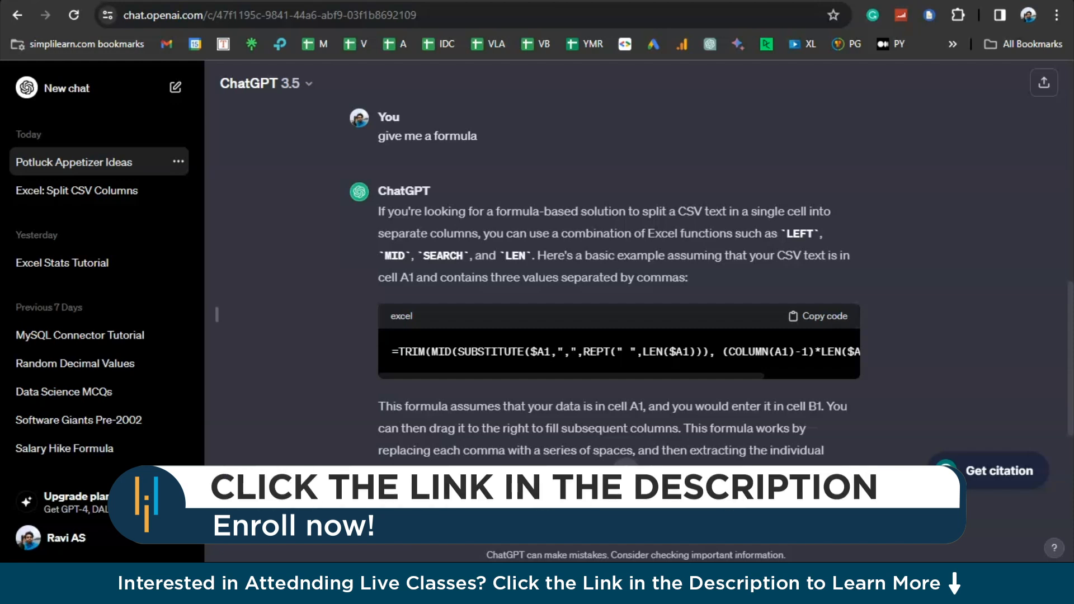
type("excel formula to find out sum of 10 mubers in excel")
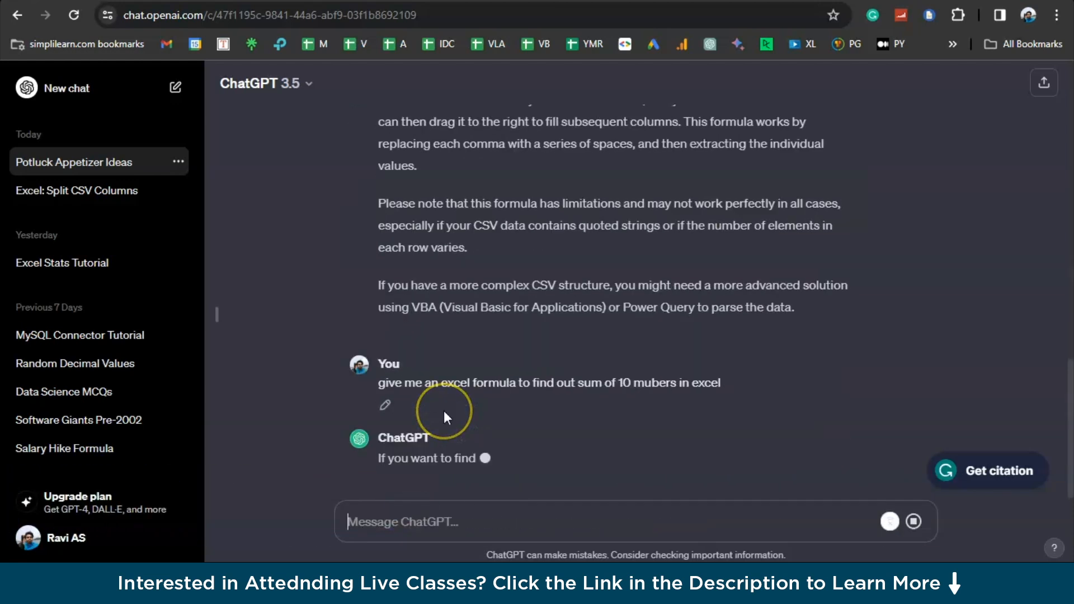
scroll("down", 3)
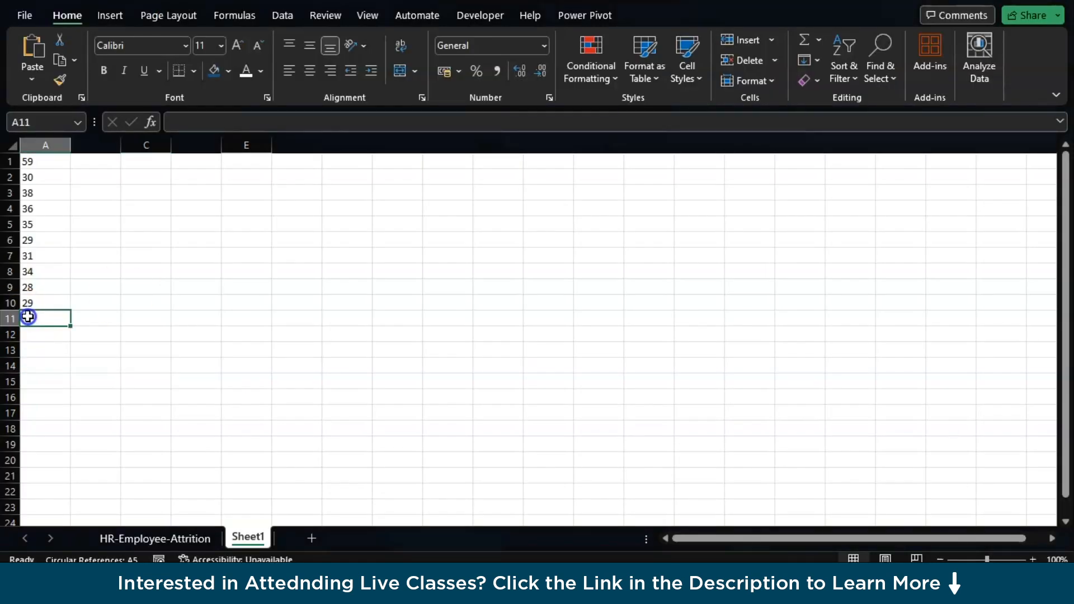
Enter 20 and 30 below the ages and build a SUM over the age cells
type("20")
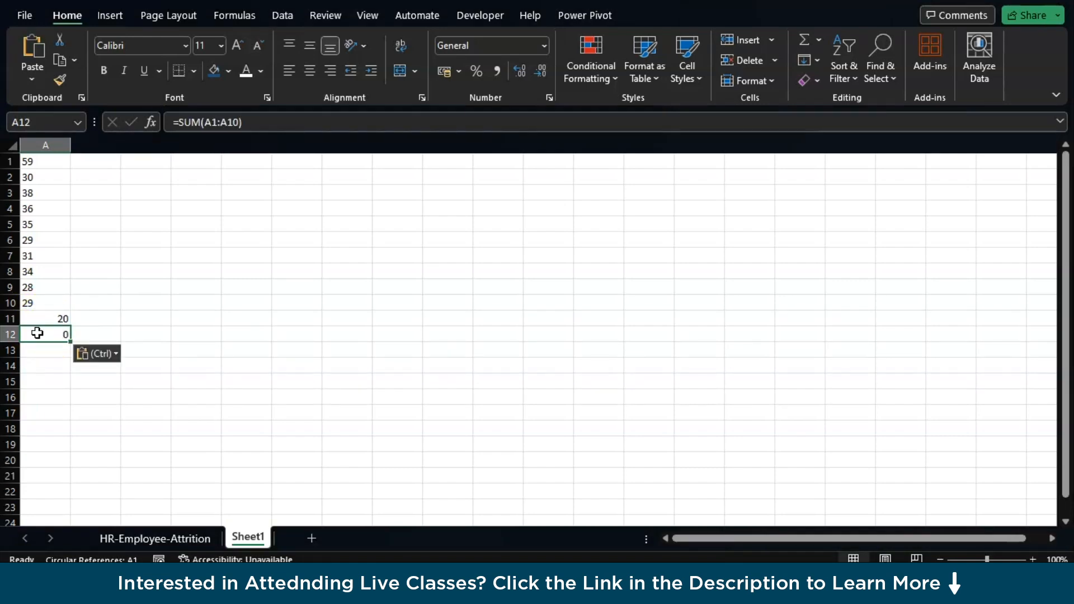
key("Delete")
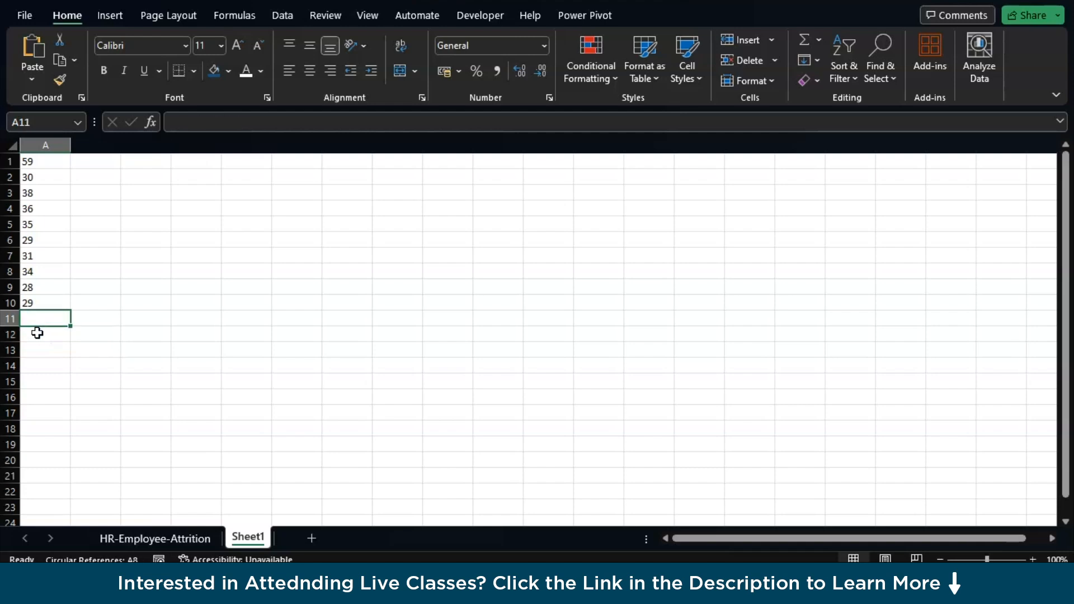
double_click(45, 317)
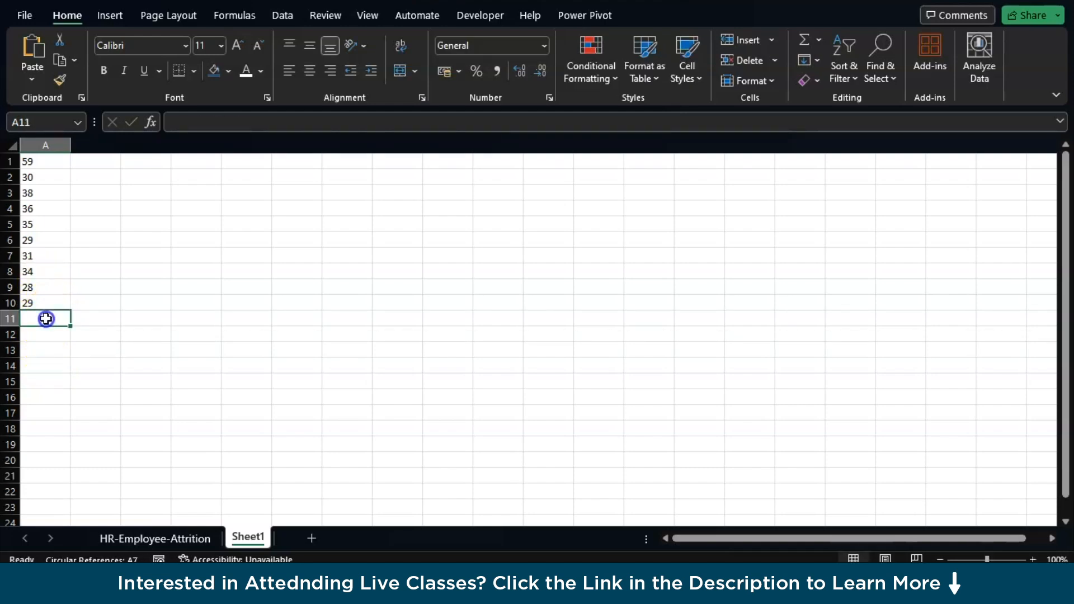
type("30")
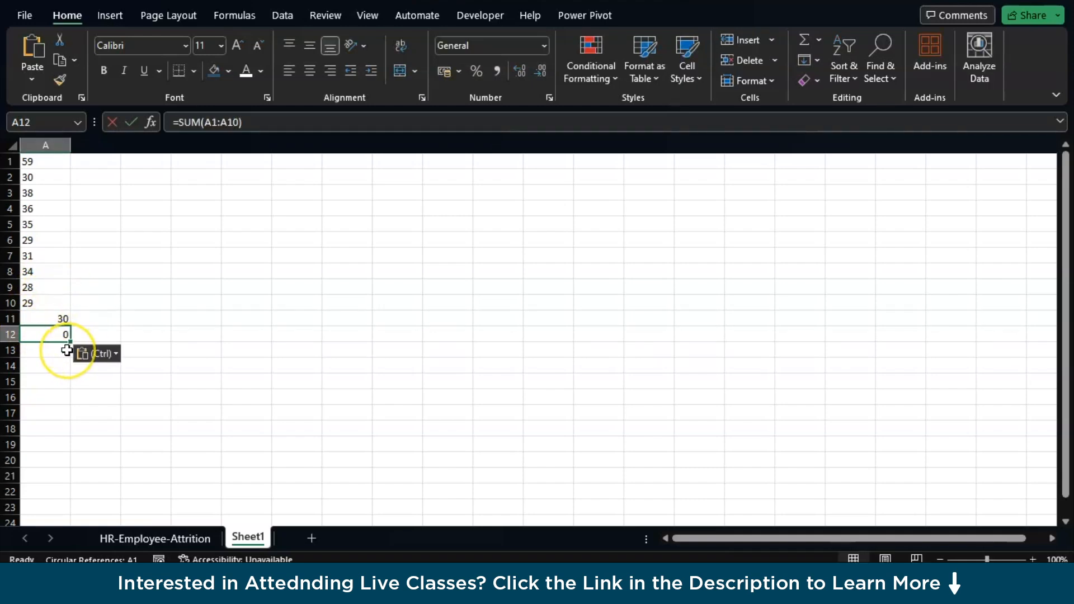
type("=")
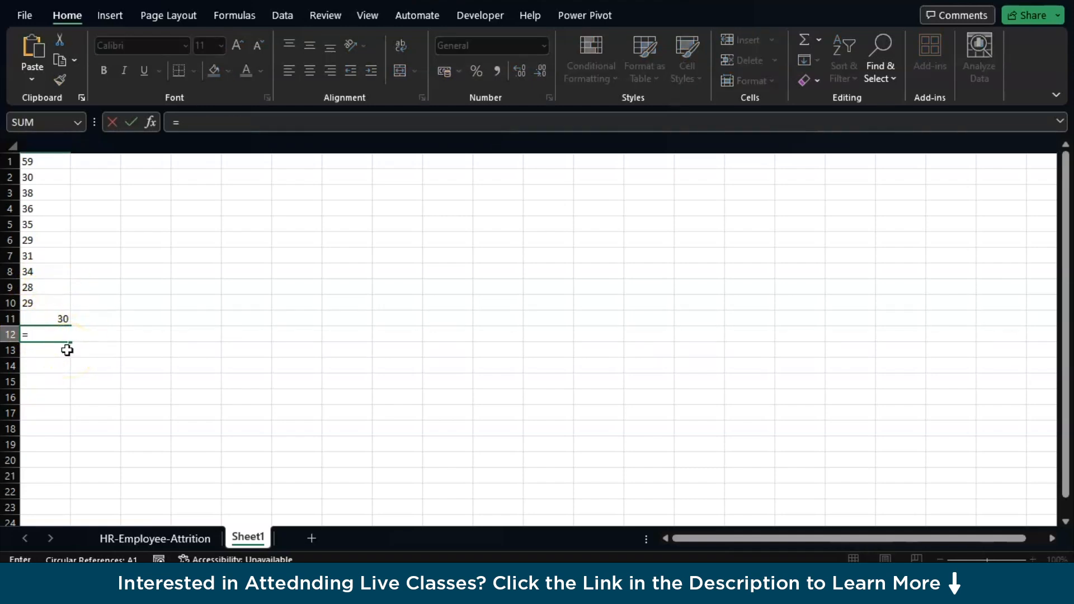
type("su")
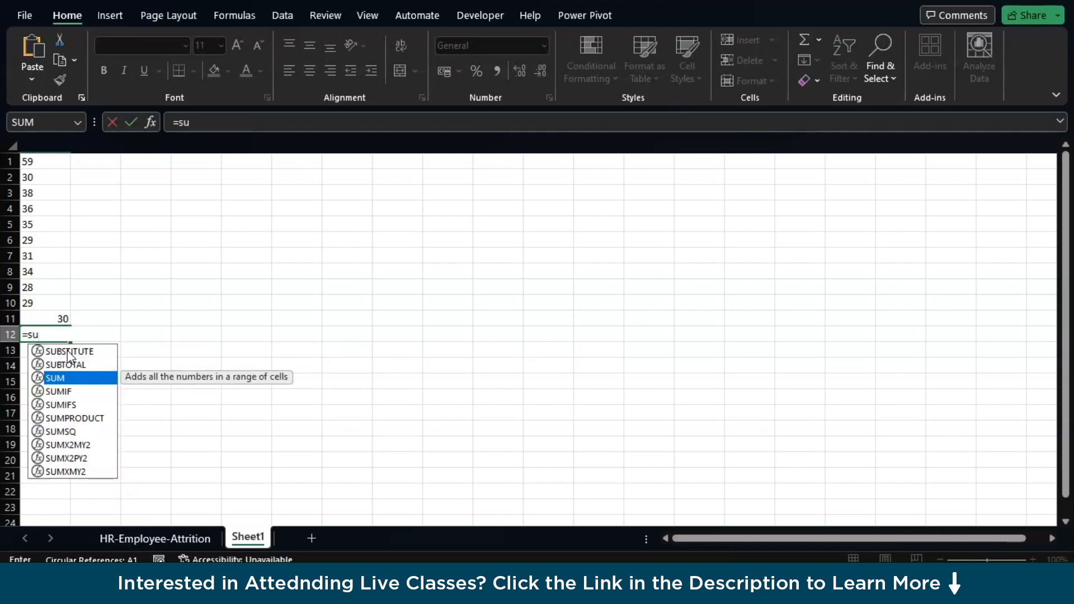
left_click_drag(28, 161, 27, 243)
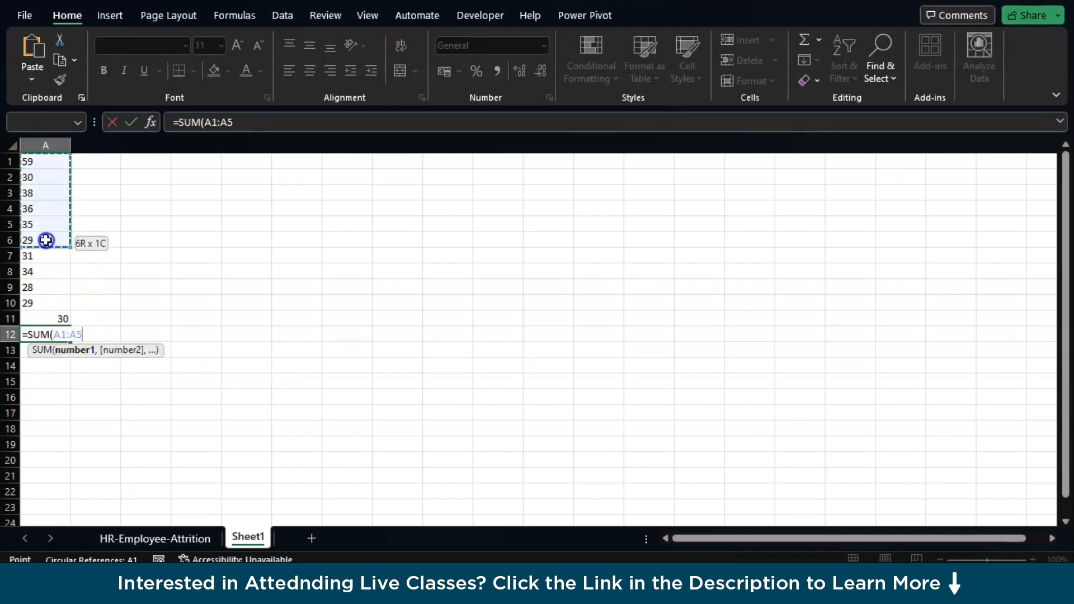
left_click_drag(45, 240, 45, 318)
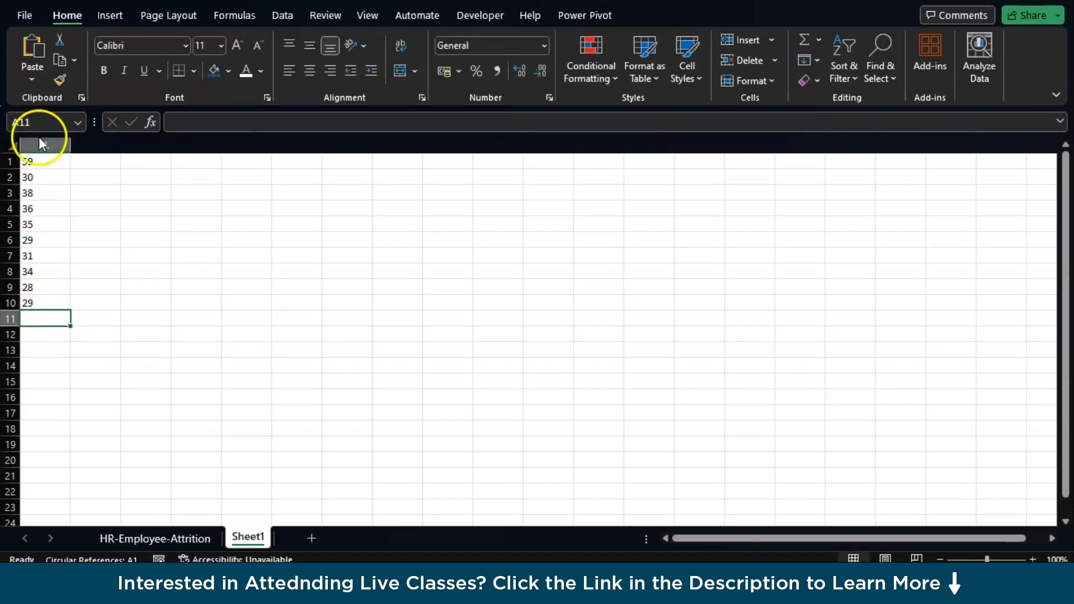
Select column A and clear its contents, leaving Sheet1 empty
left_click(45, 146)
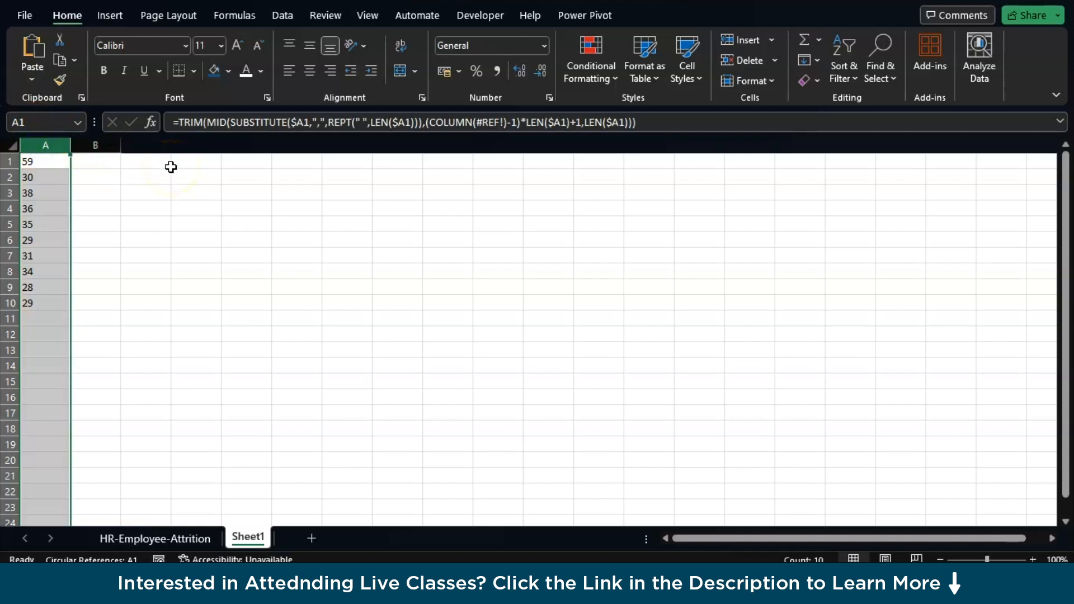
left_click_drag(45, 161, 45, 256)
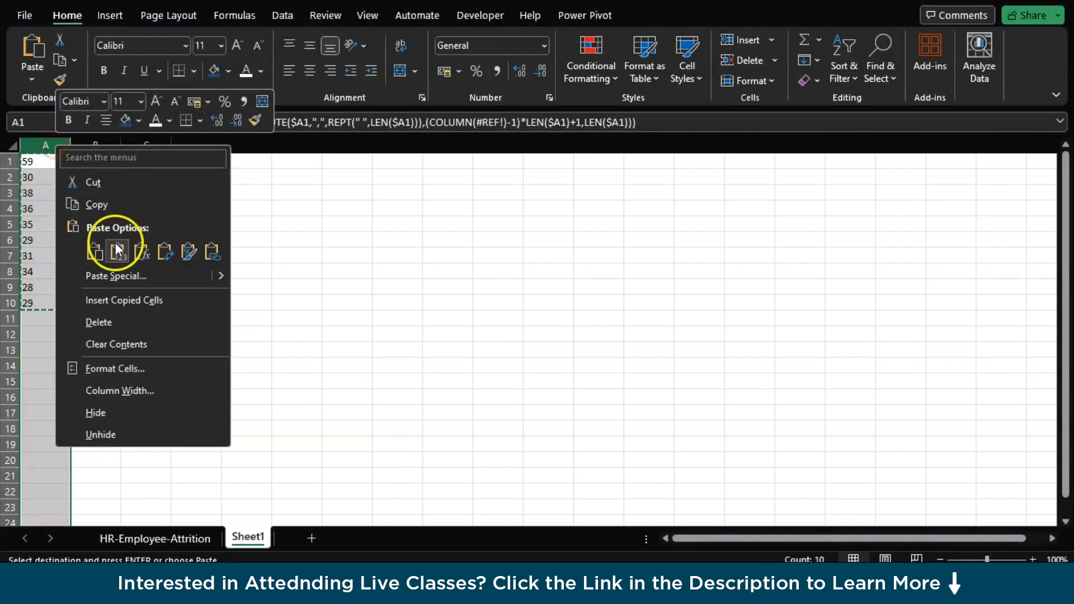
left_click(118, 251)
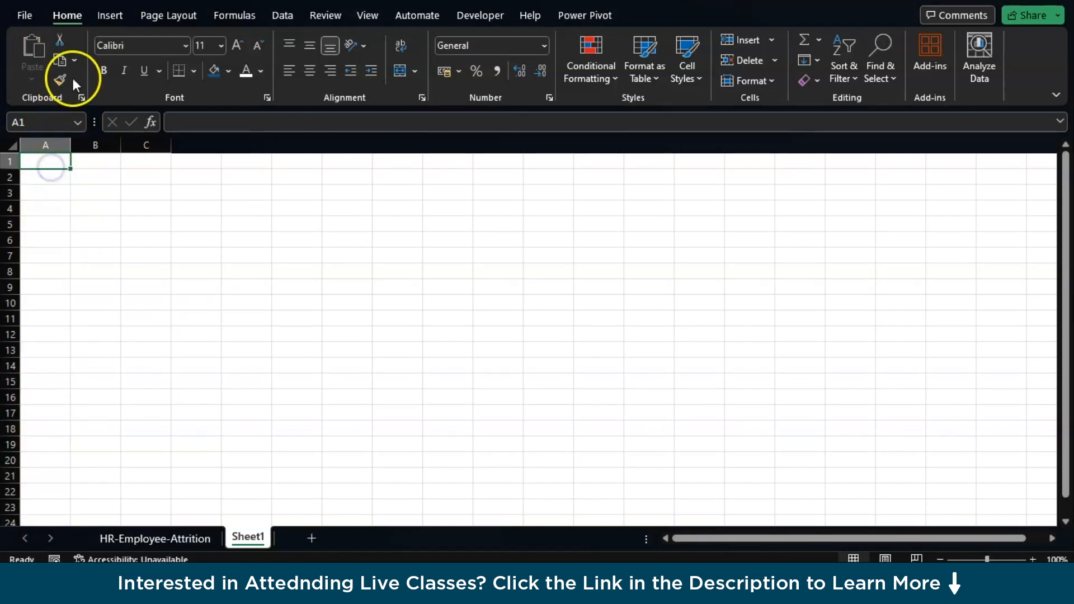
left_click(155, 538)
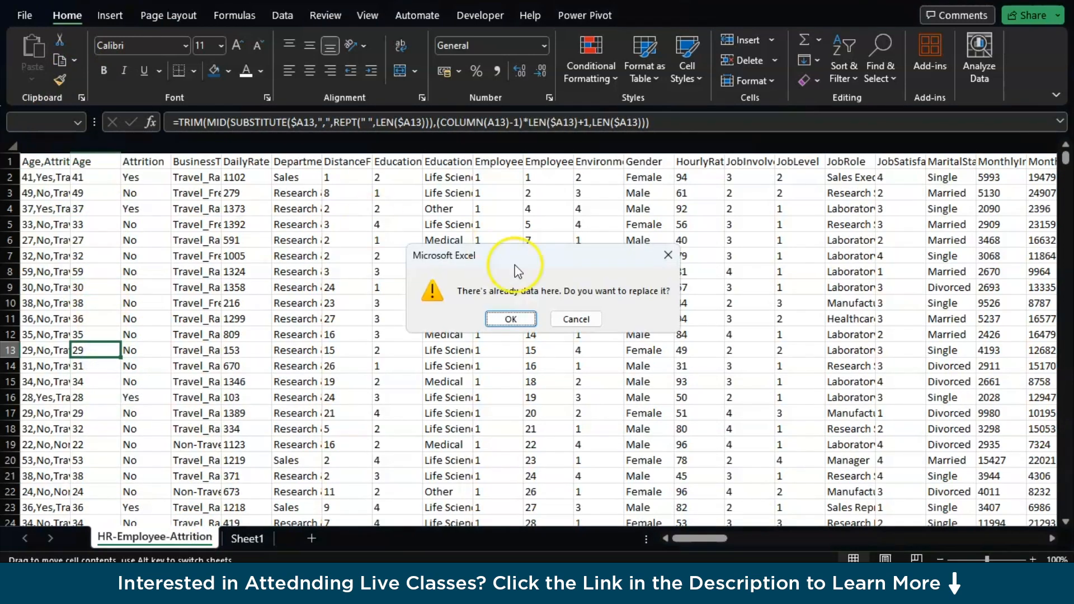
left_click(511, 318)
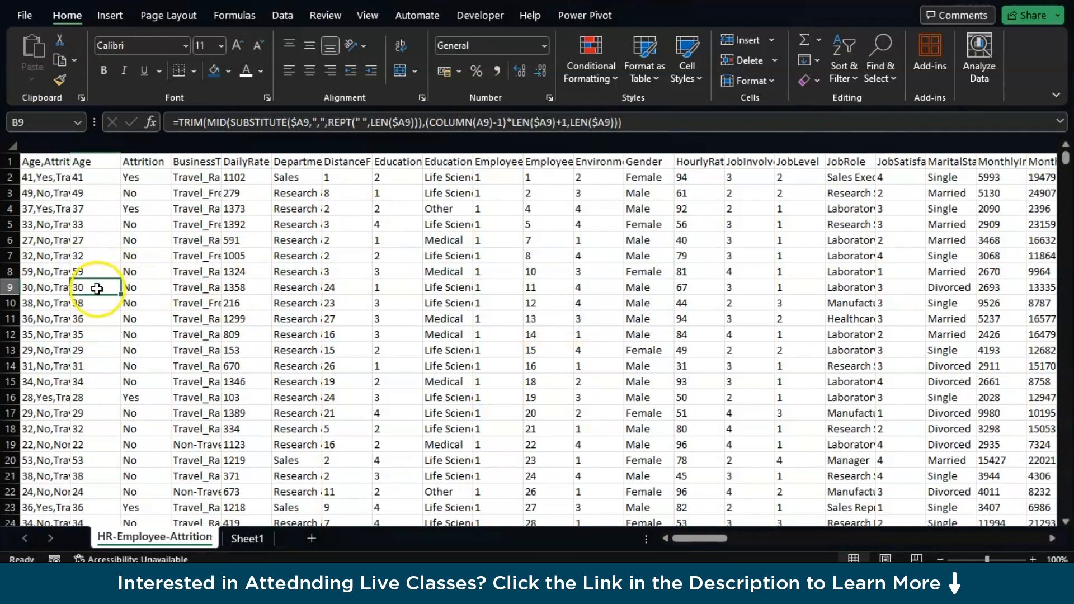
left_click_drag(95, 287, 95, 433)
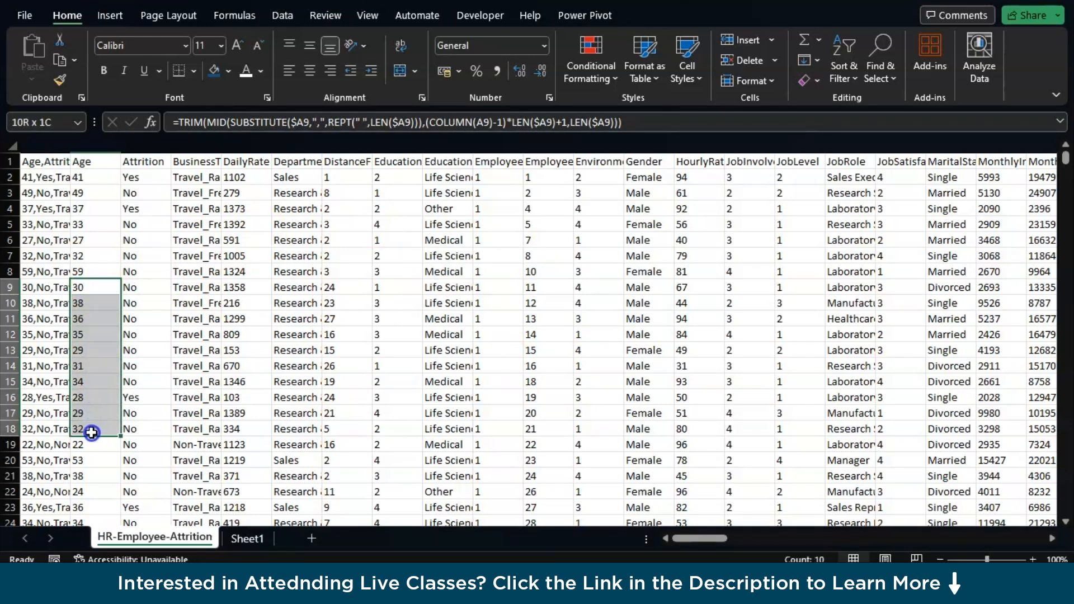
left_click(248, 538)
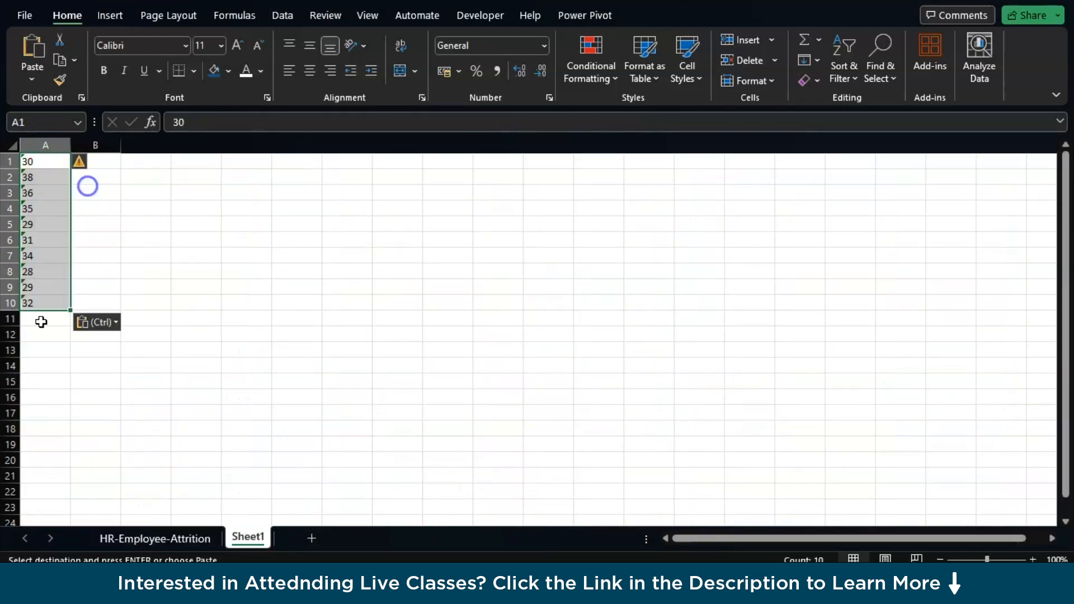
type("=")
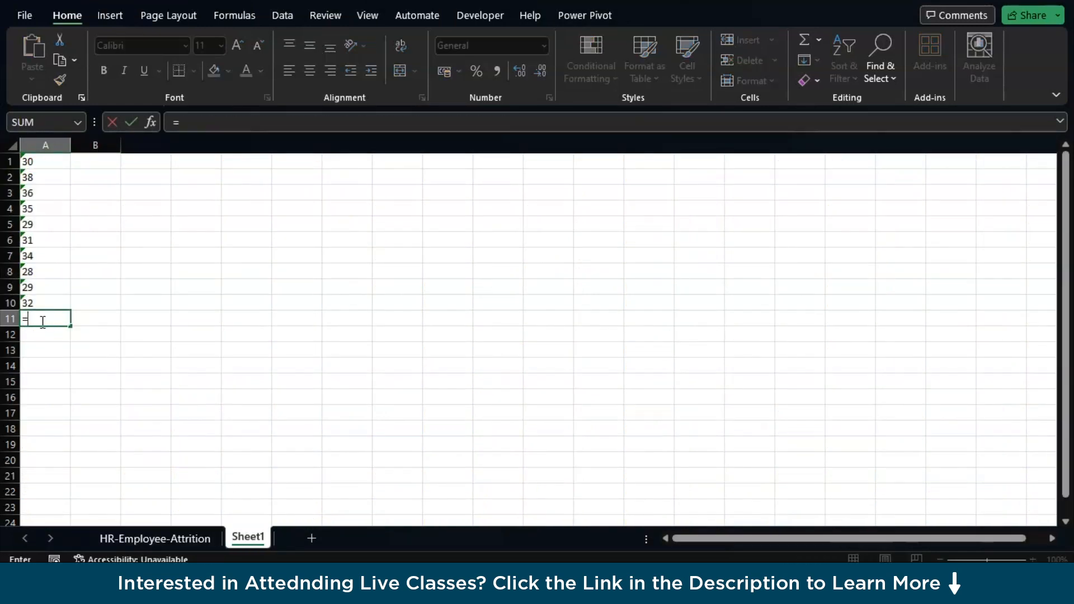
type("sum")
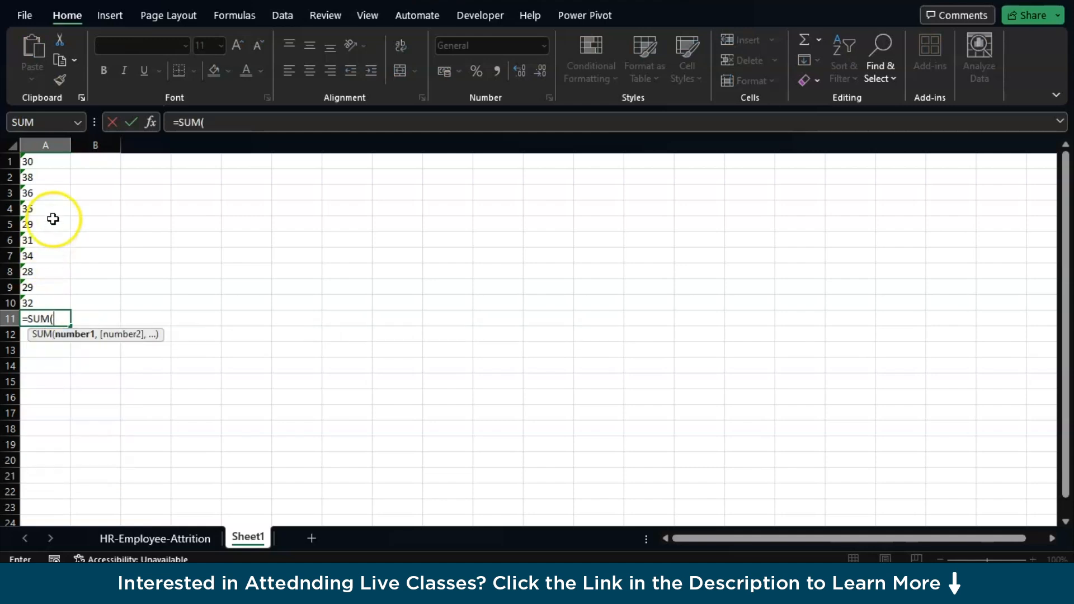
left_click_drag(27, 162, 53, 302)
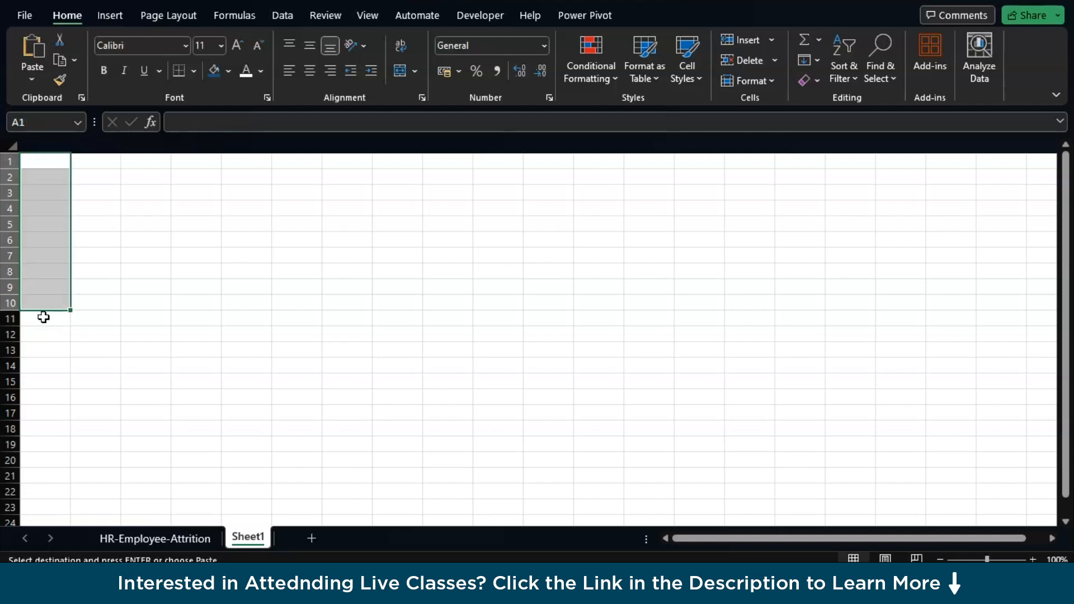
Enter the numbers 10 through 100 into cells A1:A10
left_click(45, 161)
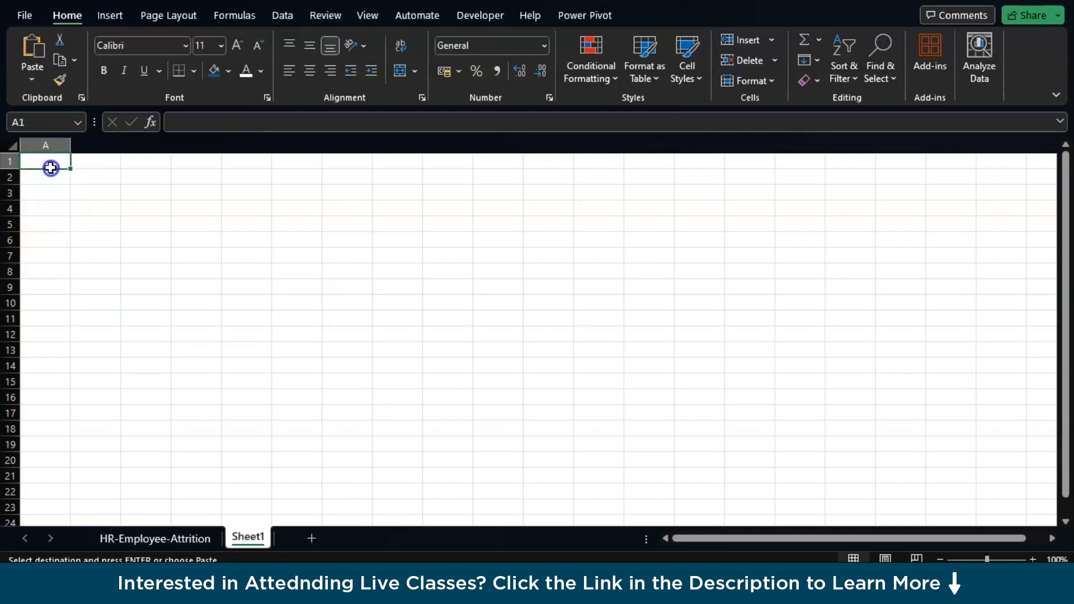
type("20")
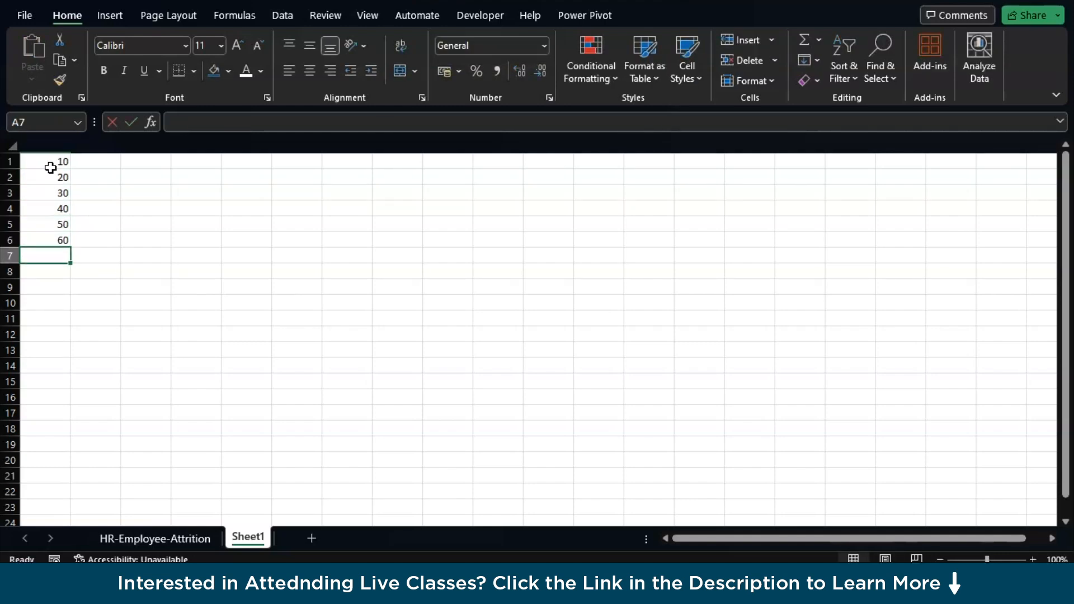
type("70")
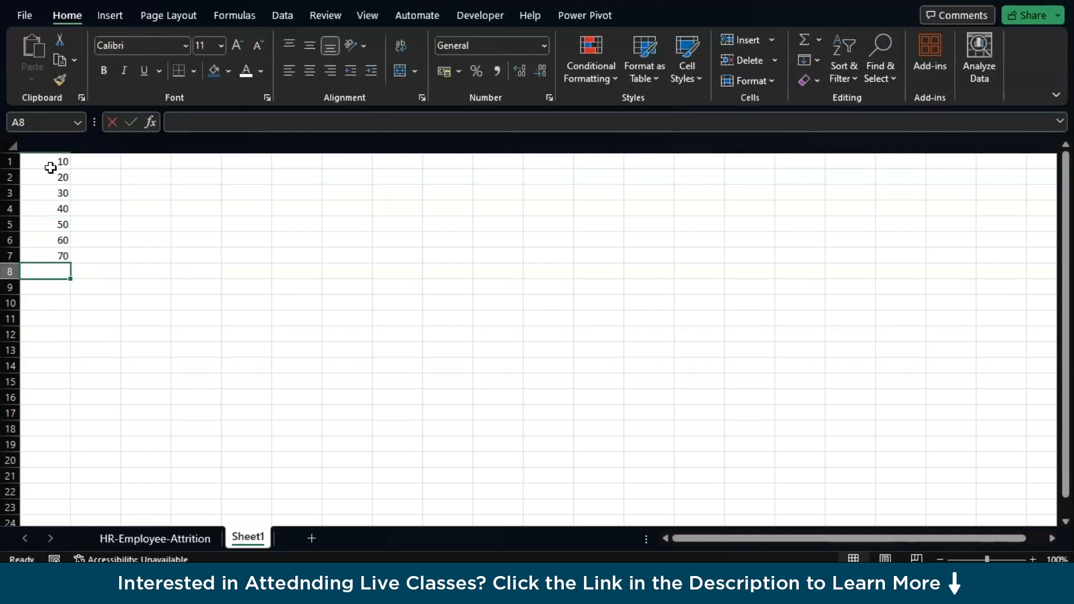
type("80")
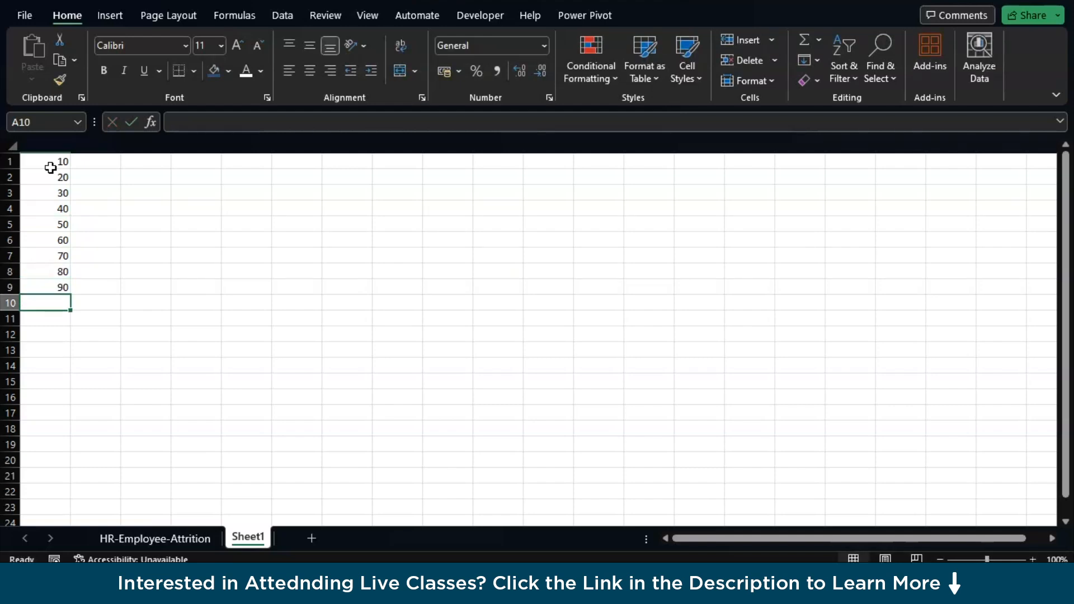
type("100")
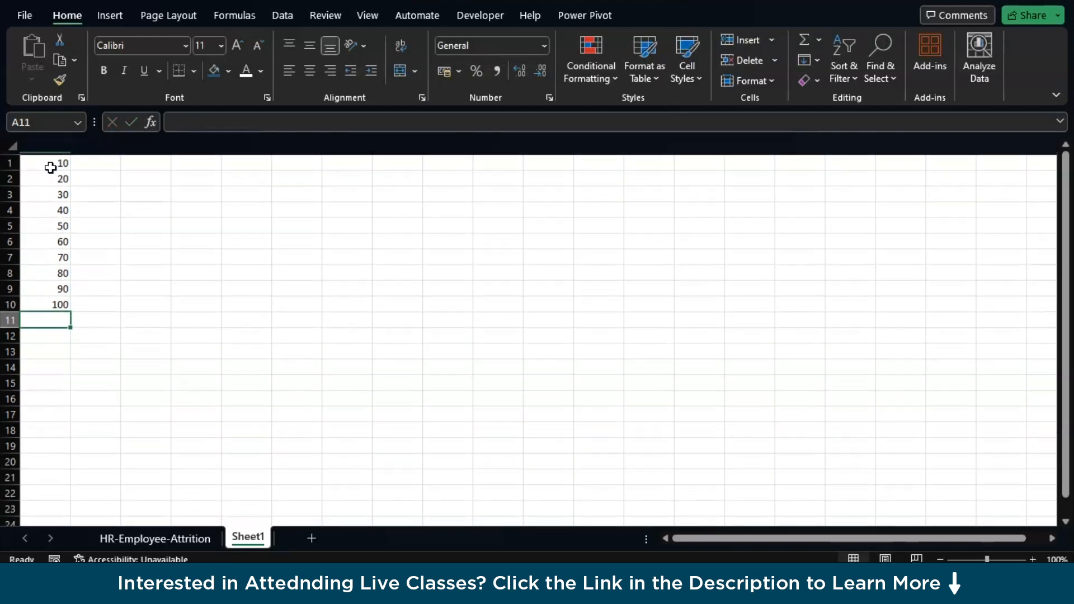
Enter =SUM(A1:A10) in A11 and check the resulting total
type("=")
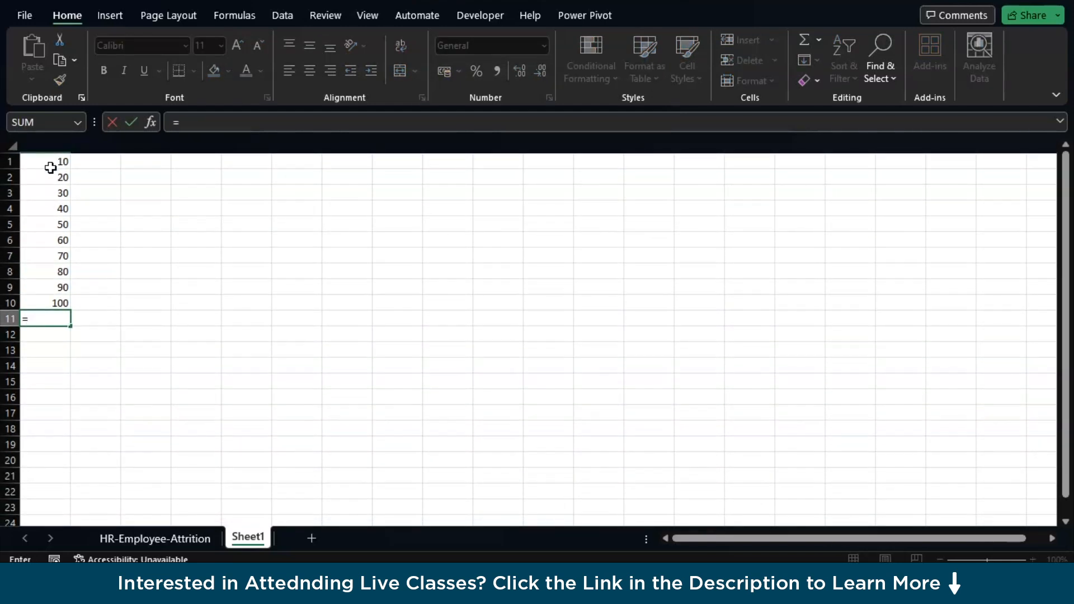
type("SUM(")
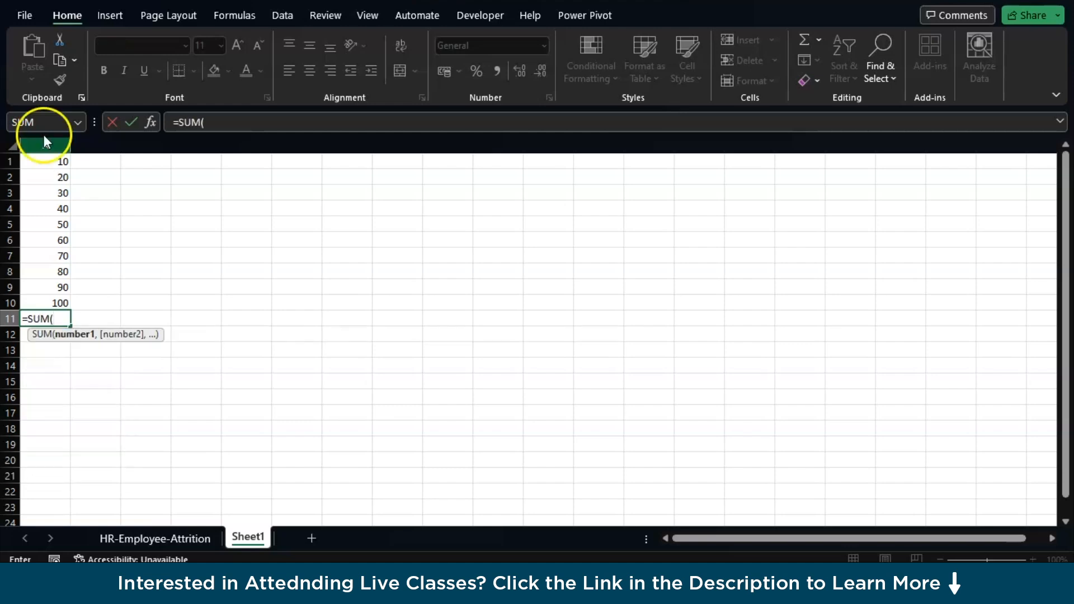
left_click(45, 161)
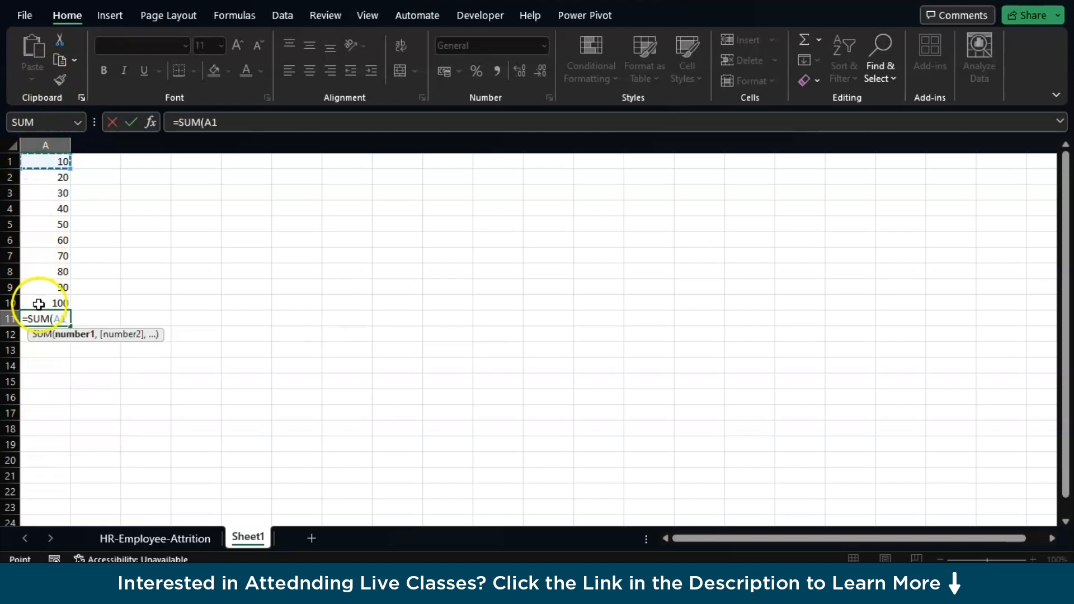
left_click(45, 162)
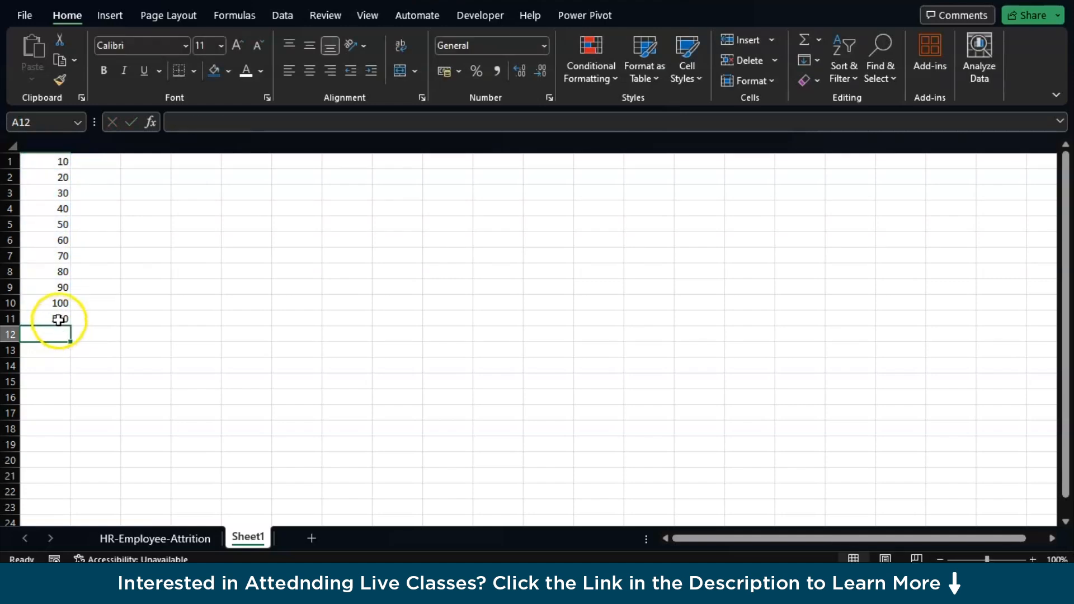
left_click(58, 319)
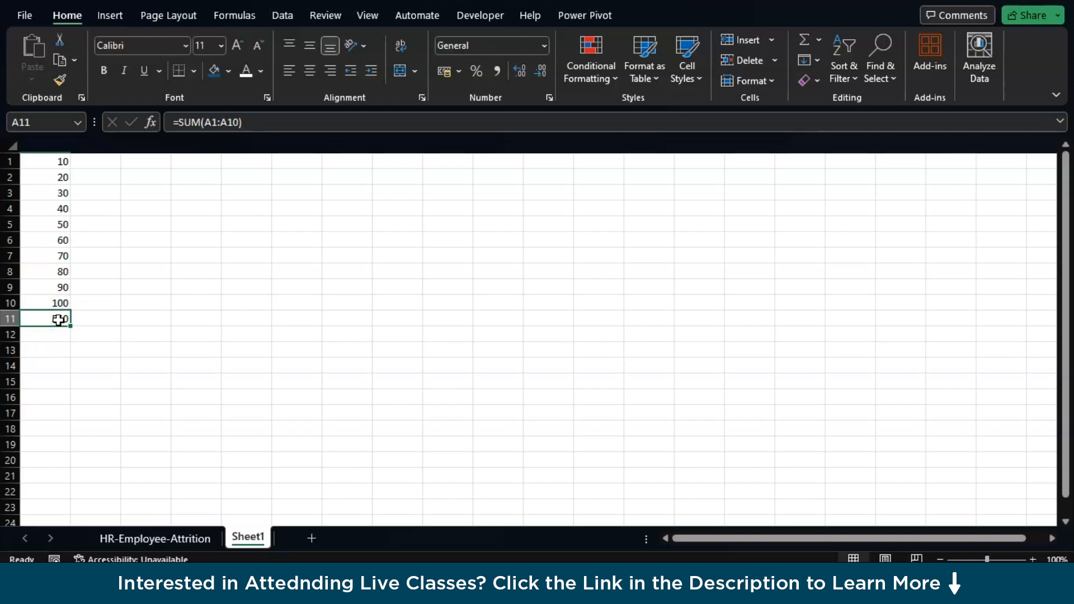
left_click(366, 538)
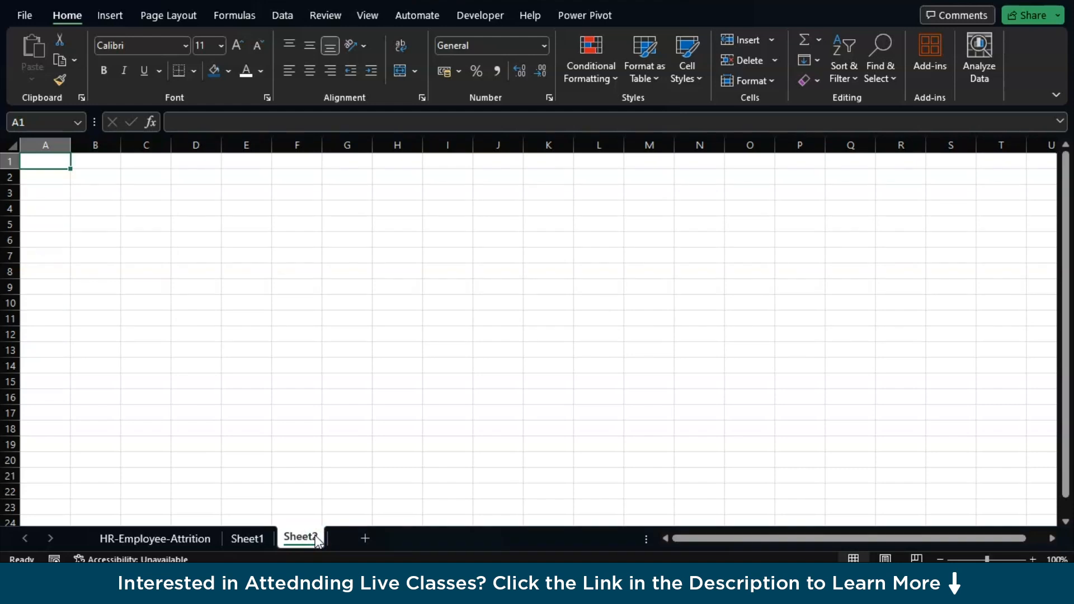
Start Save a Copy and pick the Excel Workbook (*.xlsx) file format
left_click(24, 14)
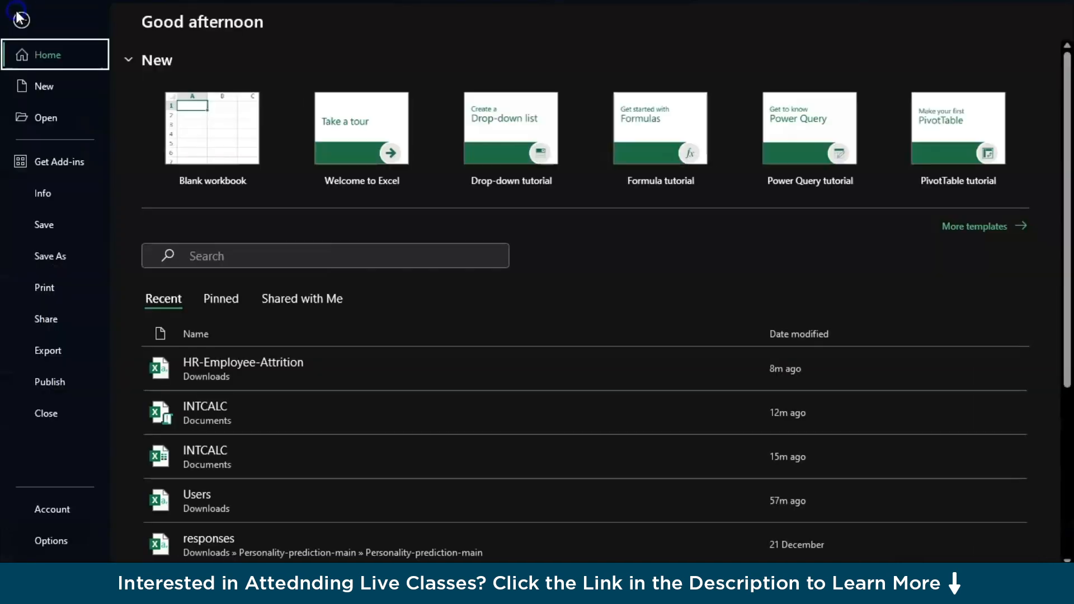
mouse_move(61, 168)
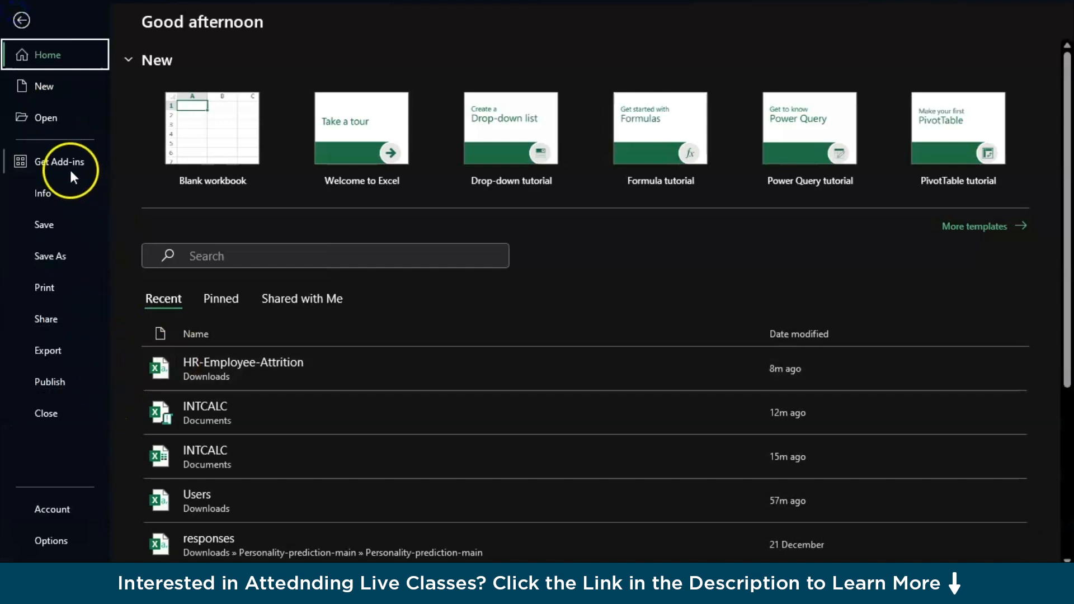
left_click(49, 256)
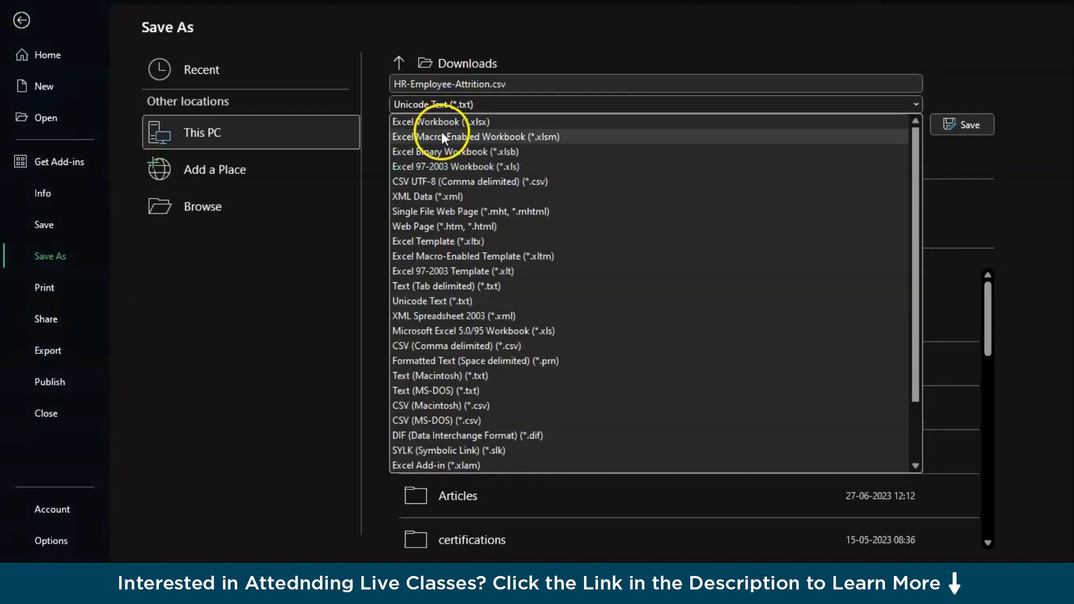
left_click(482, 137)
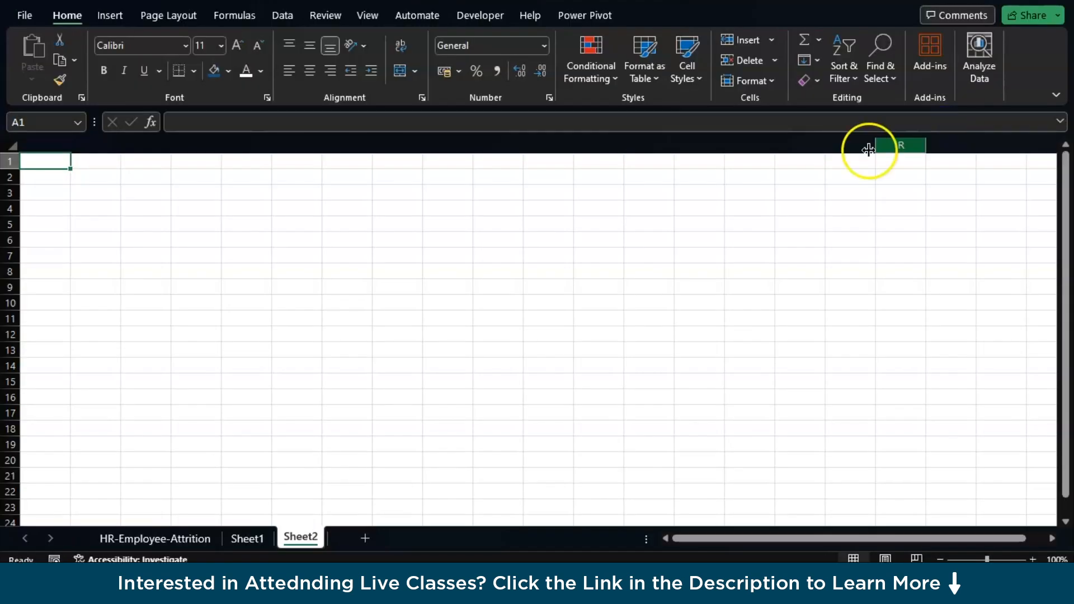
mouse_move(86, 175)
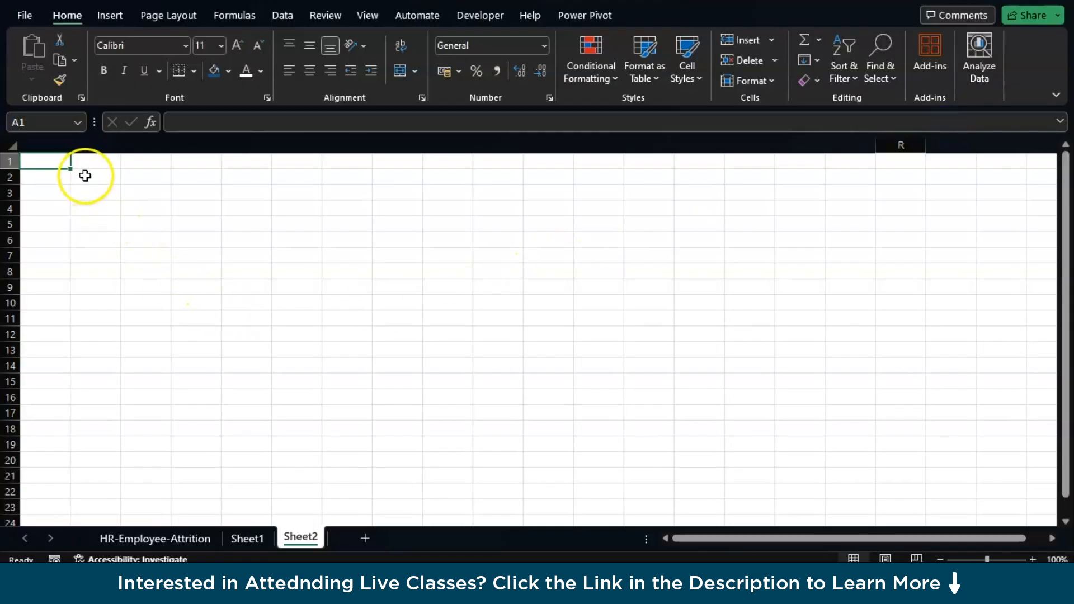
mouse_move(164, 216)
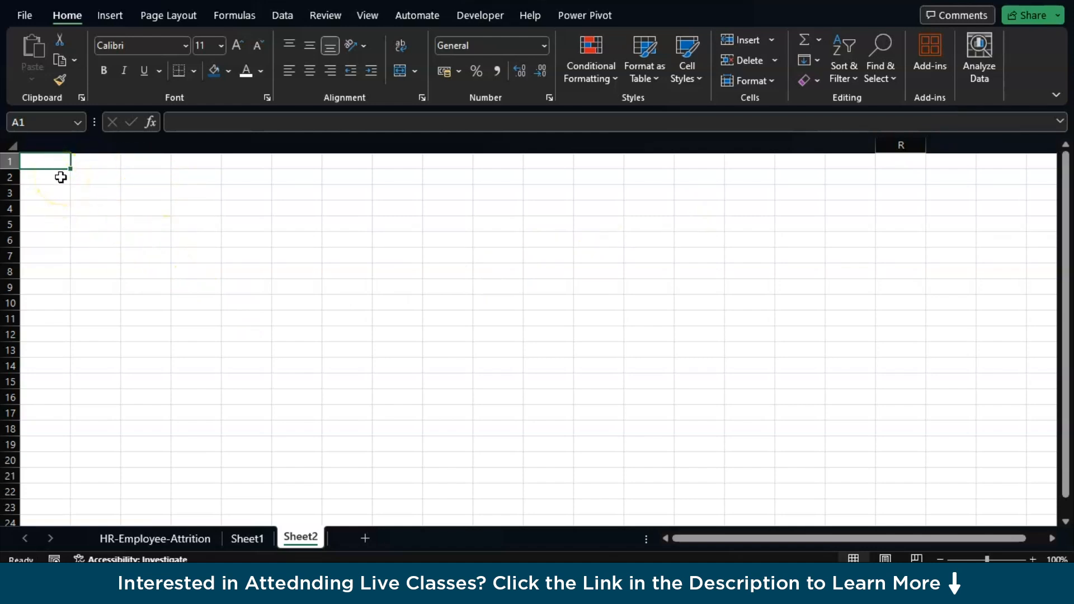
mouse_move(50, 181)
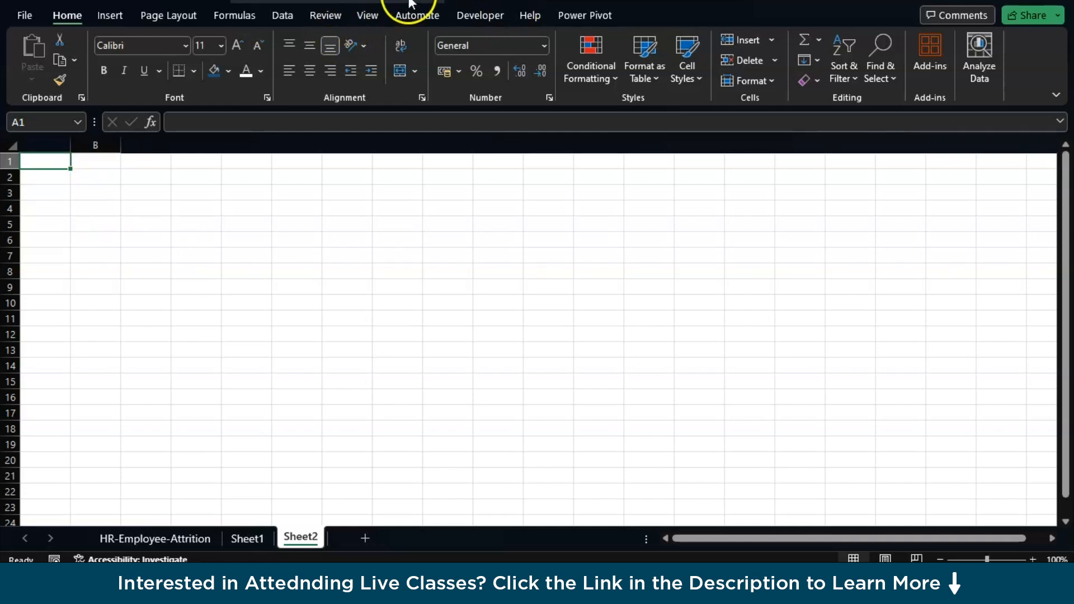
Create an empty macro named Intrest via Developer > Macros, then switch to ChatGPT
left_click(480, 15)
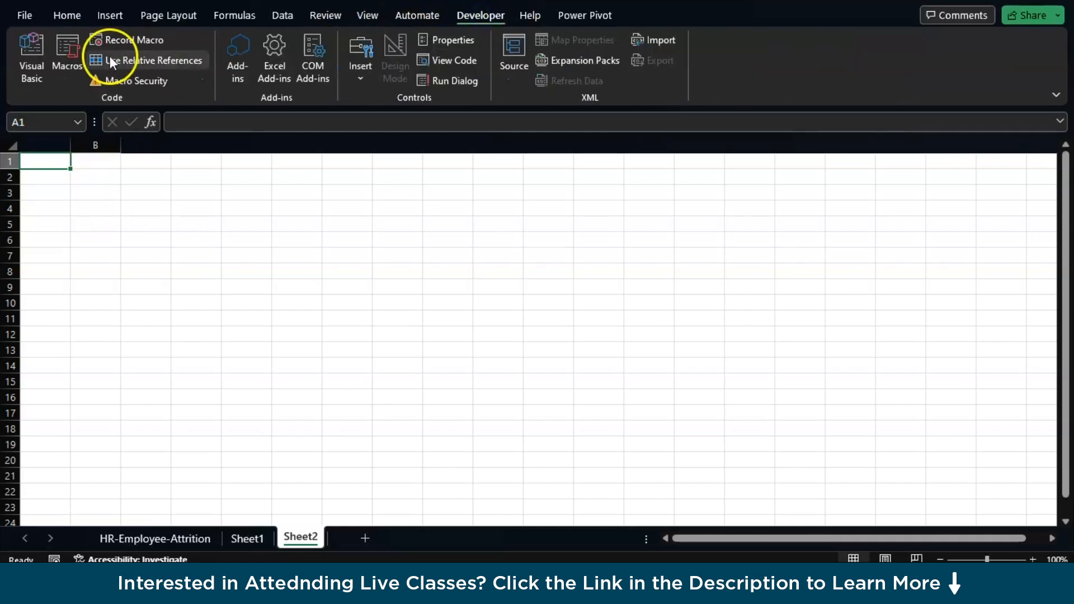
left_click(67, 56)
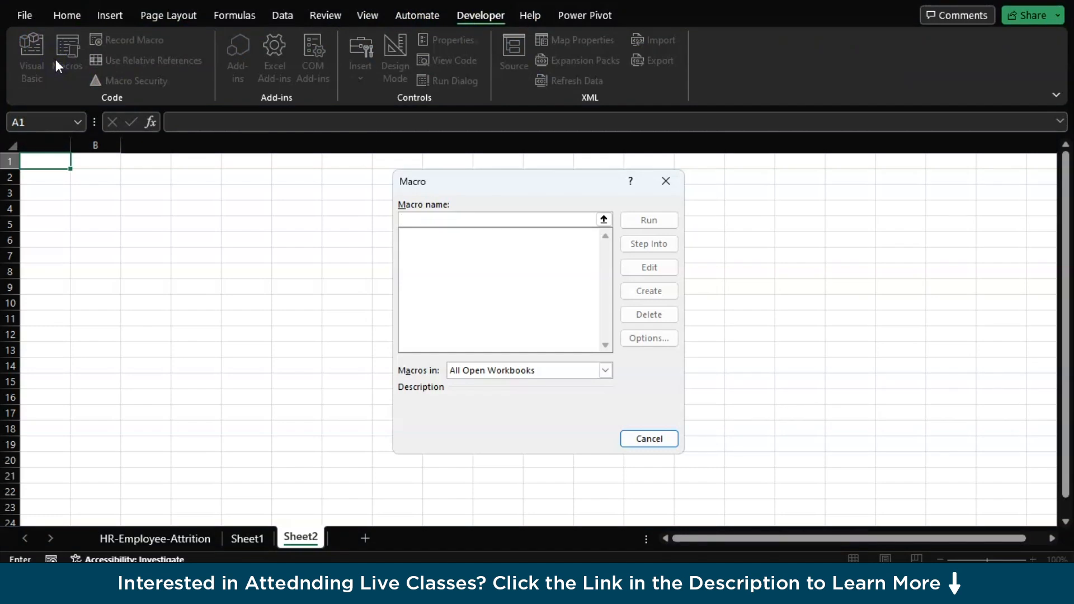
left_click(504, 219)
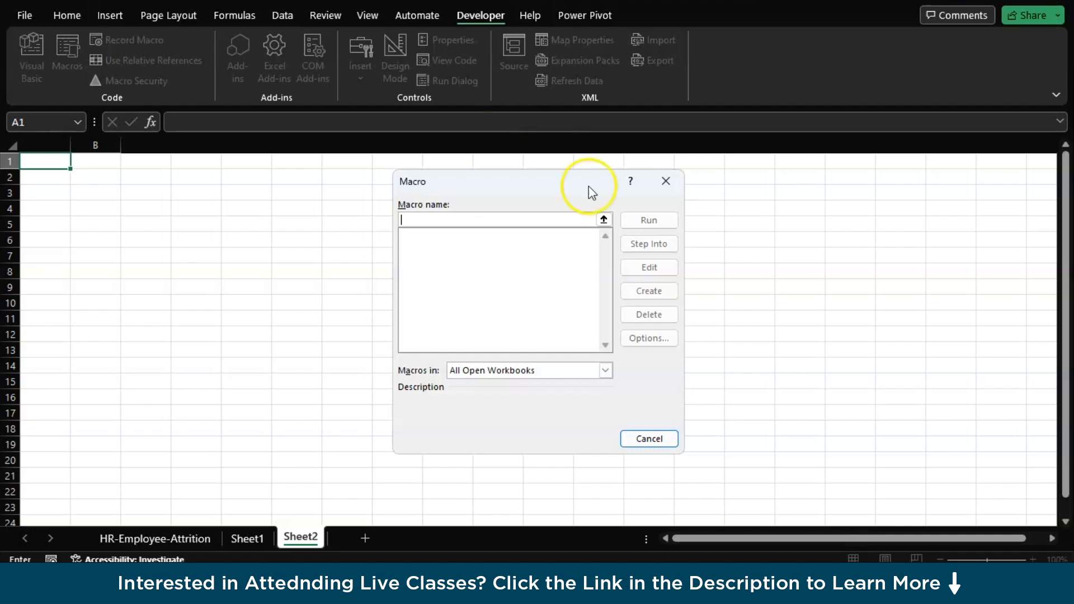
mouse_move(481, 207)
type("Intrest")
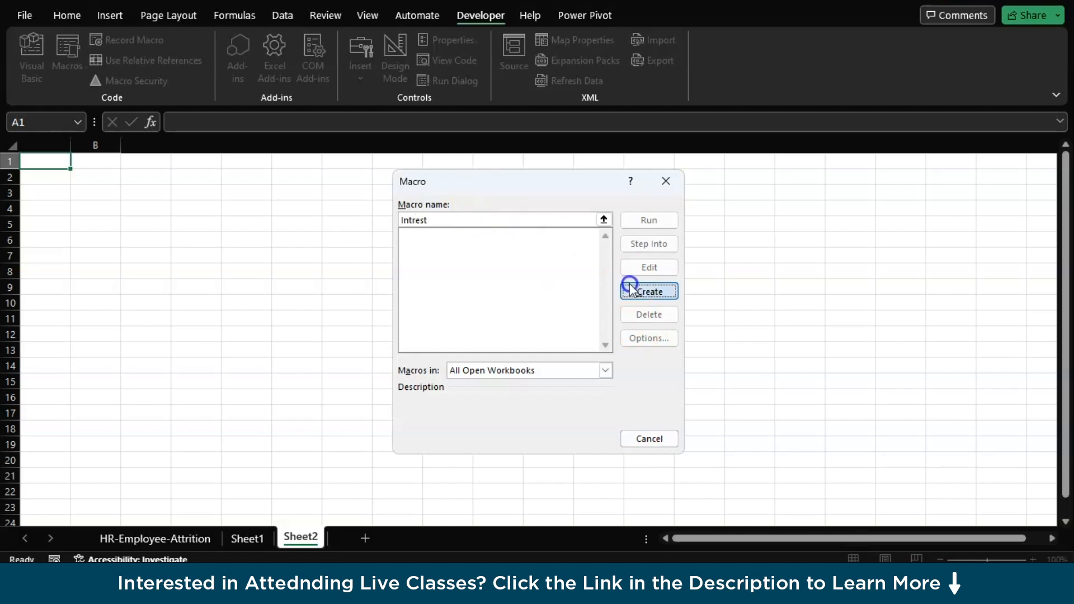
left_click(647, 290)
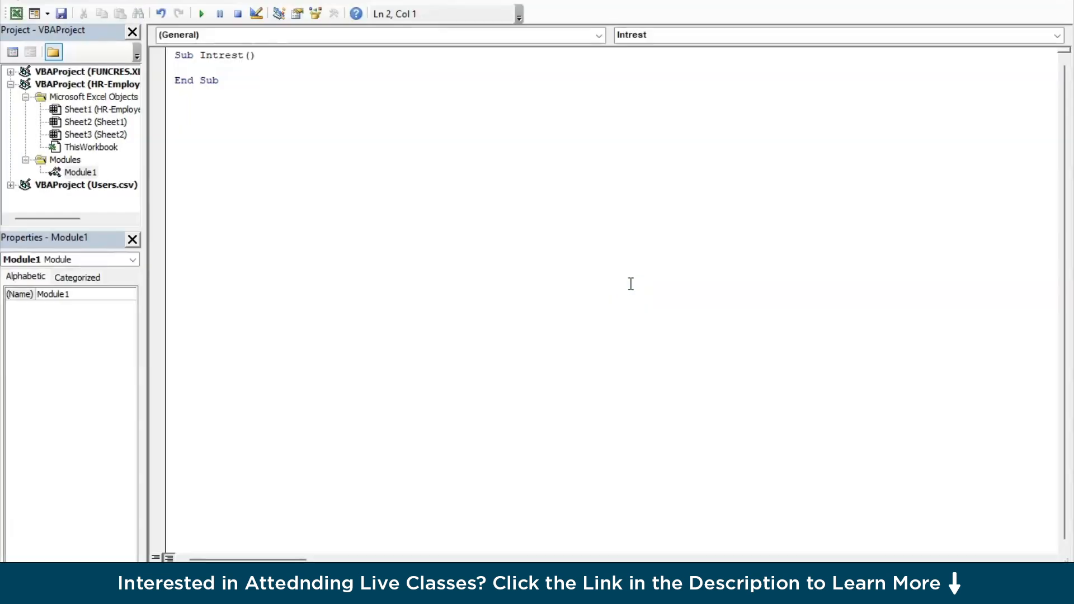
key("alt+tab")
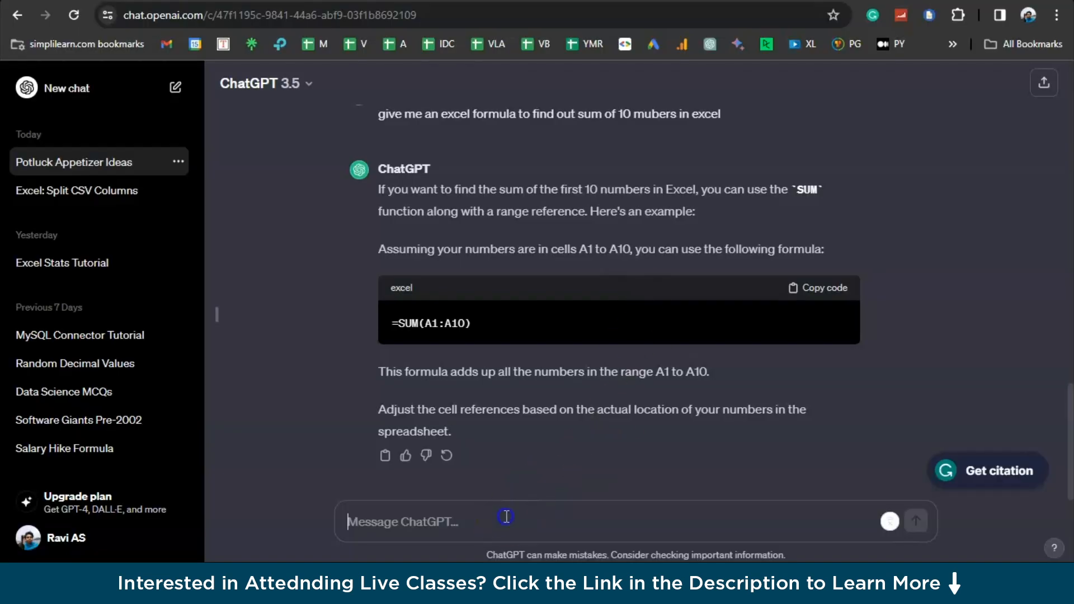
Ask ChatGPT for a simple-interest VBA macro and copy the CalculateInterest code
type("give em")
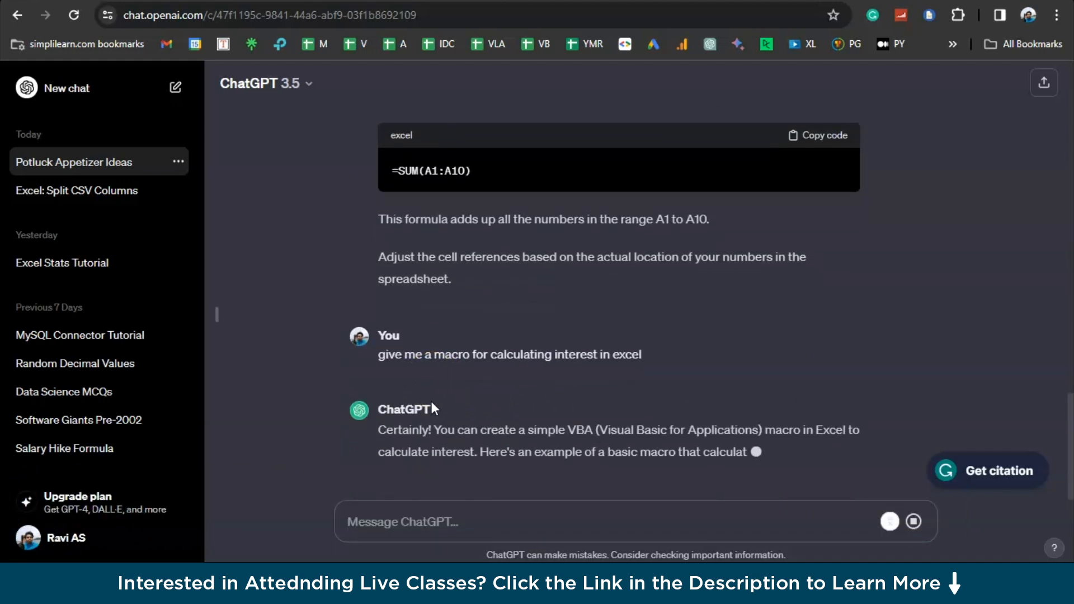
scroll("down", 3)
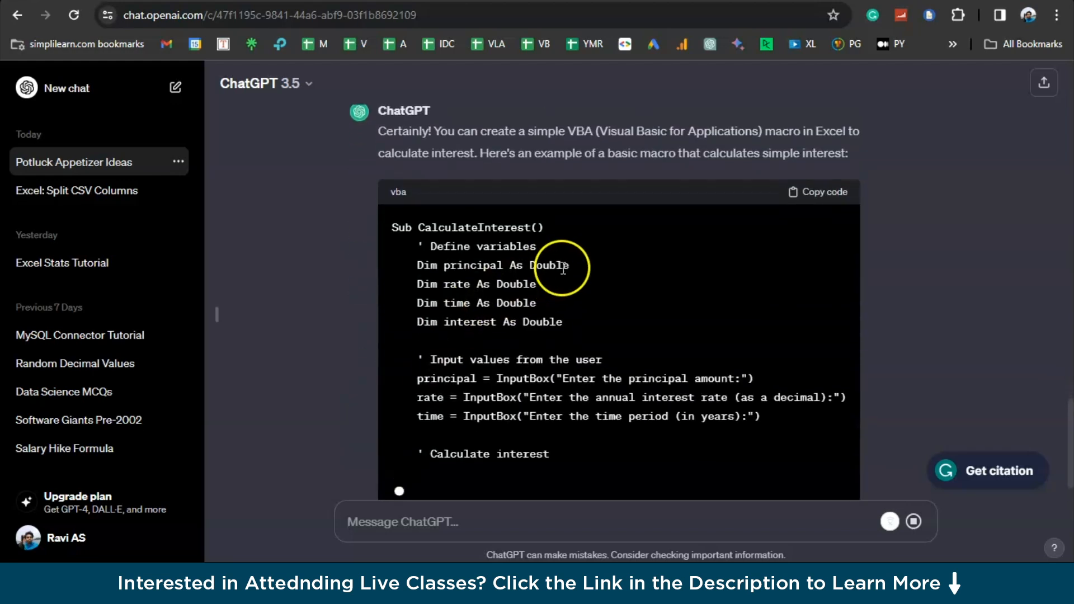
scroll("down", 3)
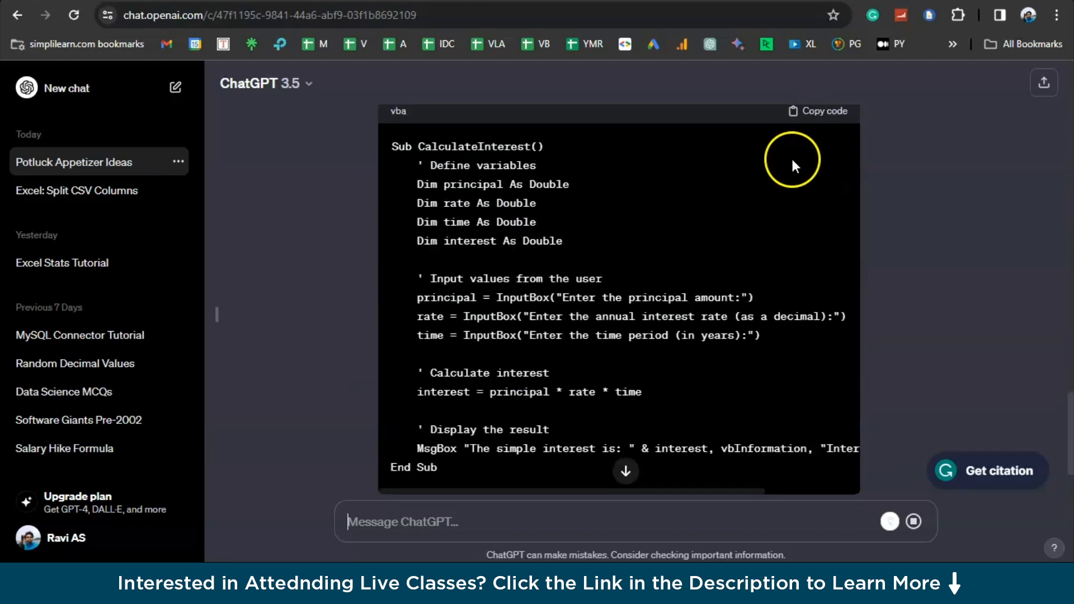
left_click(817, 111)
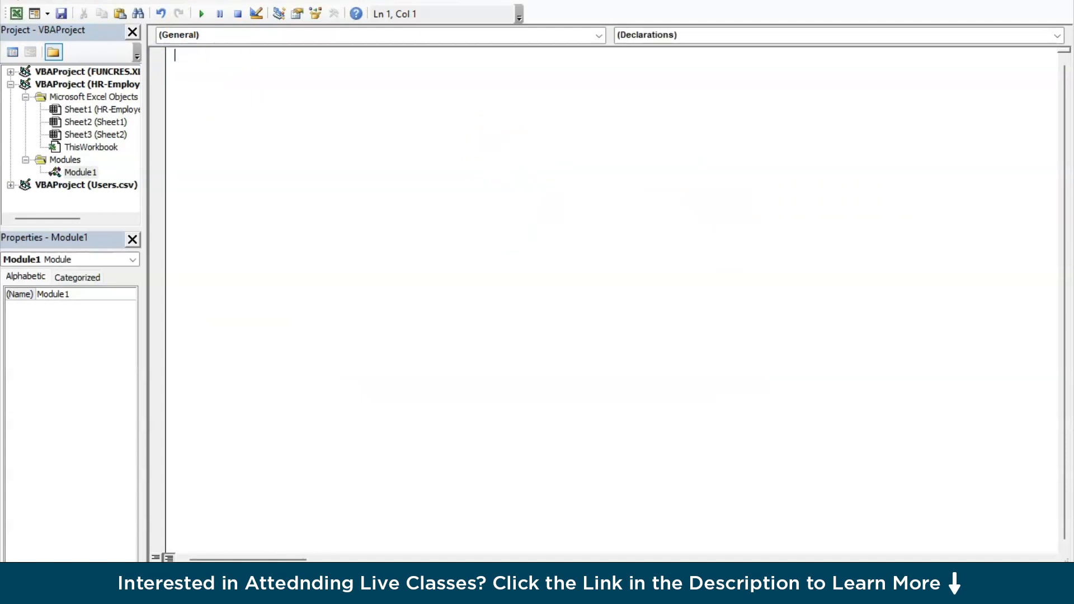
Paste the CalculateInterest macro into Module1 and select its name
type("Sub CalculateInterest()")
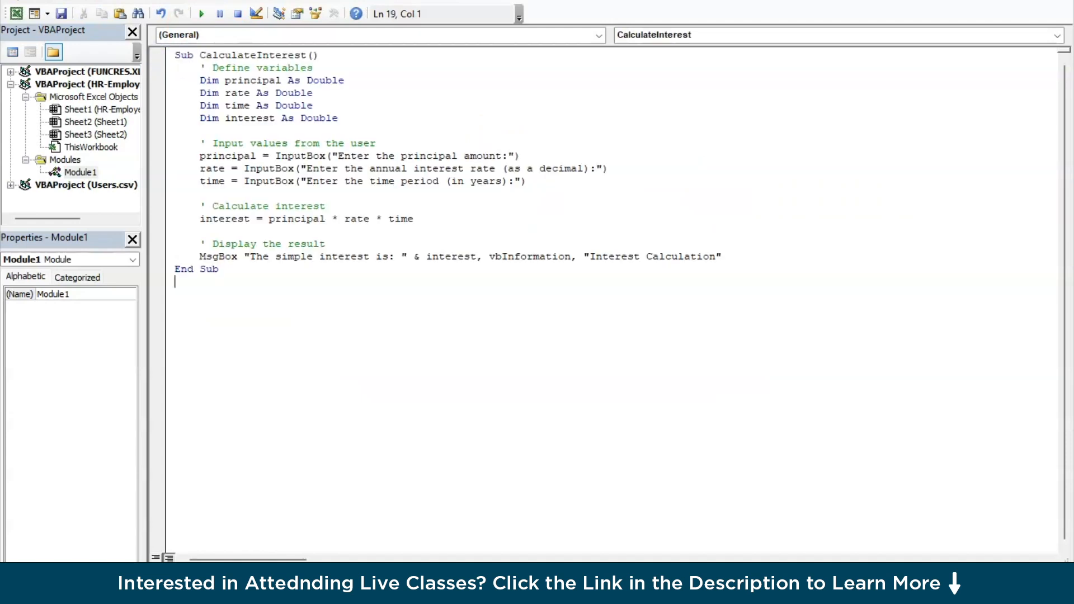
double_click(253, 55)
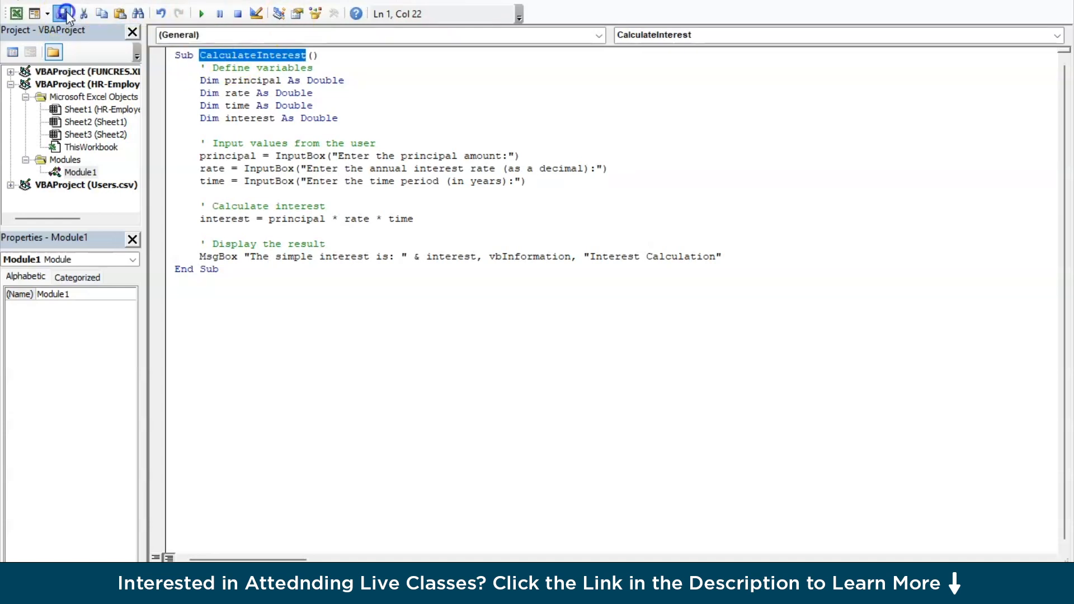
mouse_move(63, 13)
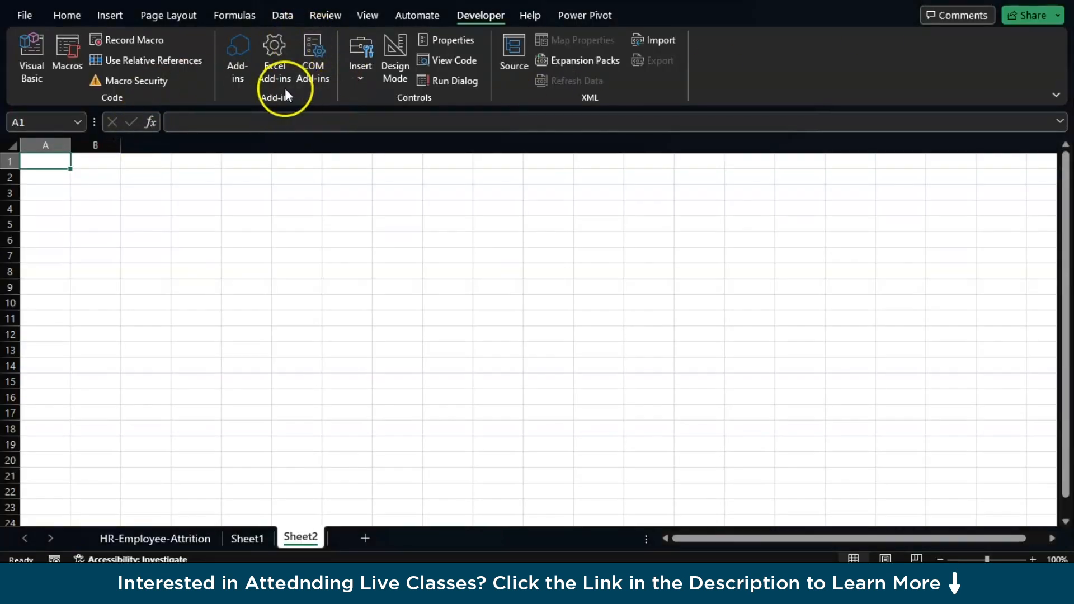
Insert a form button on Sheet2, assign CalculateInterest, and begin labelling it Intrest
left_click(360, 59)
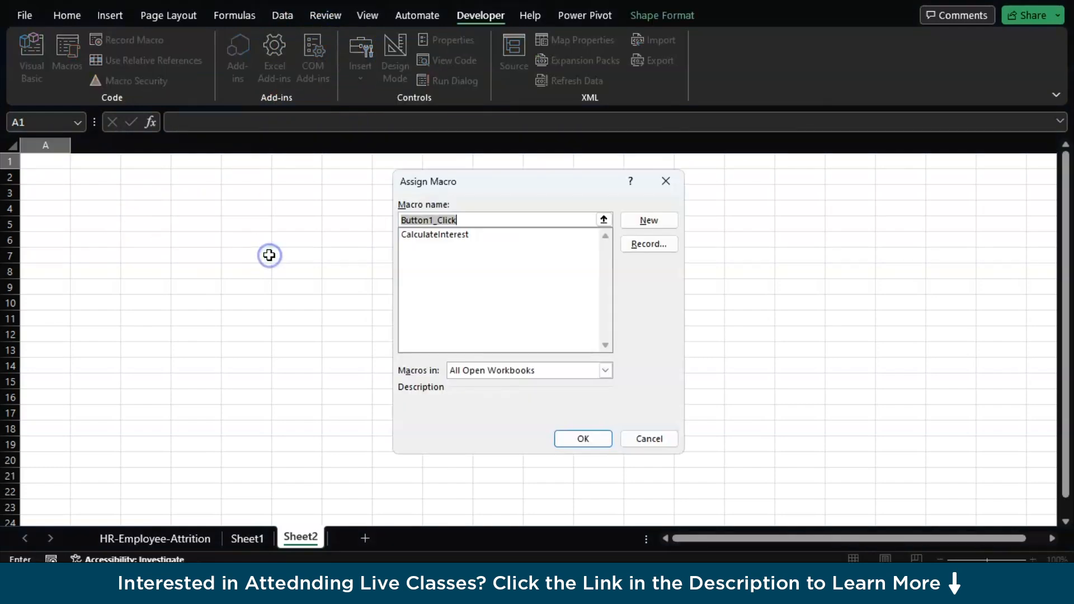
left_click(434, 234)
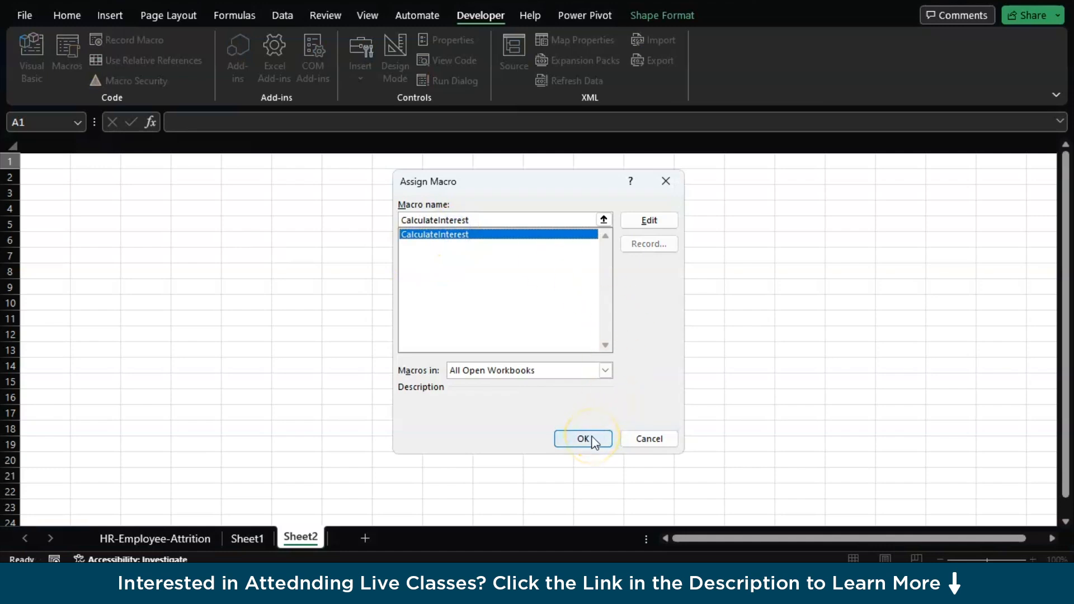
left_click(583, 439)
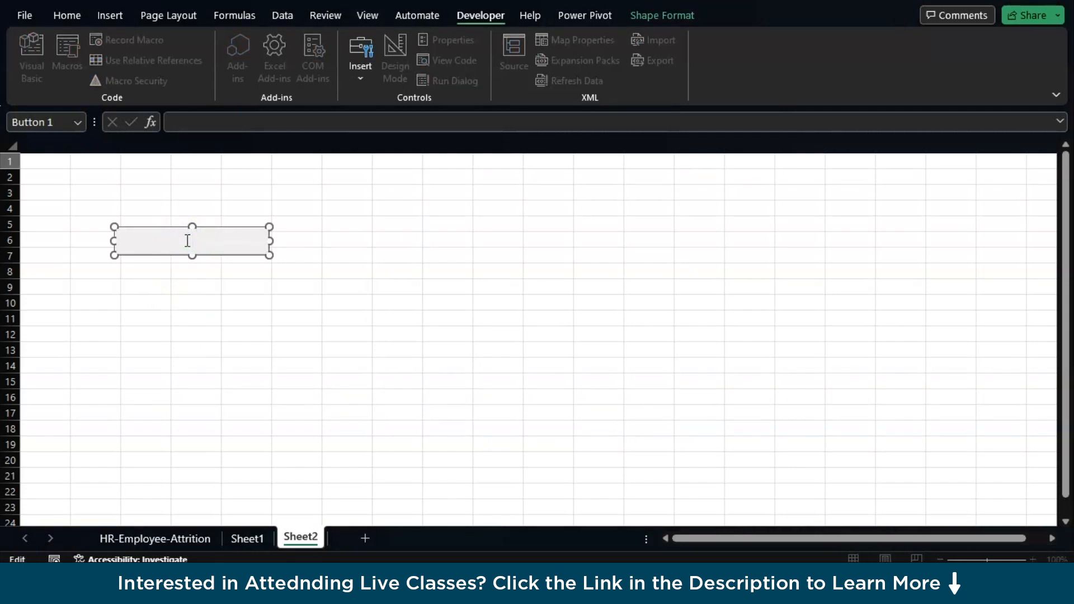
type("Int")
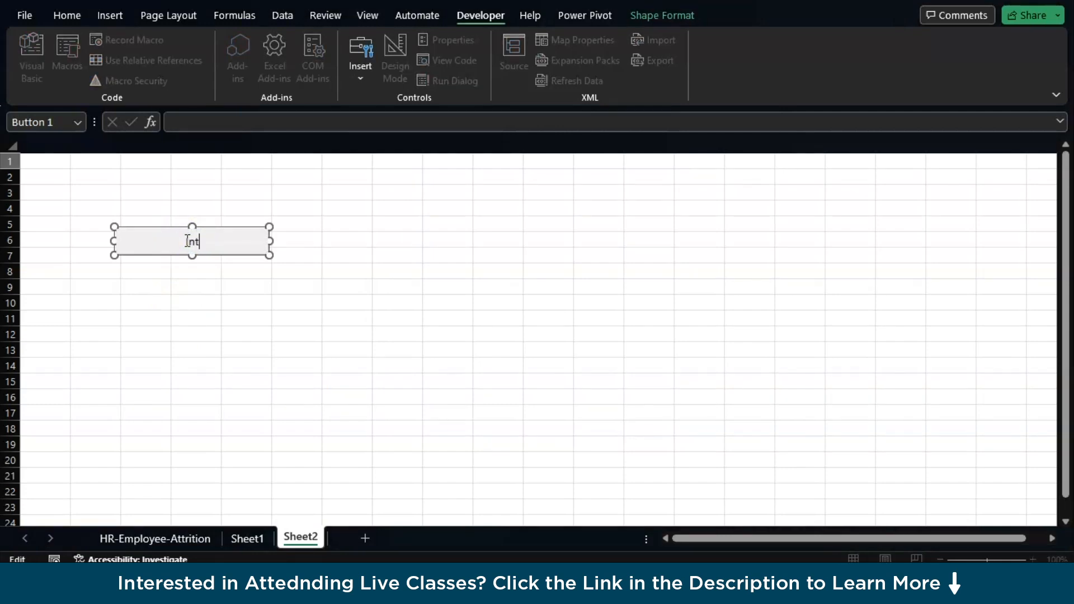
Finish the Intrest label and run it with principal 10000 and rate 6, yielding 60000
type("rest")
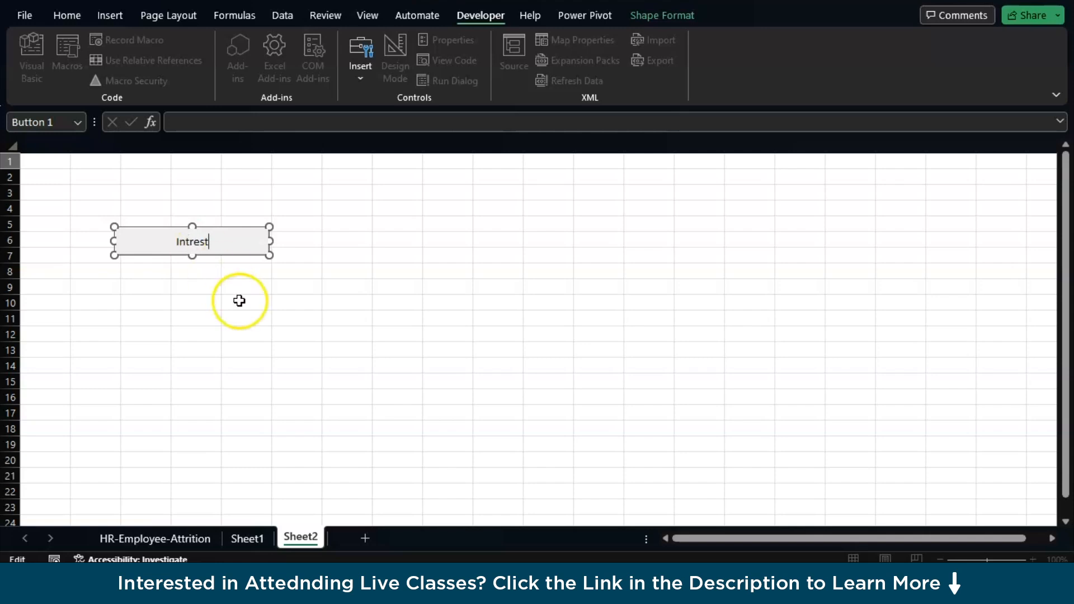
left_click(199, 244)
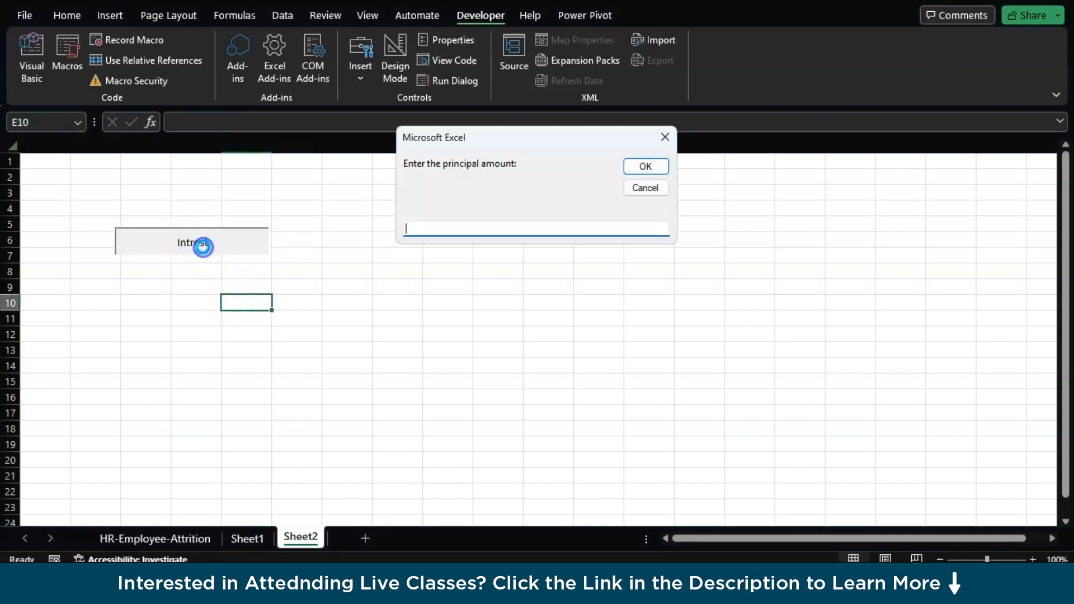
mouse_move(446, 226)
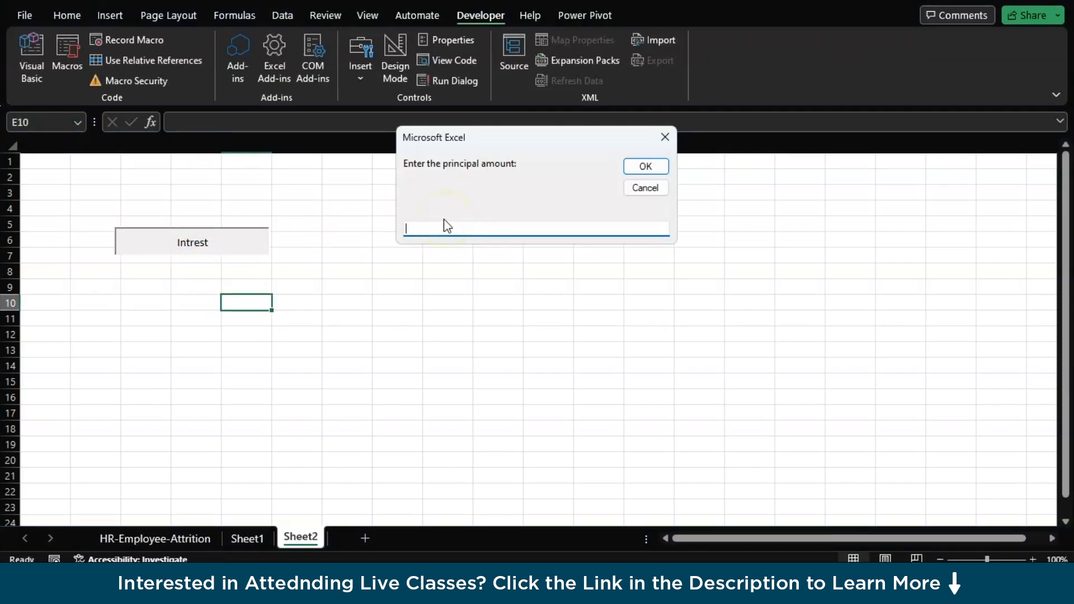
type("10000")
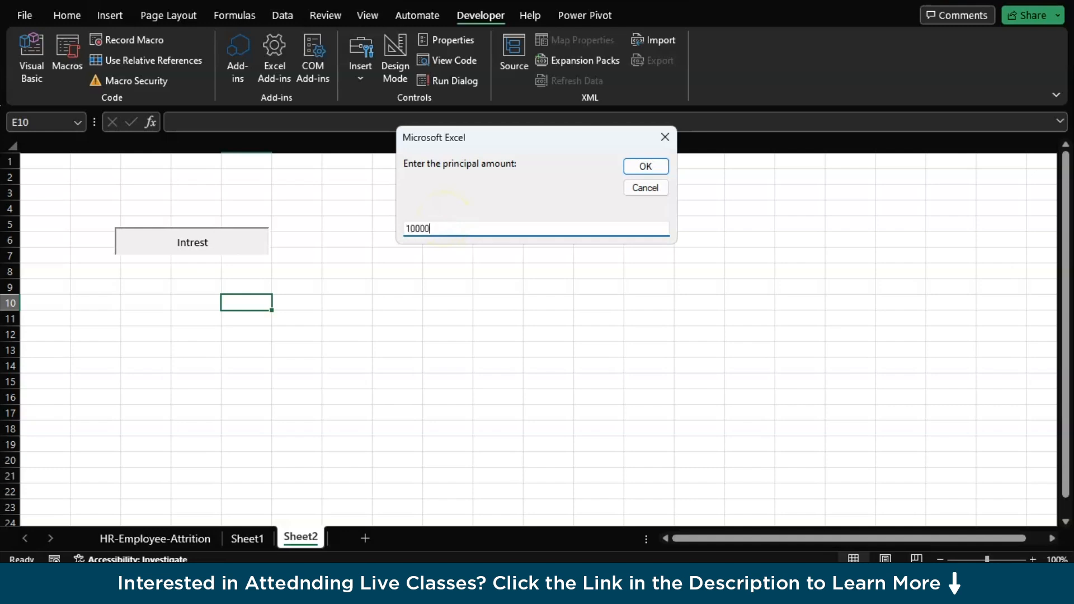
left_click(644, 165)
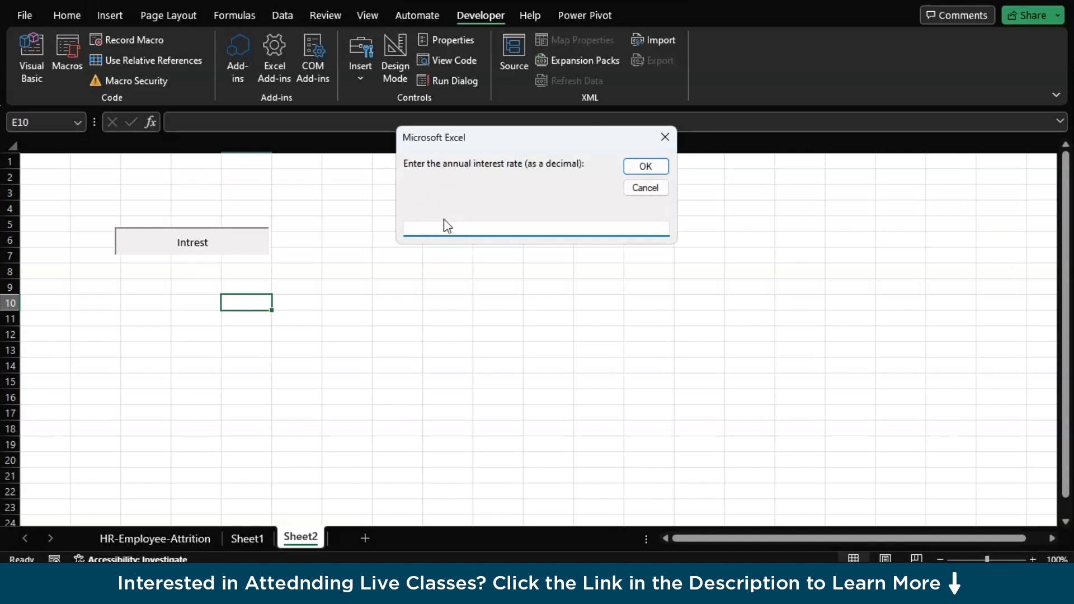
type("6")
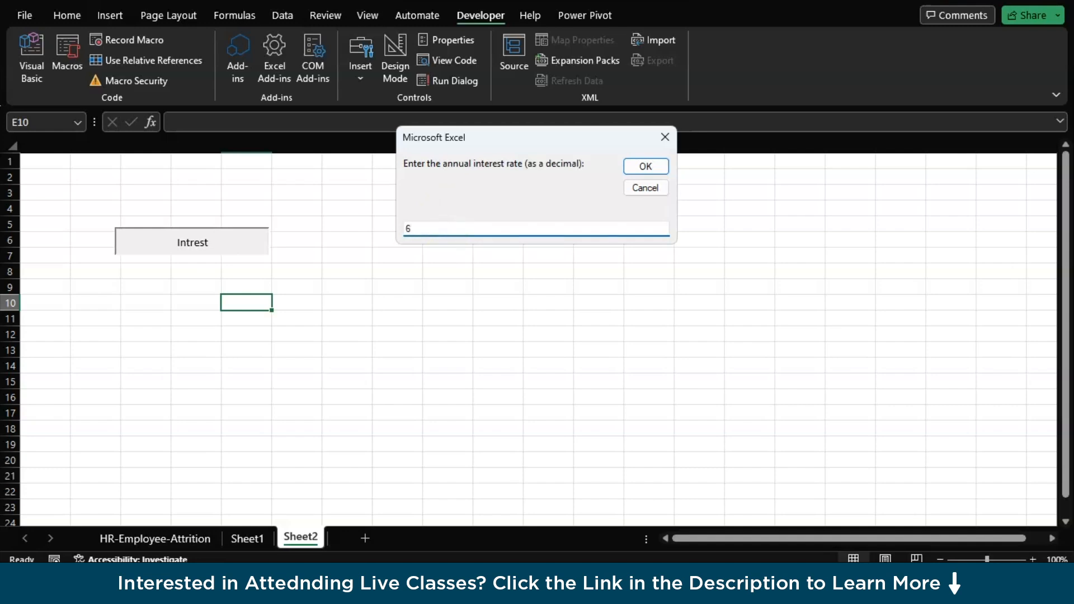
left_click(644, 167)
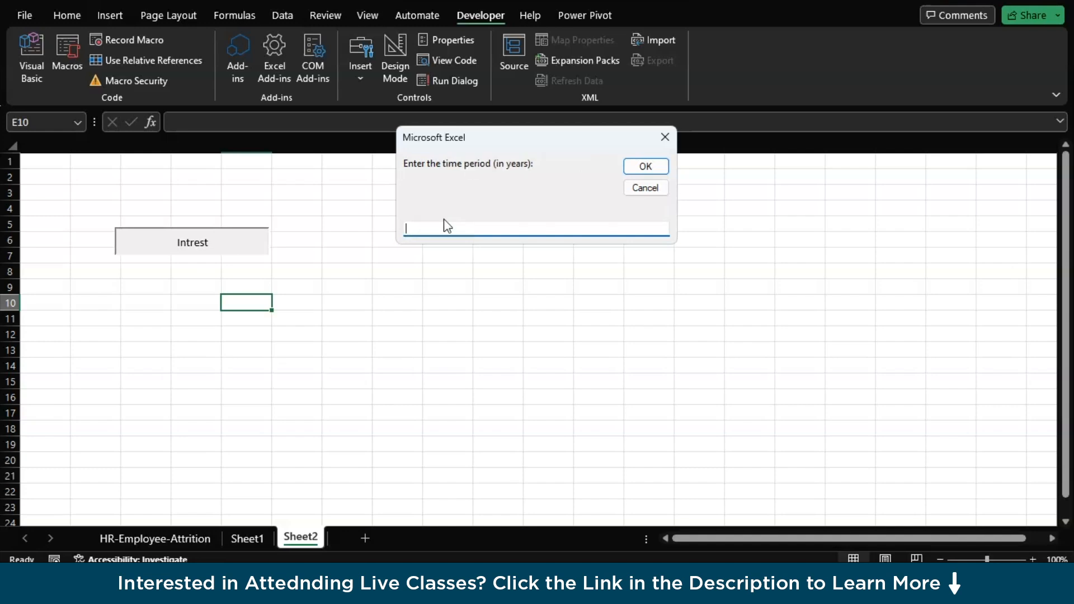
left_click(644, 166)
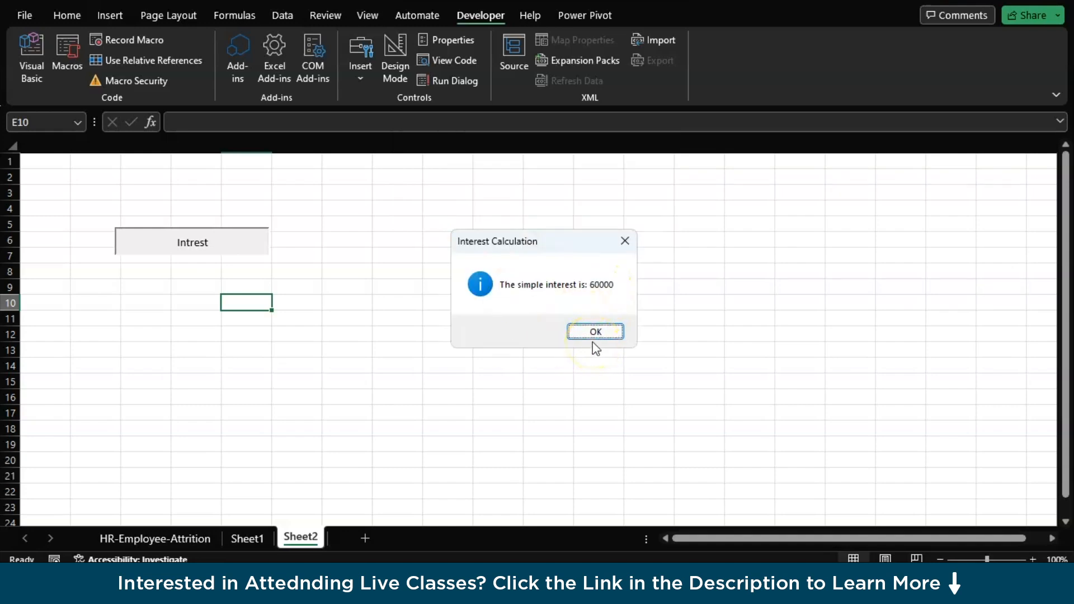
mouse_move(625, 241)
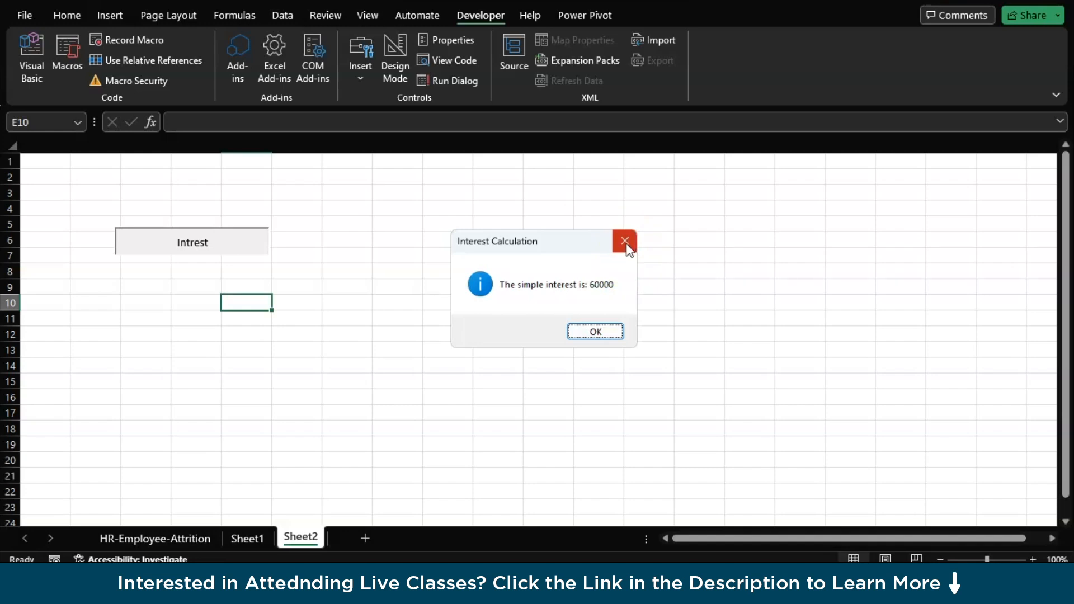
left_click(623, 240)
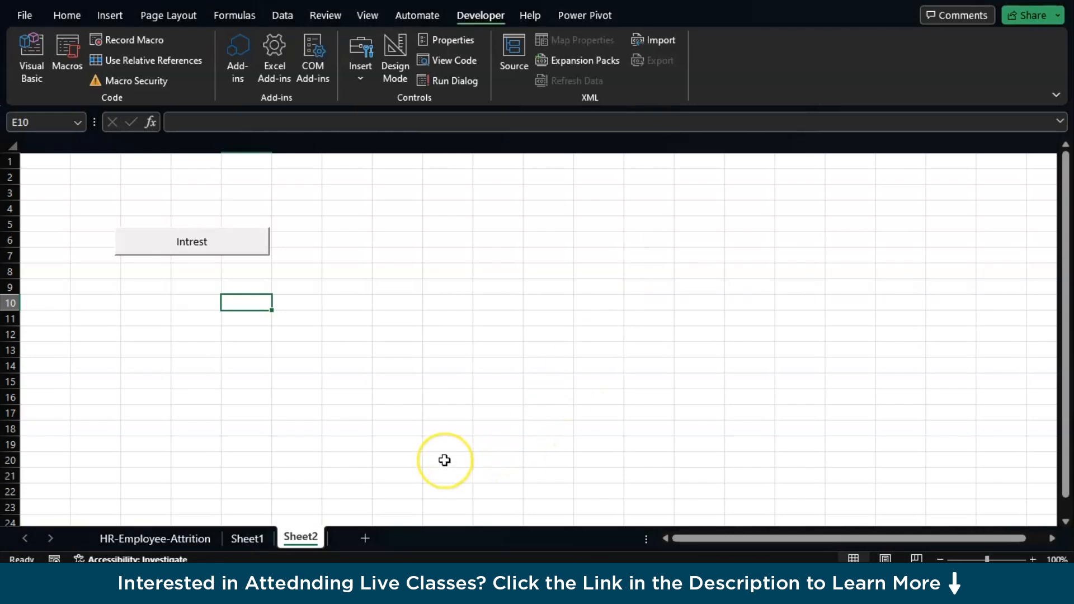
key("alt+tab")
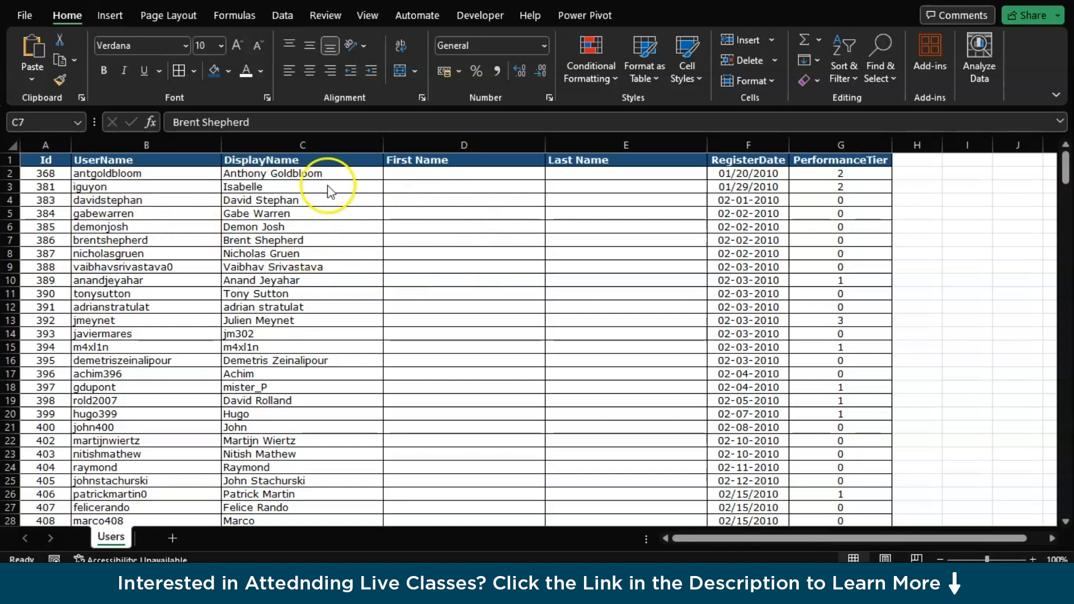
mouse_move(901, 177)
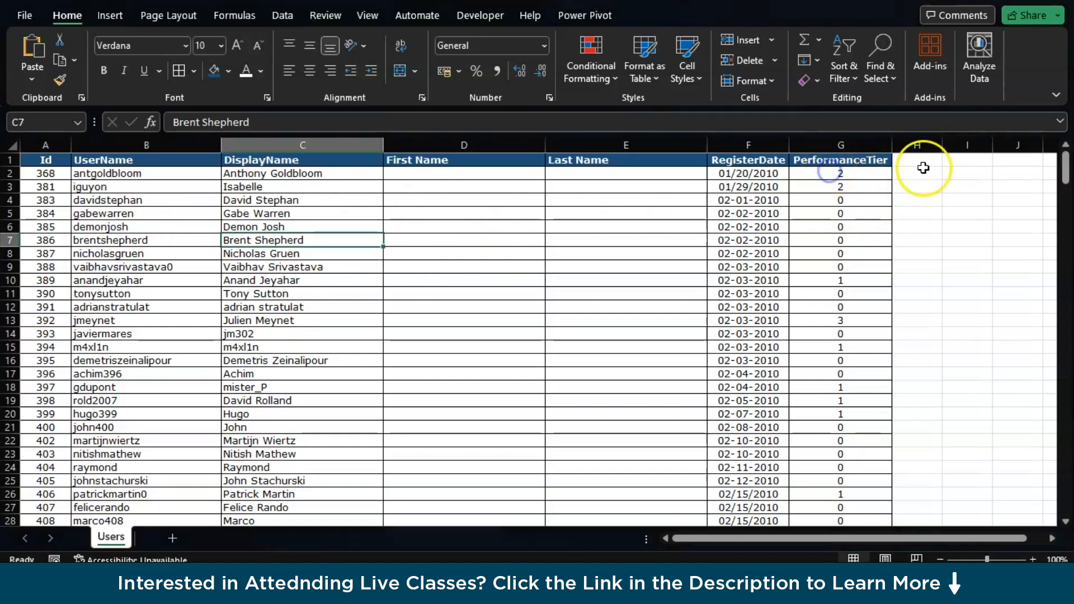
left_click(967, 160)
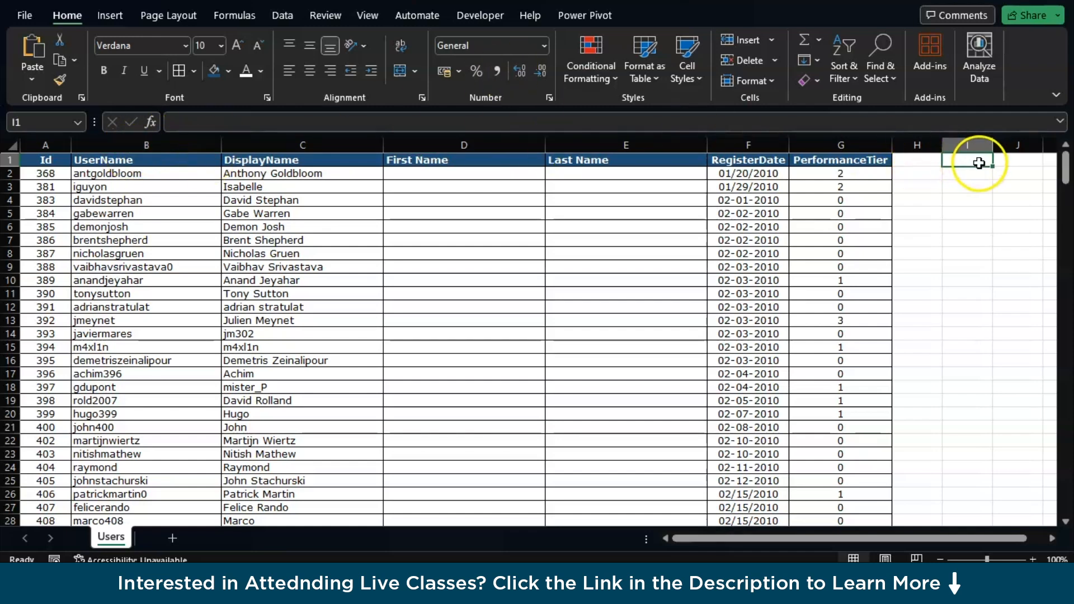
left_click(967, 173)
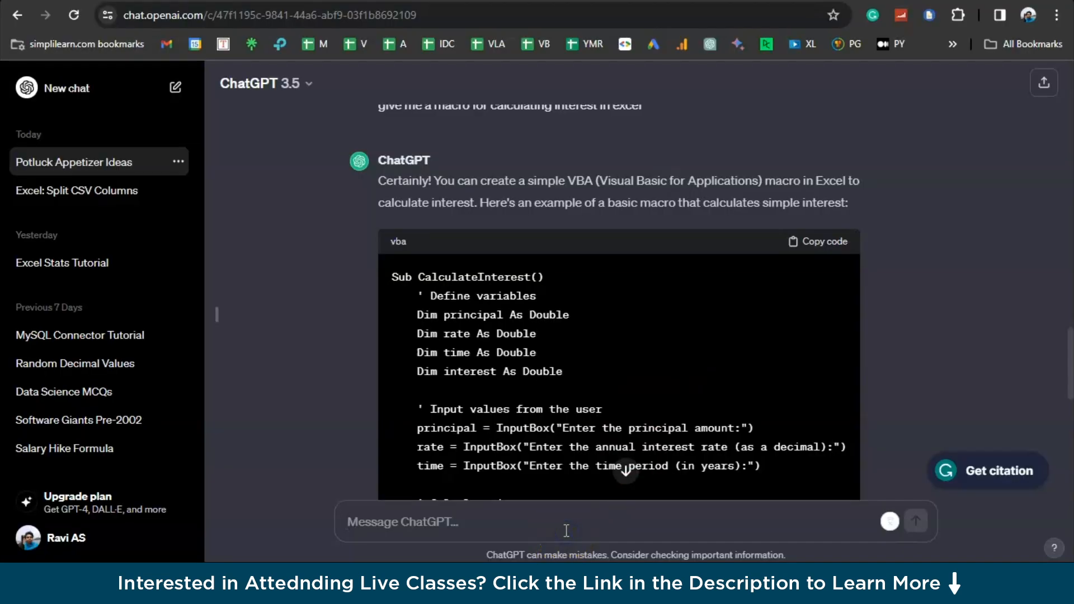
Ask ChatGPT 'give me a vlookup function' and read the syntax explanation
type("give me a v")
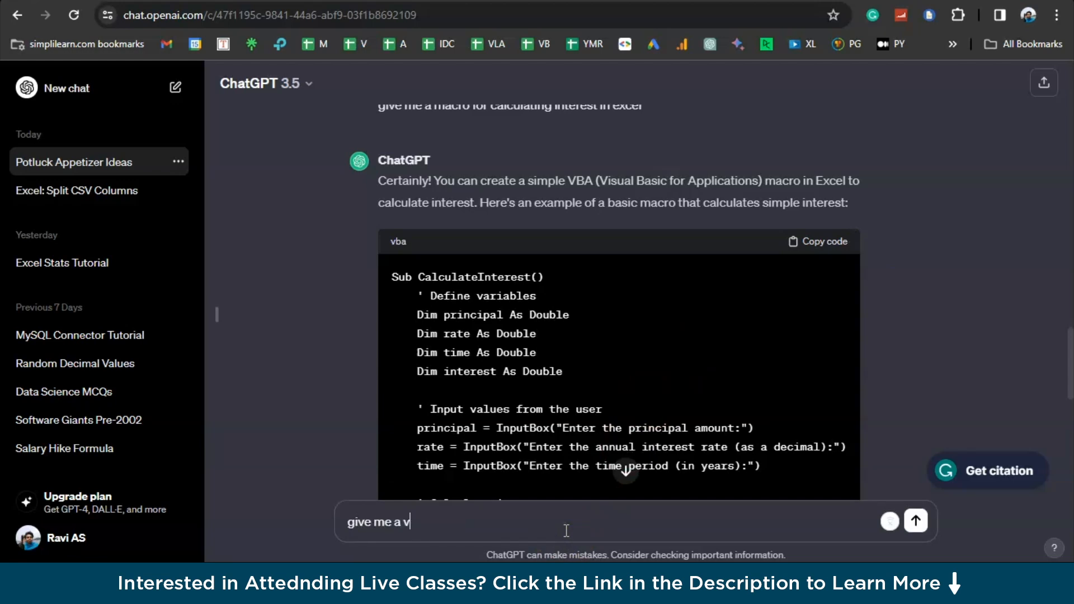
type("lookup")
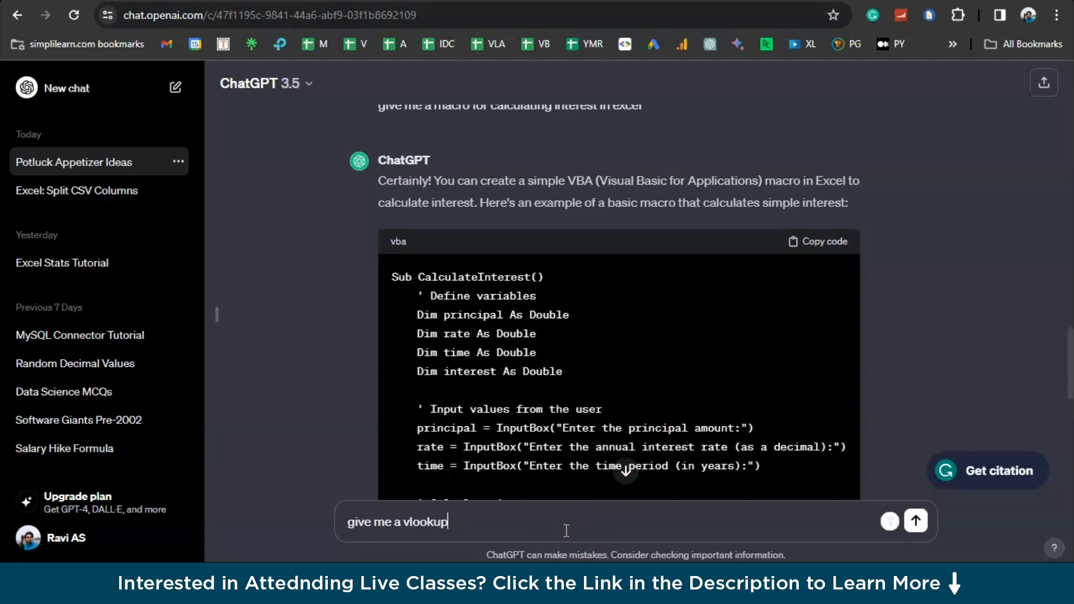
type("function")
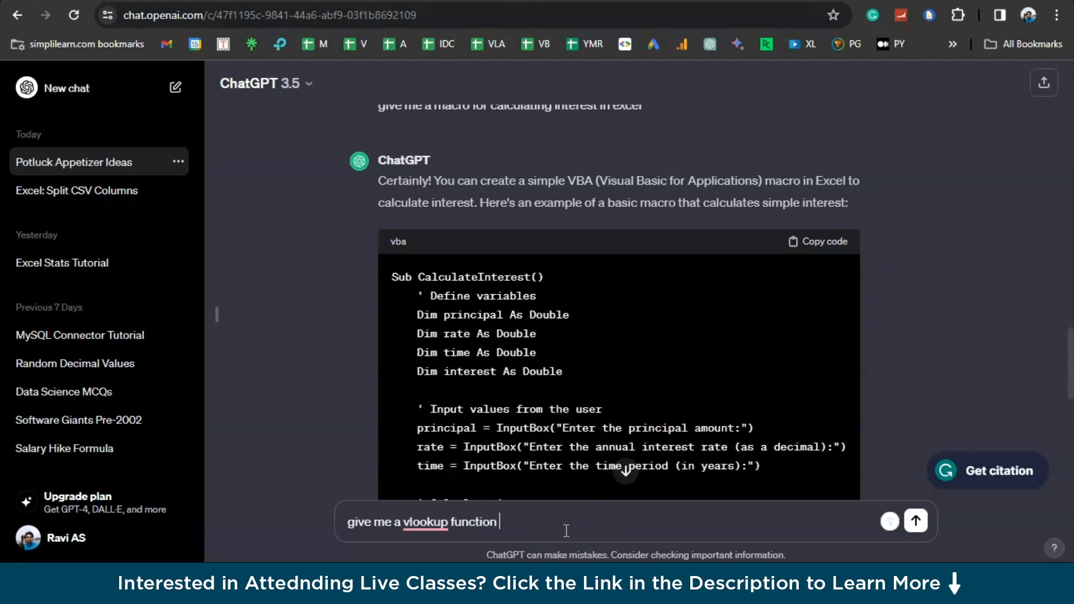
left_click(916, 522)
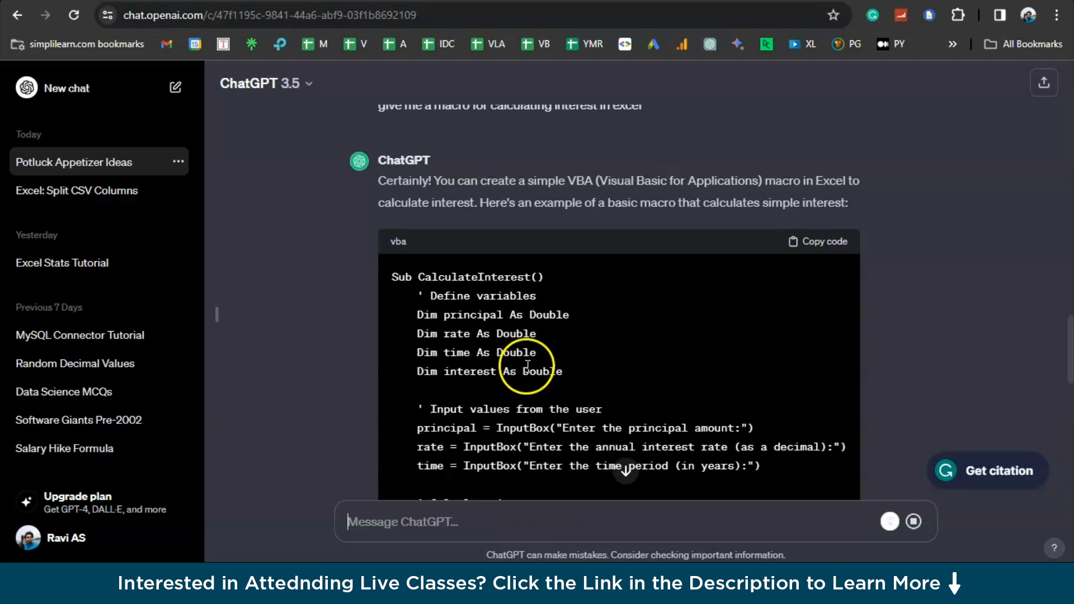
scroll("down", 3)
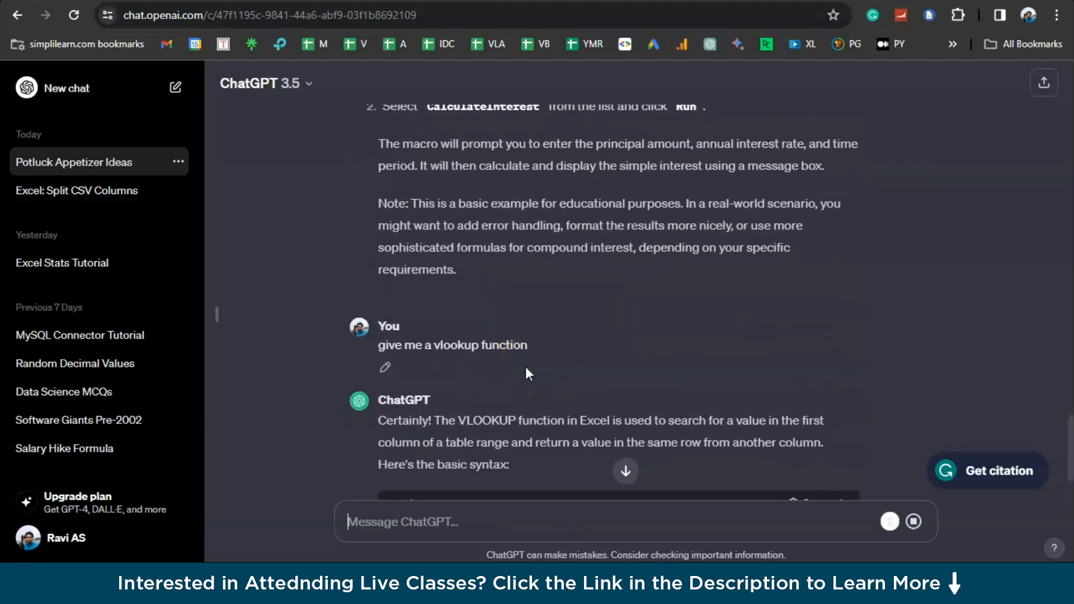
scroll("down", 3)
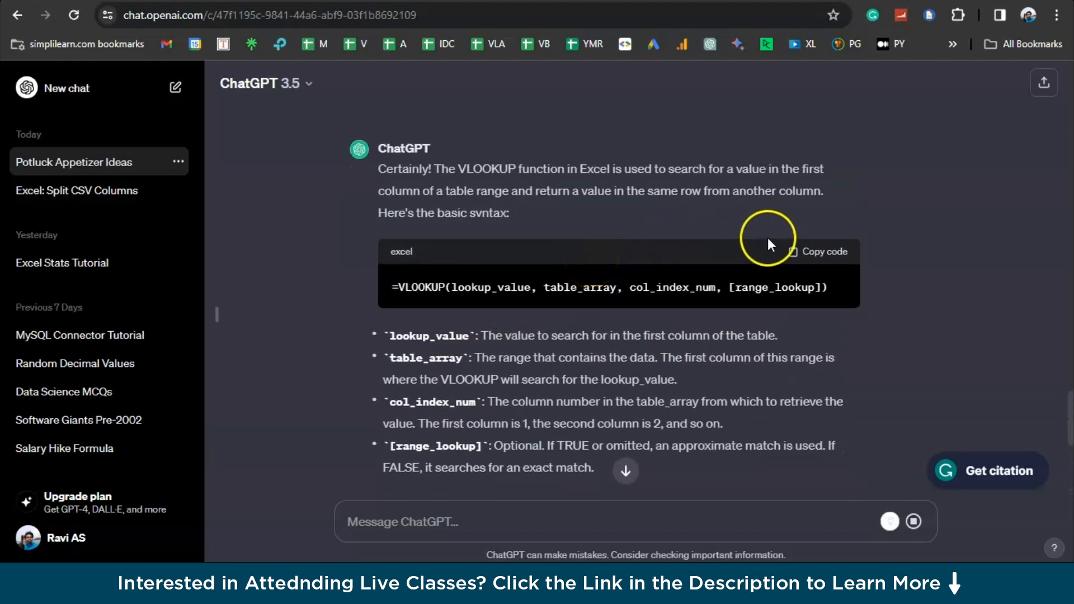
key("alt+tab")
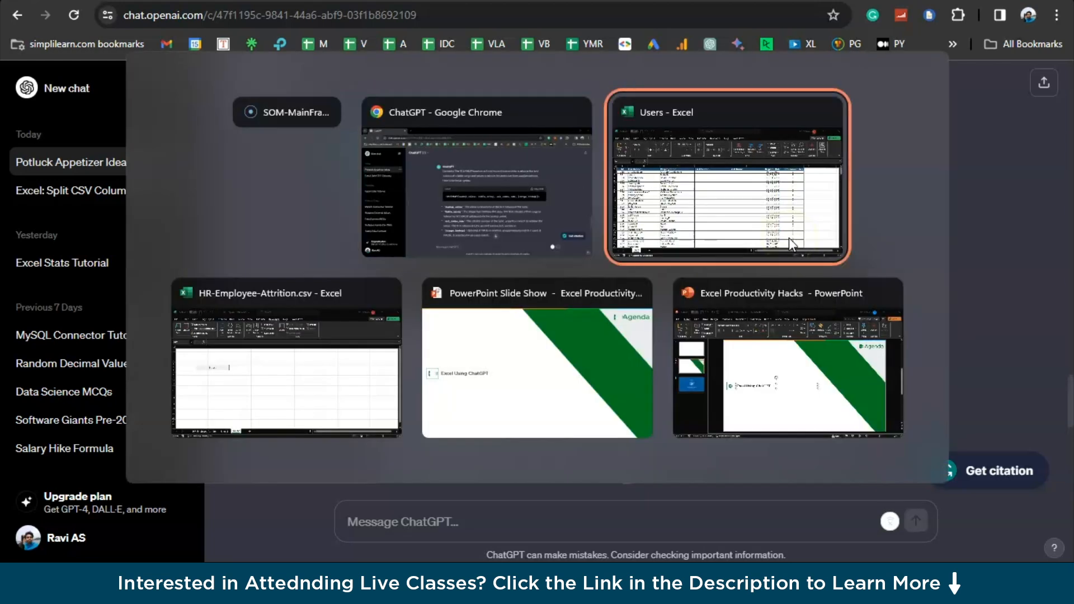
Start a VLOOKUP formula in I2 using H2 as the lookup value
left_click(728, 178)
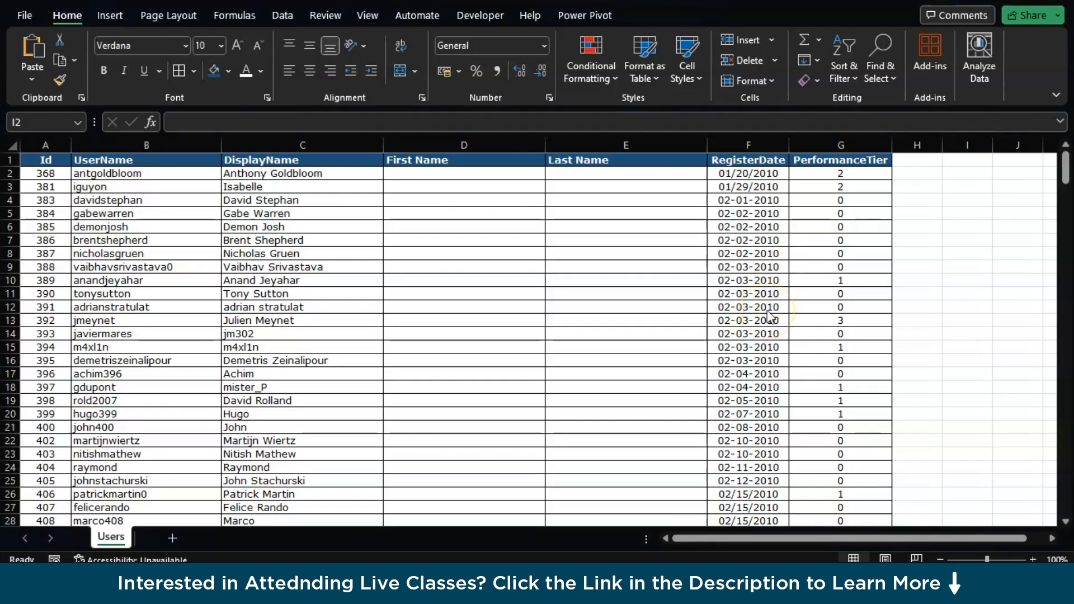
mouse_move(970, 180)
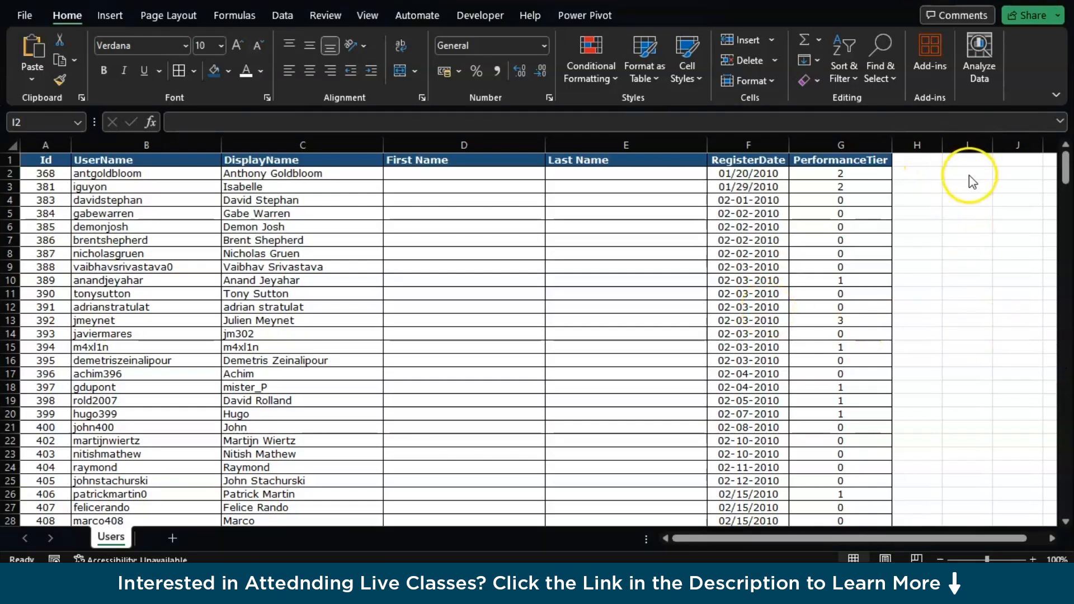
type("=")
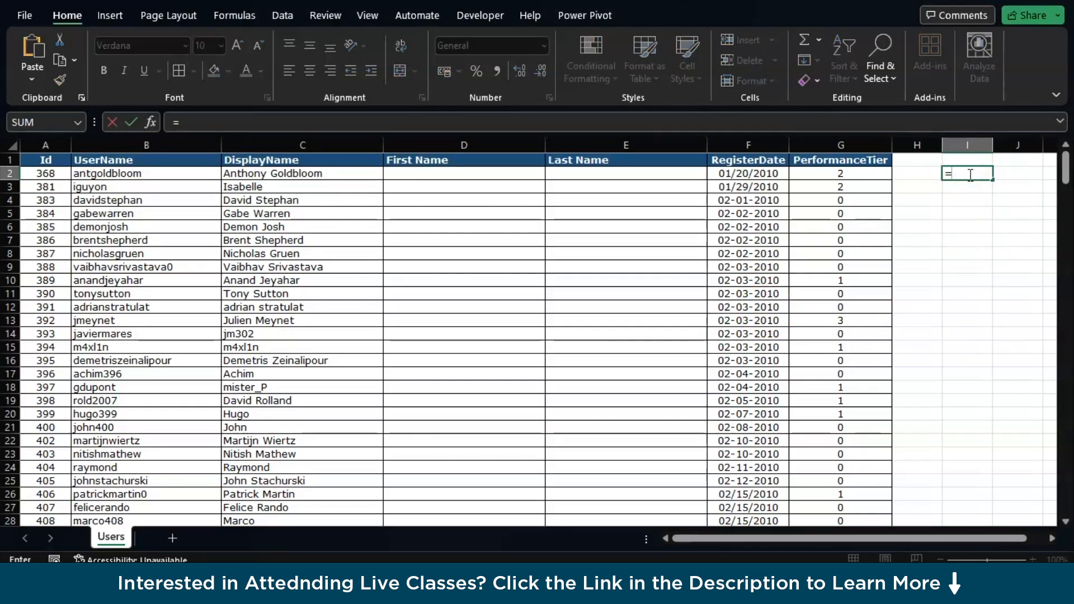
type("vl")
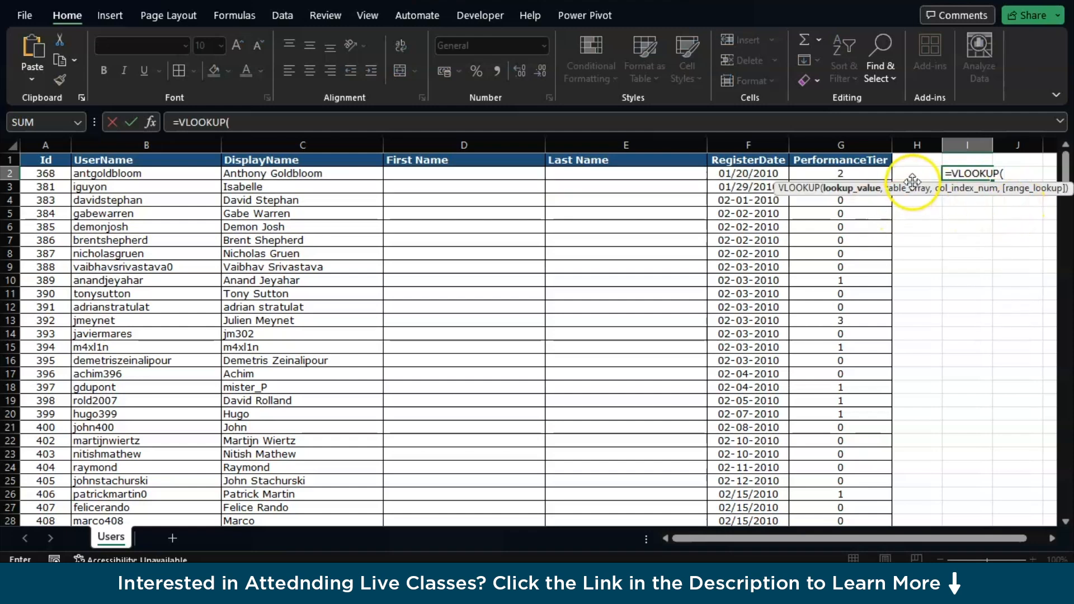
left_click(917, 173)
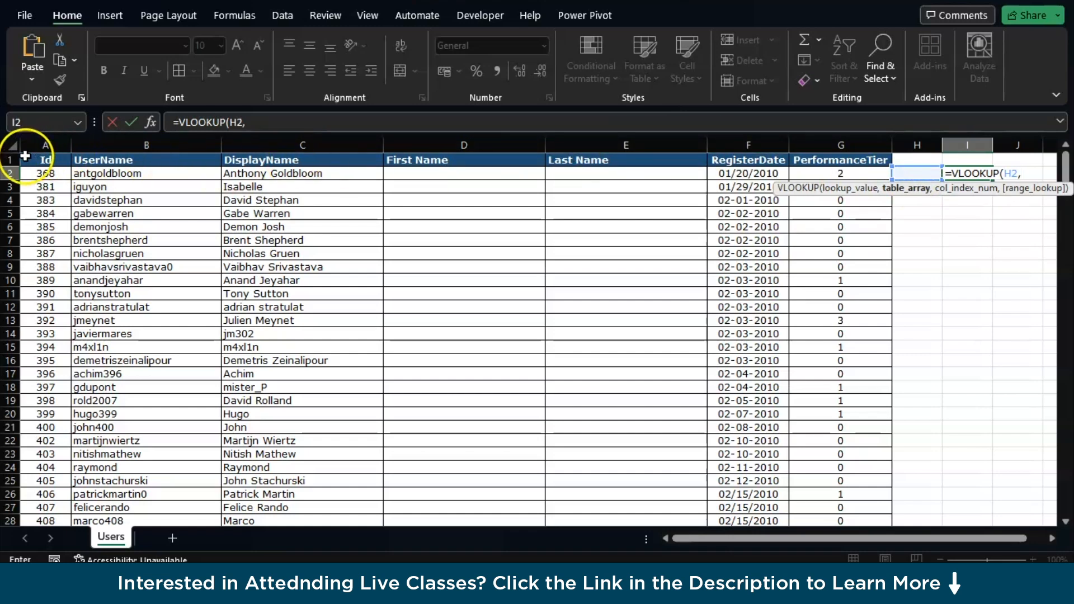
Set the lookup table to A1:G300 and the column index to 3
left_click(43, 160)
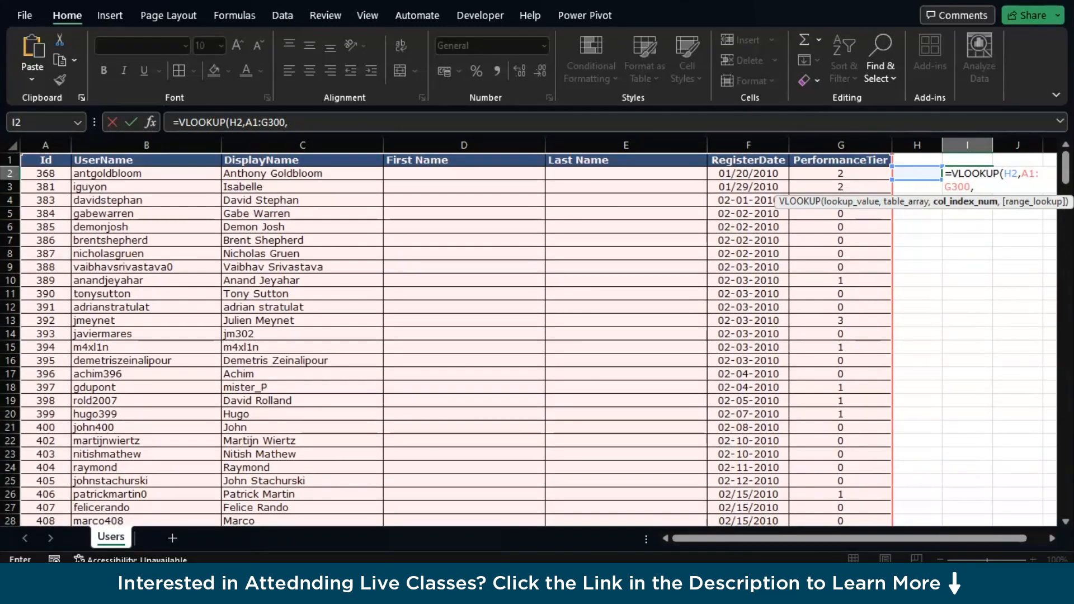
left_click_drag(45, 144, 146, 144)
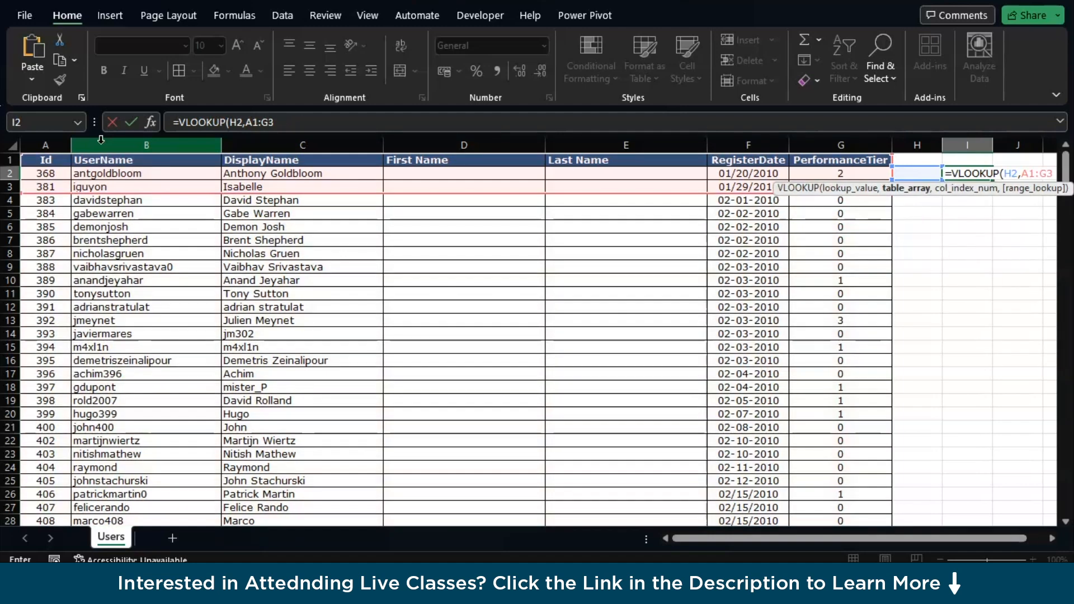
left_click(45, 159)
type("00,")
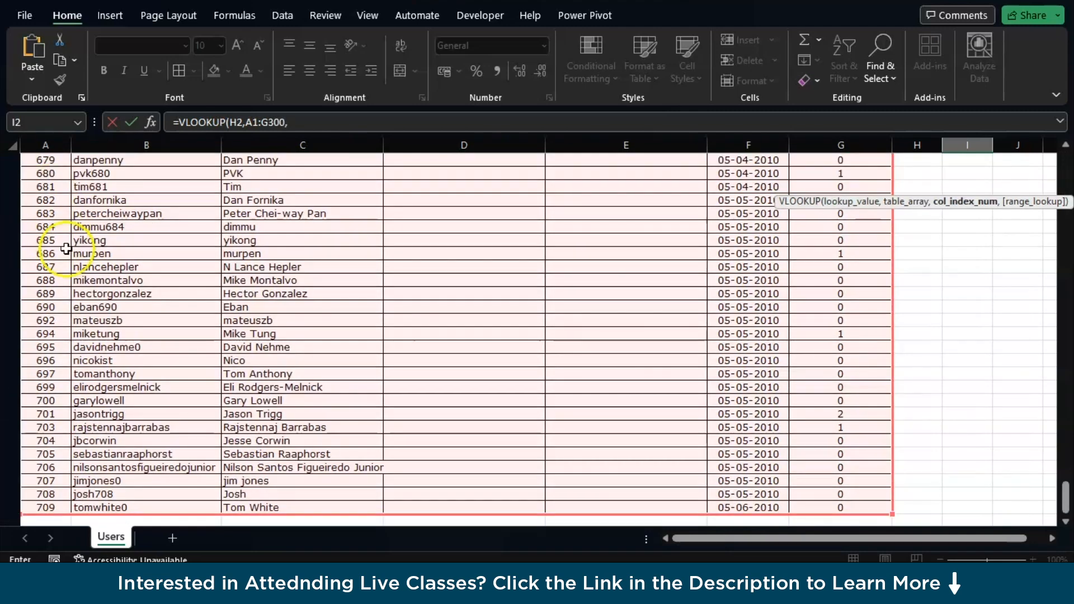
type("3")
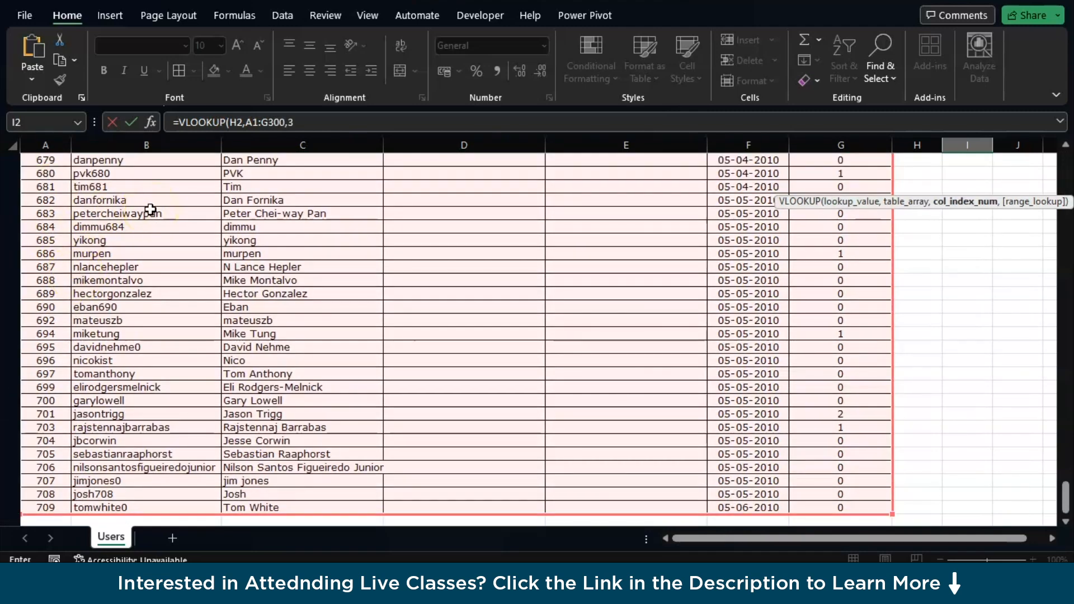
type(",")
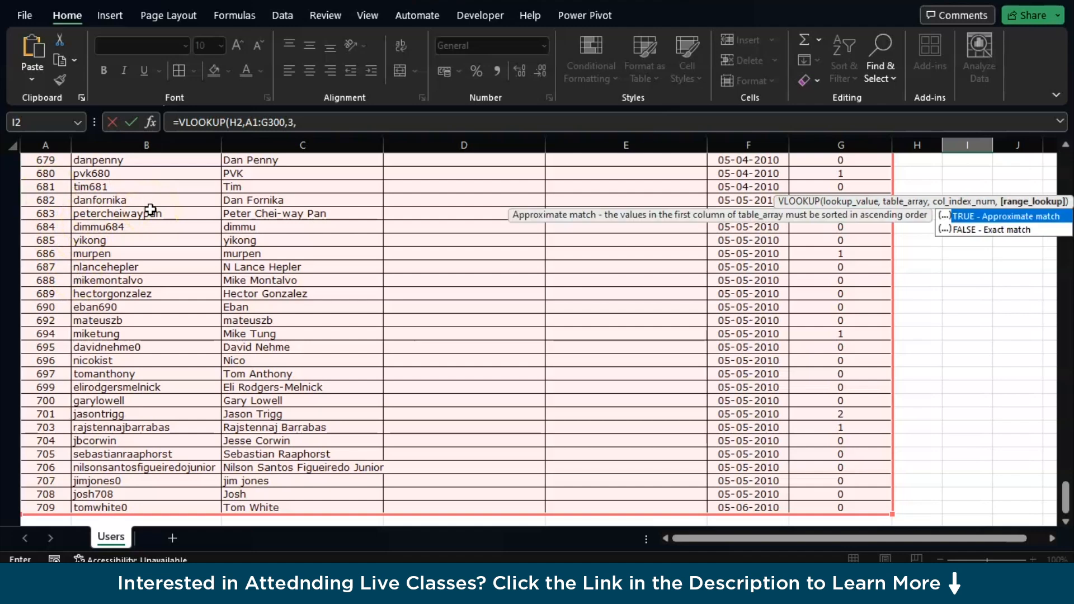
type("`")
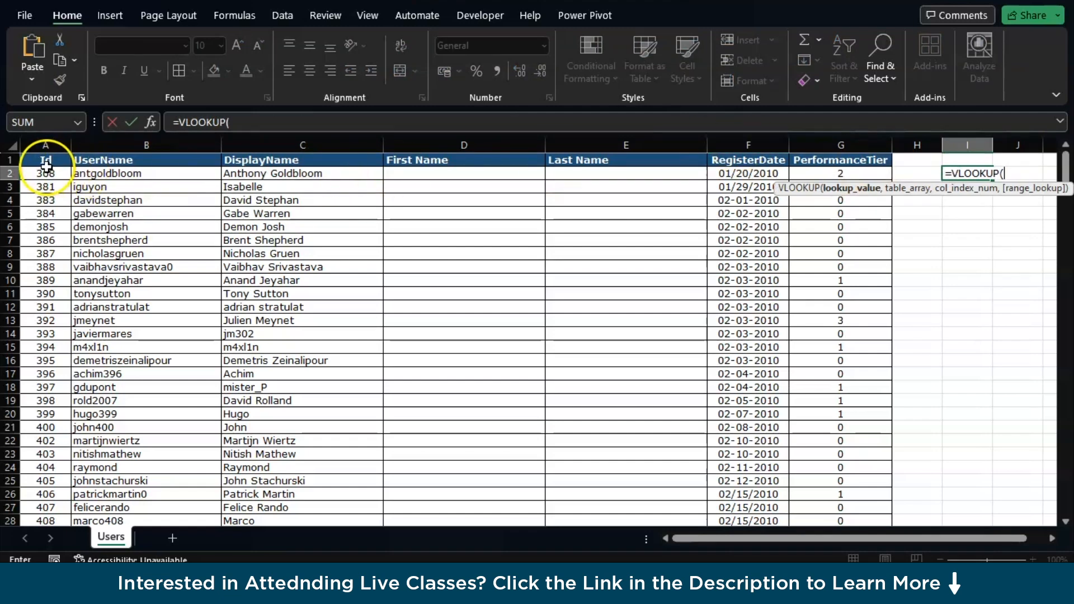
Enter VLOOKUP(H2, A:C, 3, 0) in I2 for an exact-match lookup
left_click(916, 173)
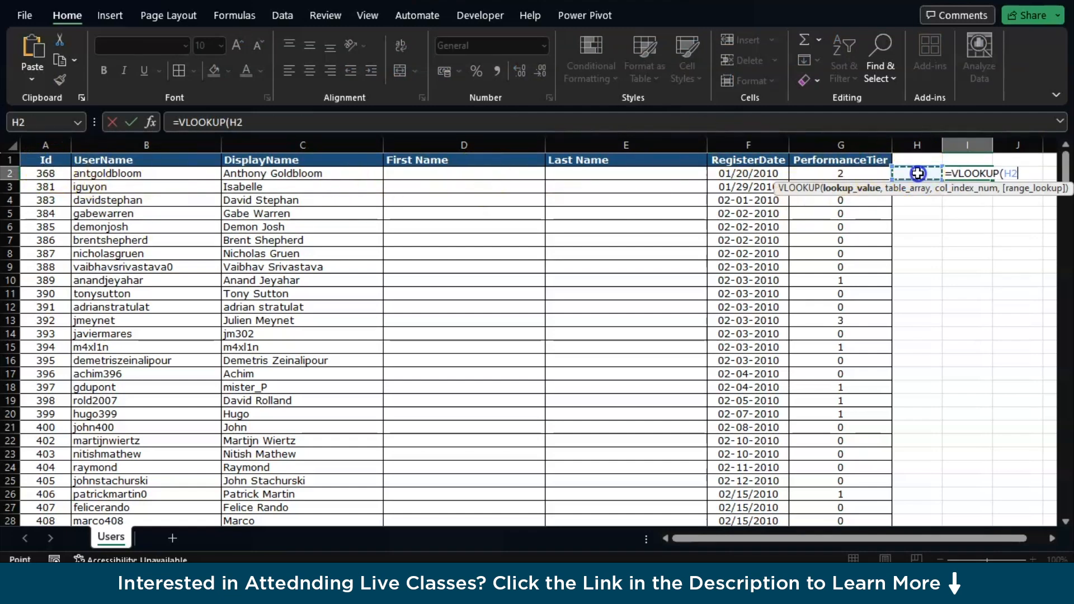
type(",")
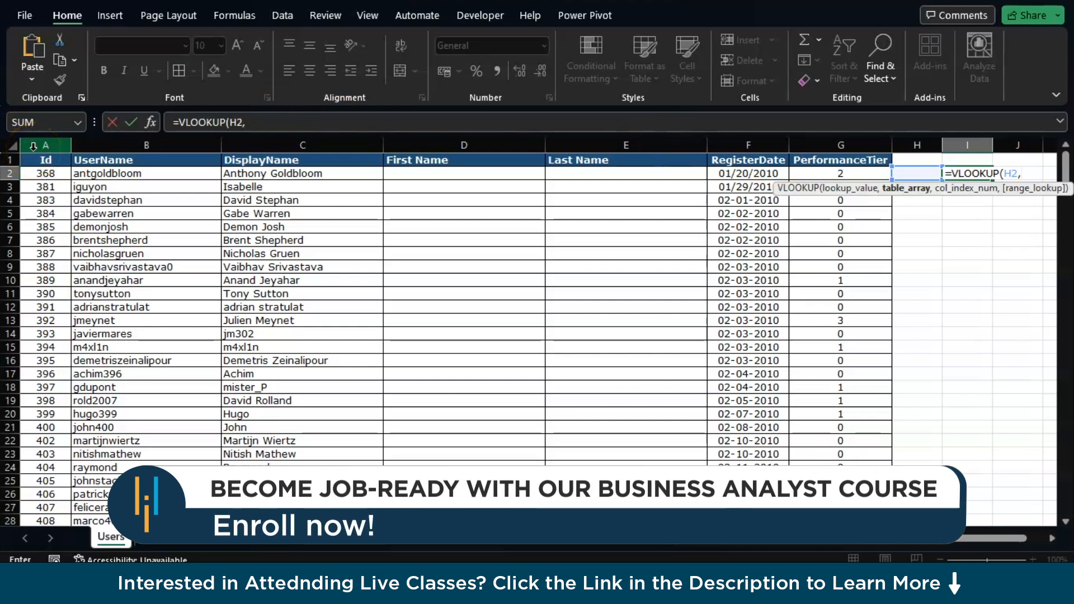
left_click_drag(46, 144, 302, 144)
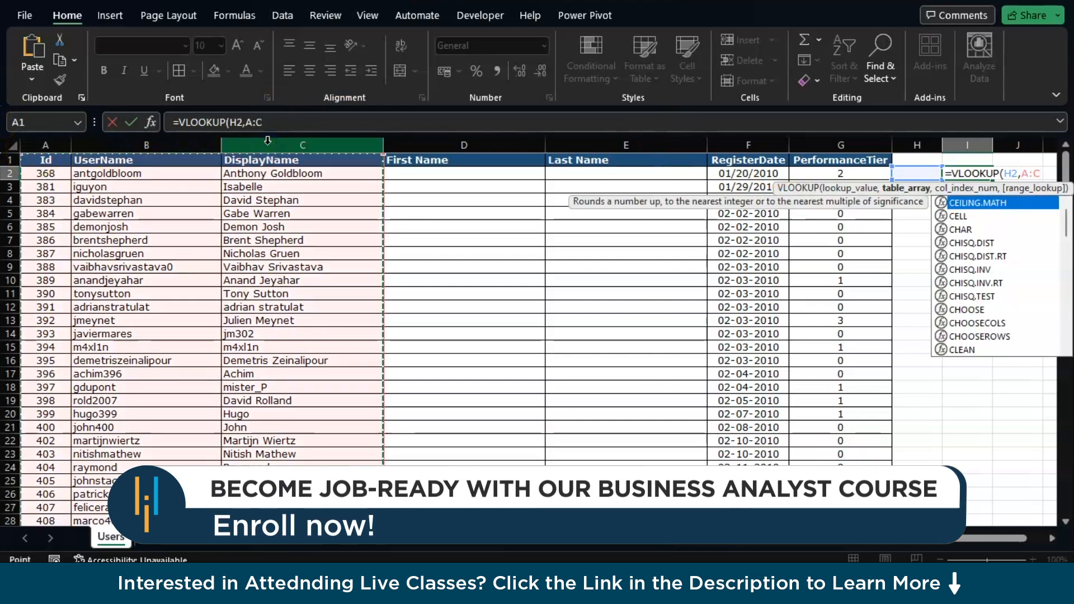
type(",3")
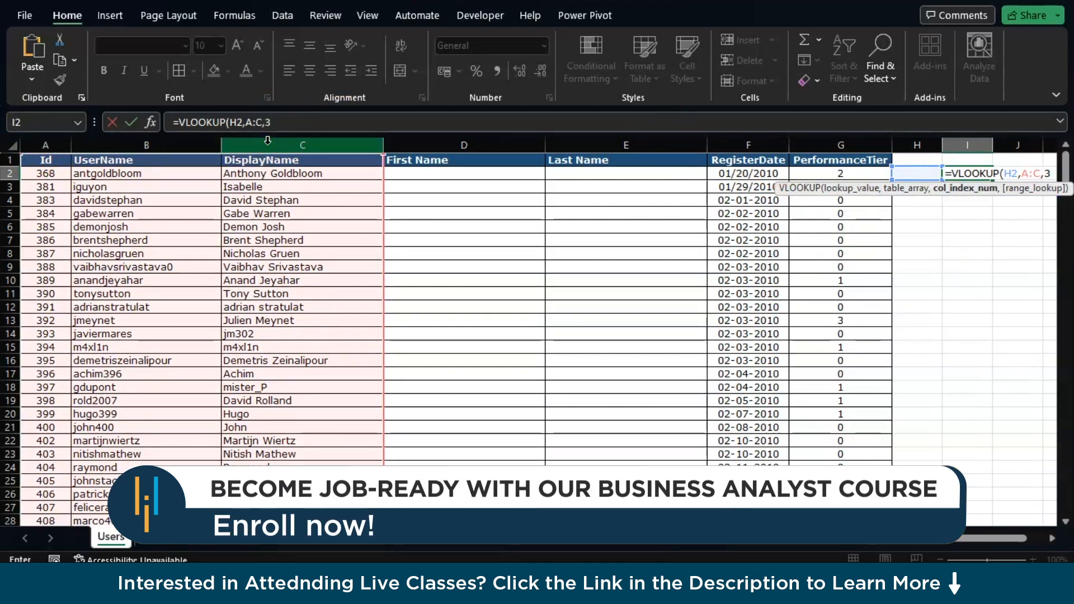
type(",0")
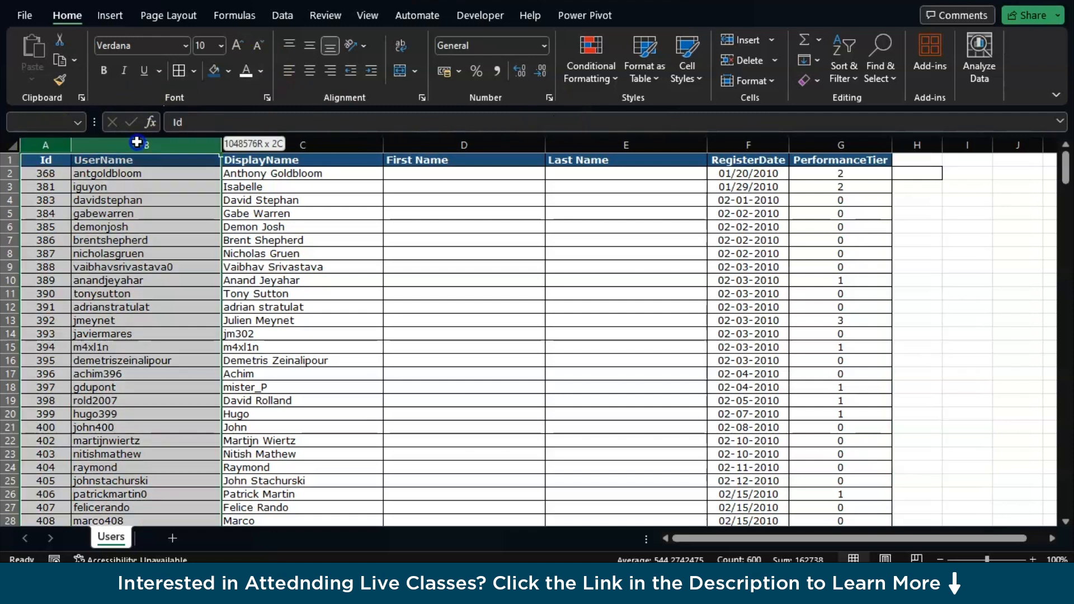
Delete columns A:B (Id and UserName) from the Users sheet
right_click(137, 145)
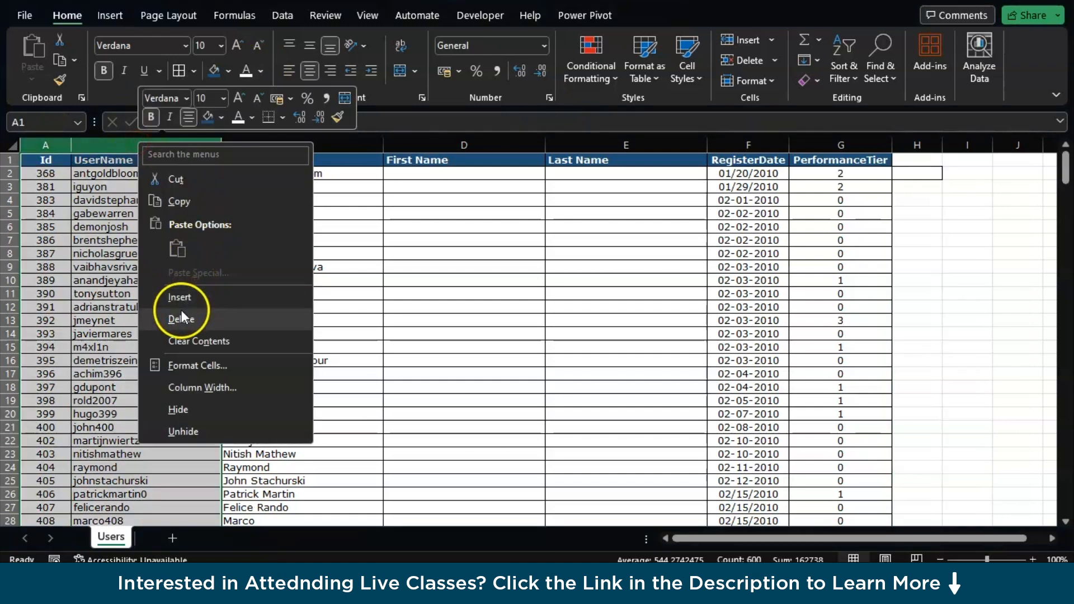
left_click(185, 320)
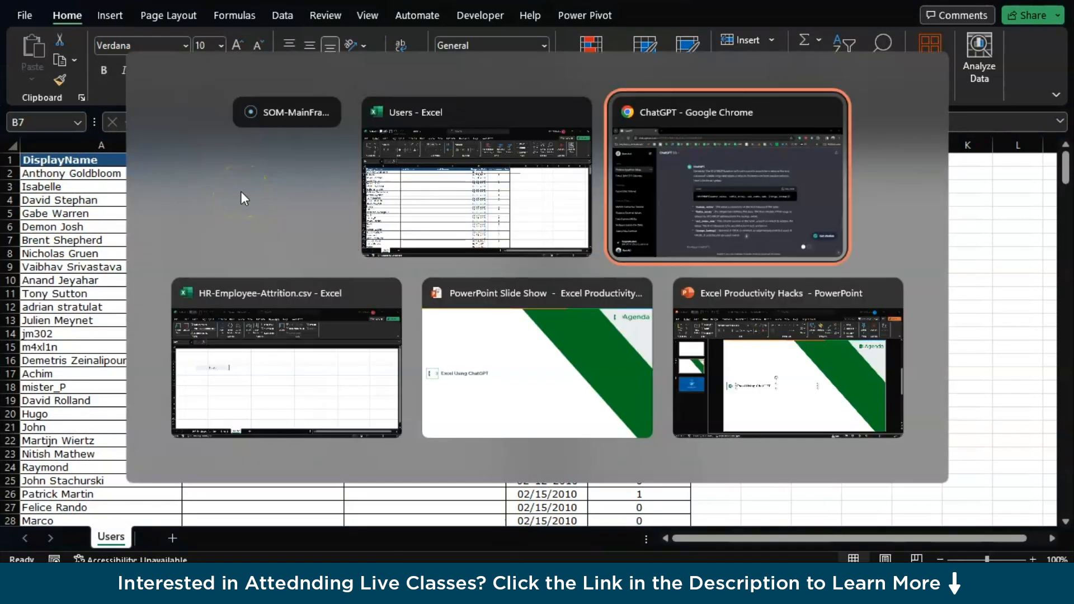
Ask ChatGPT for an Excel formula to split a name into first and last names
left_click(729, 175)
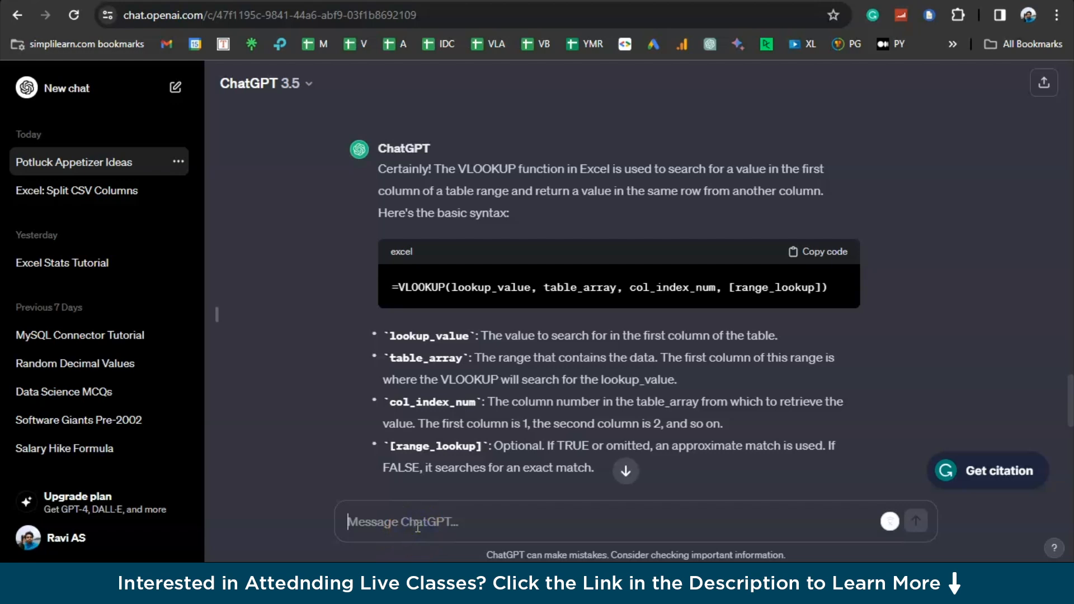
type("give me a")
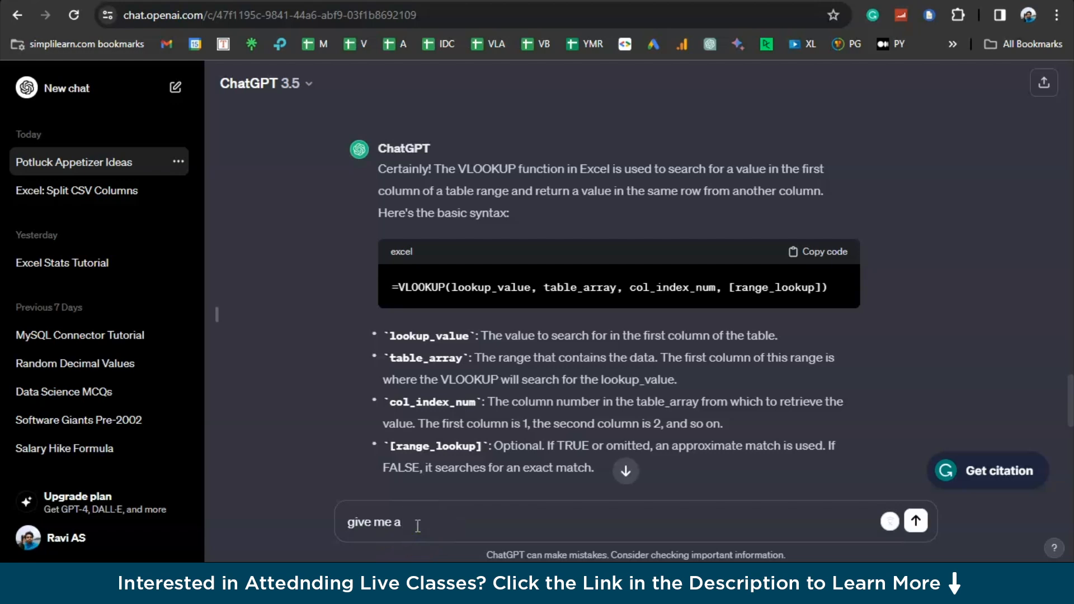
type("n excel")
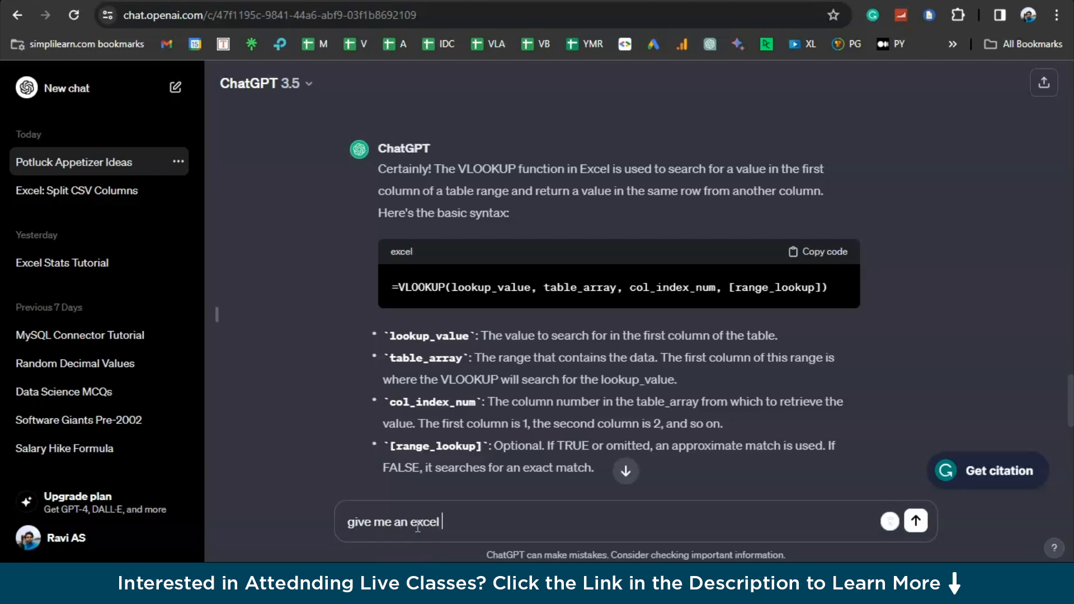
type("formula to")
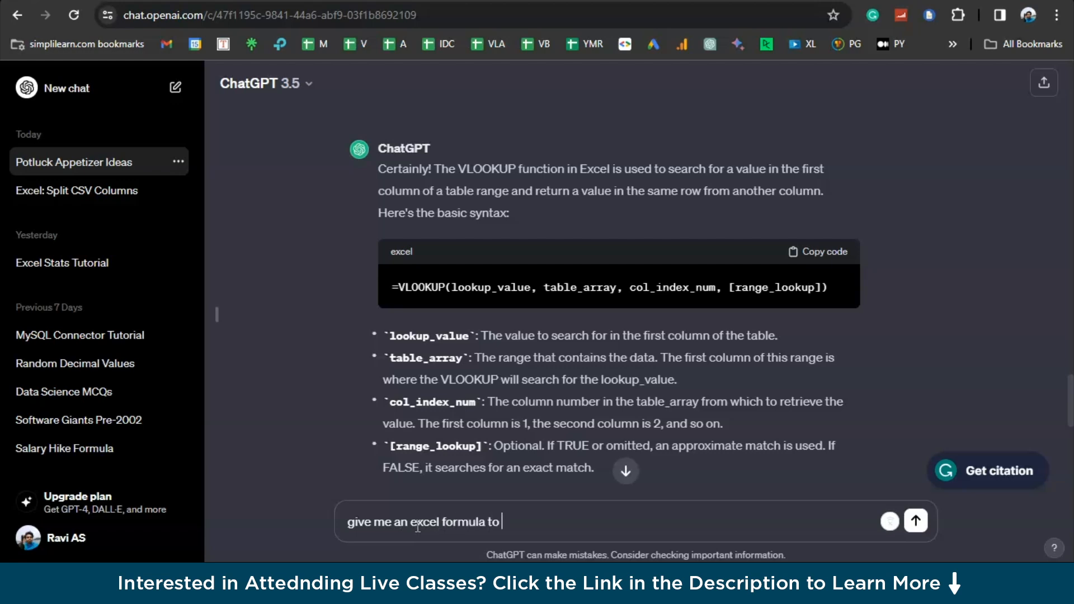
type("split name in to first")
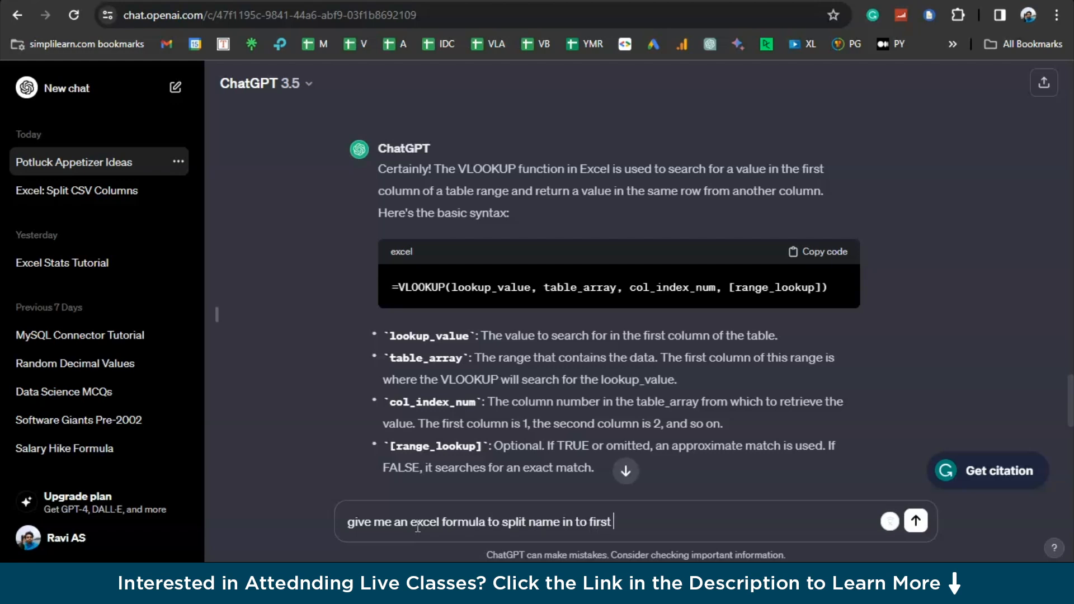
type("name, and")
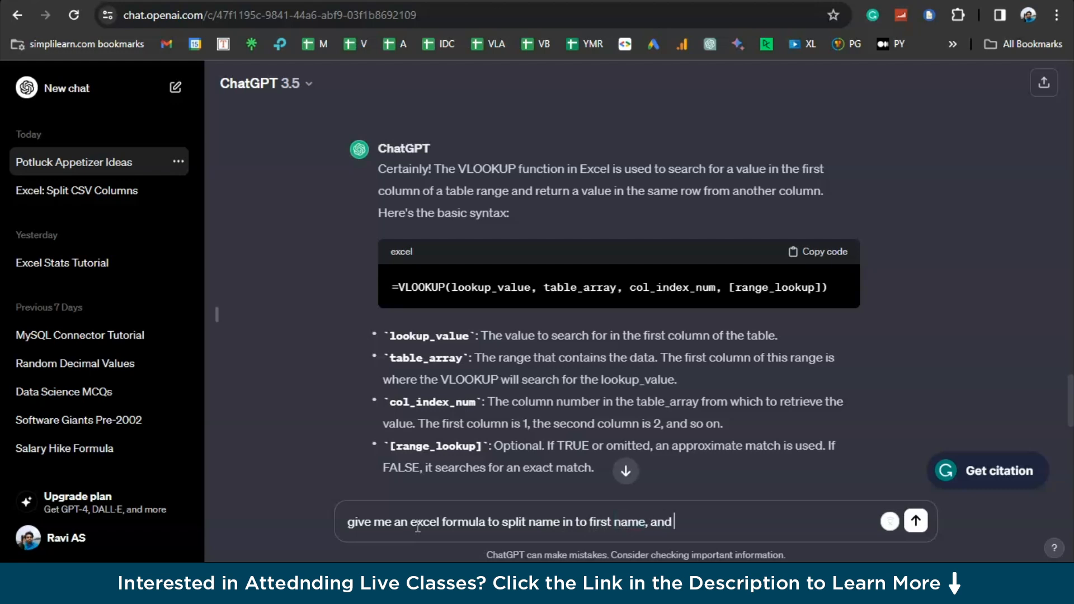
left_click(916, 521)
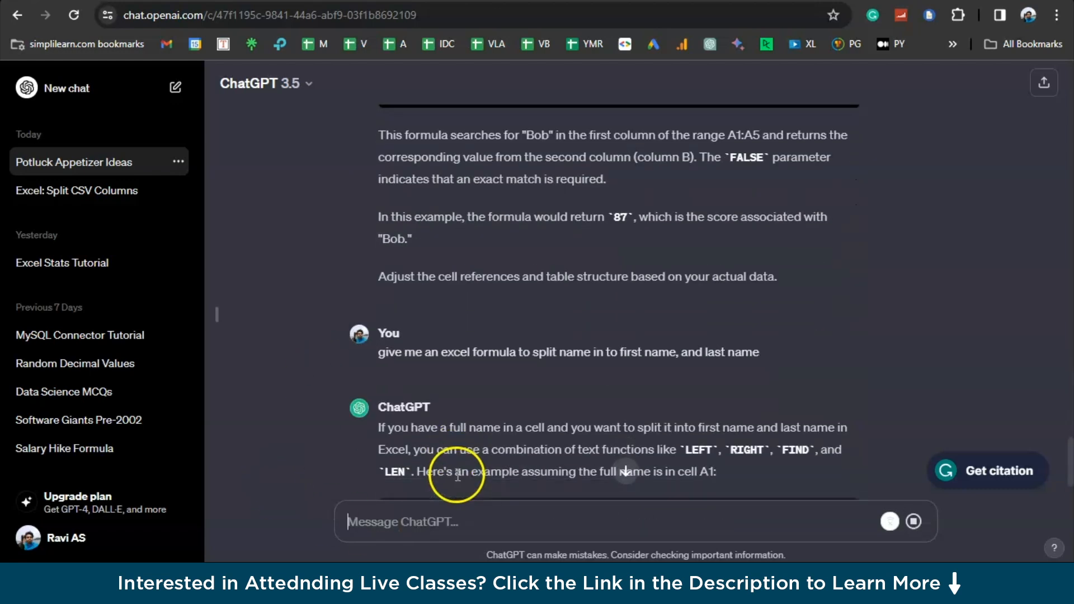
Copy the suggested TRIM-LEFT and TRIM-RIGHT name formulas from the reply
scroll("down", 3)
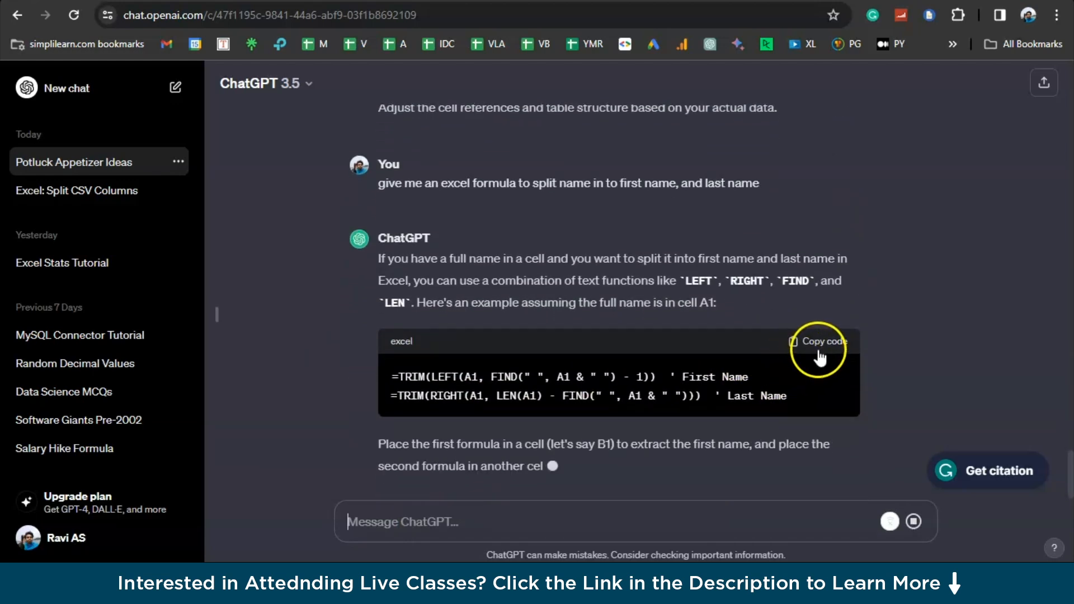
scroll("down", 3)
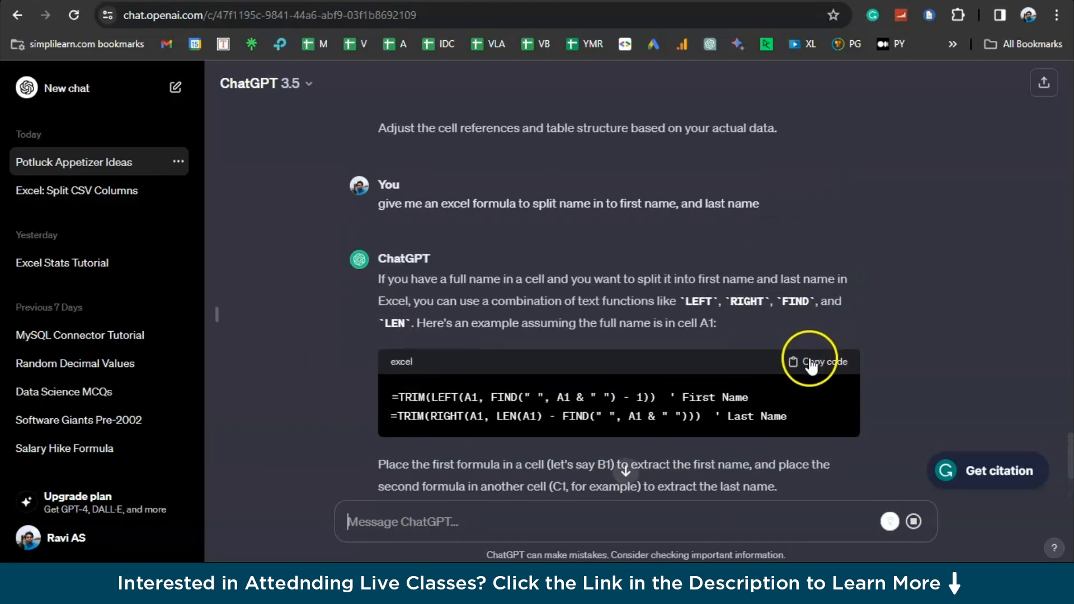
left_click(817, 362)
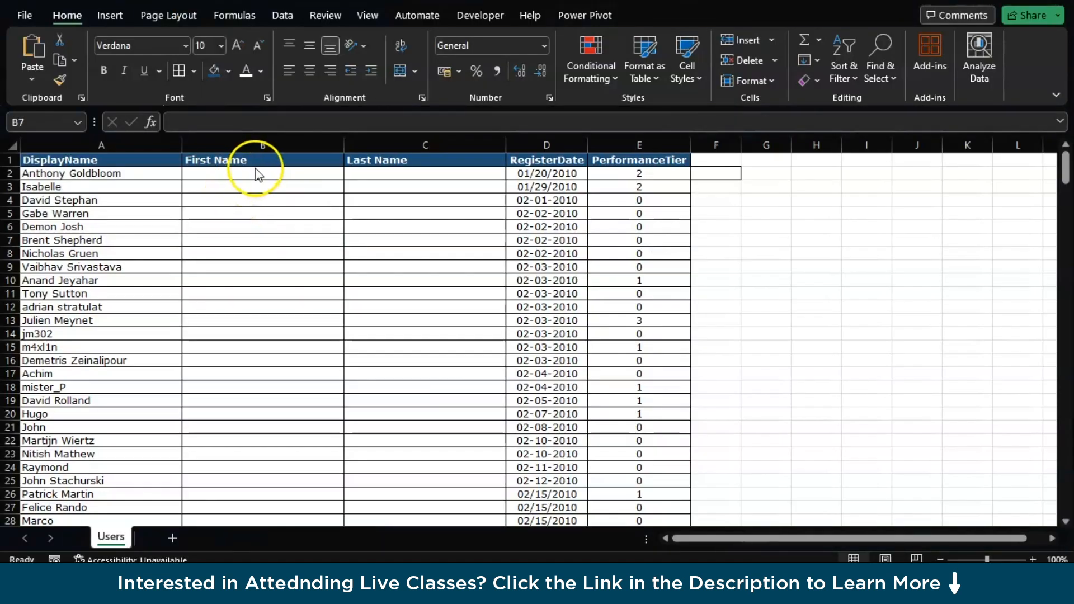
Put the first-name formula in B2 and dismiss the resulting syntax error
left_click(261, 173)
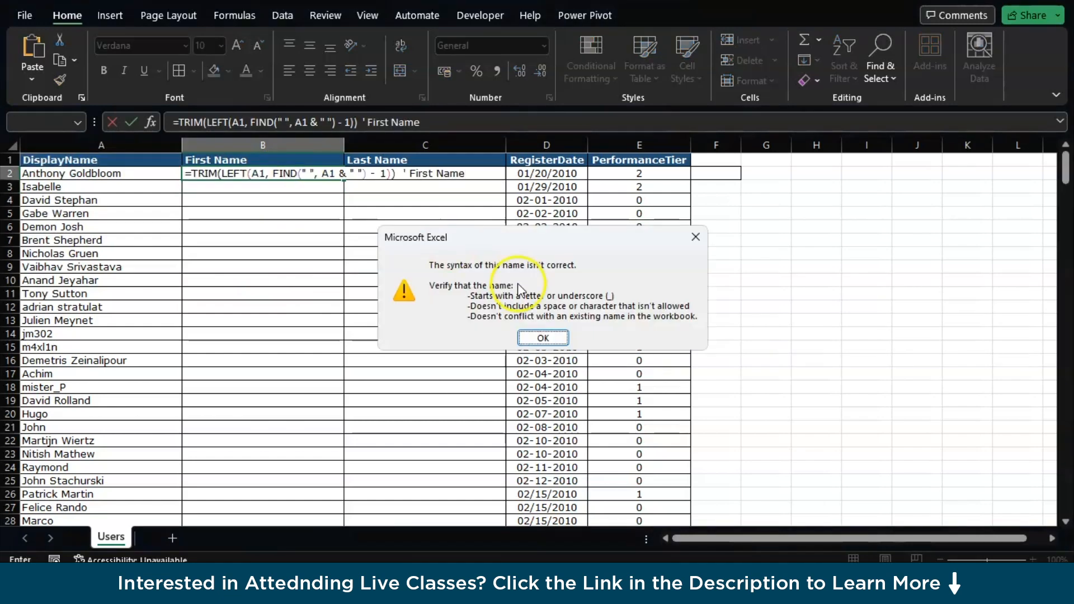
left_click(542, 338)
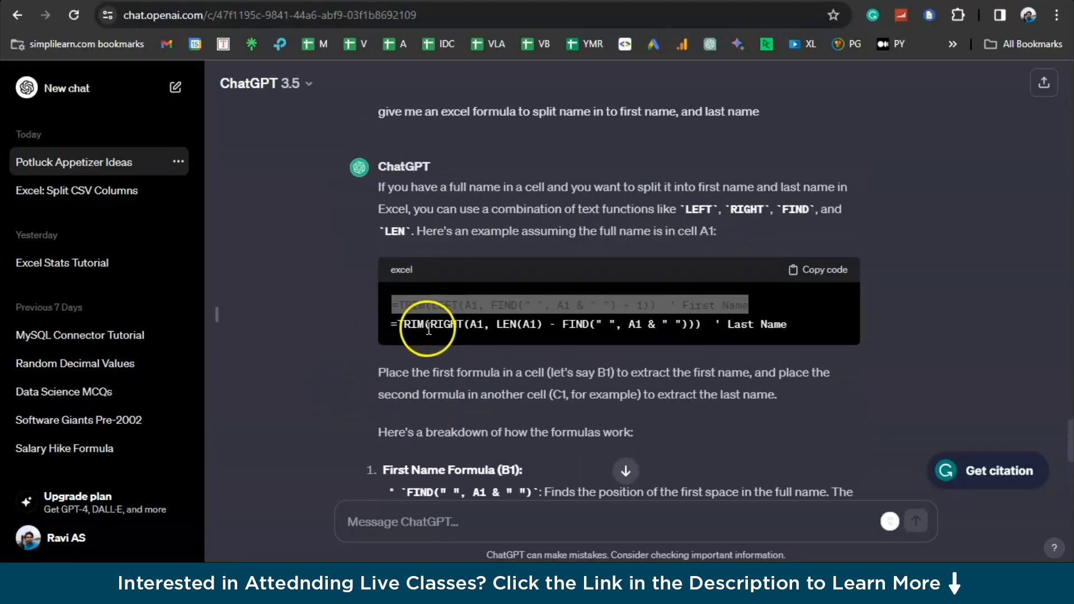
mouse_move(374, 522)
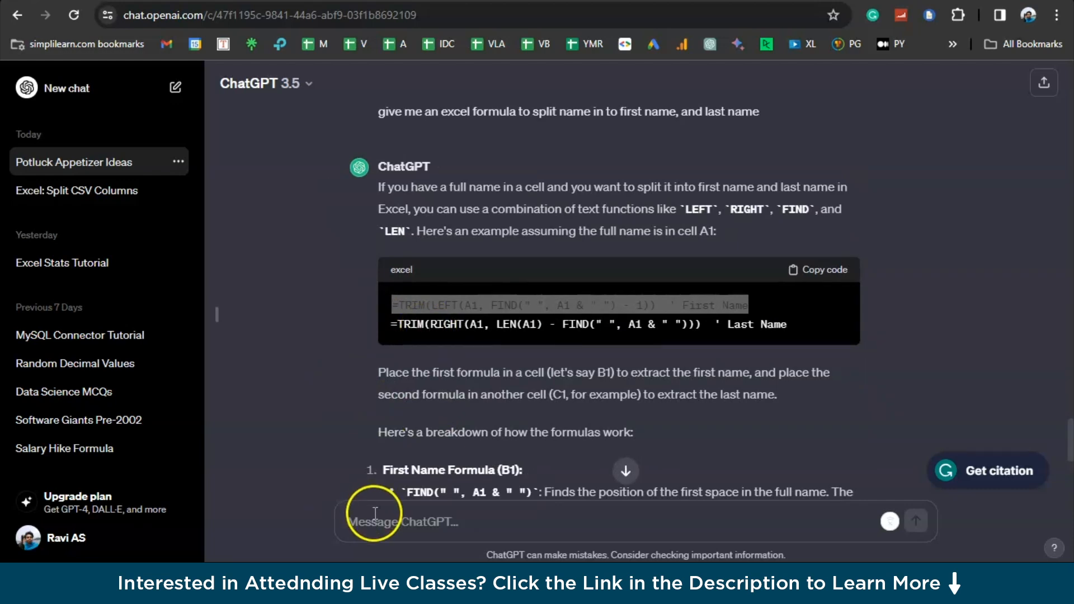
Ask ChatGPT to 'give me a simpler code' for the name formulas
type("give me")
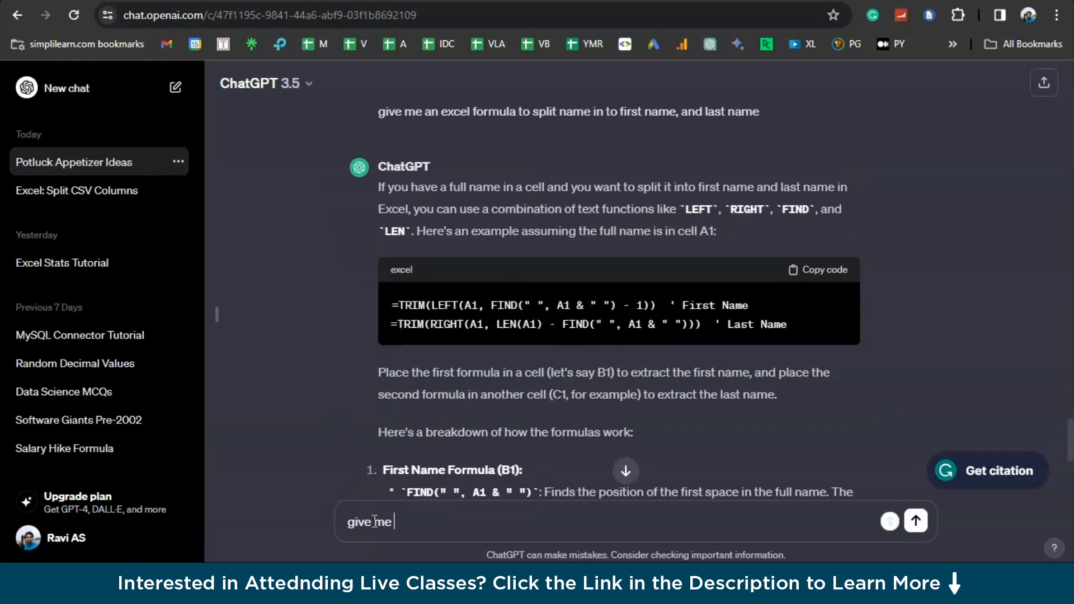
type("a simpler")
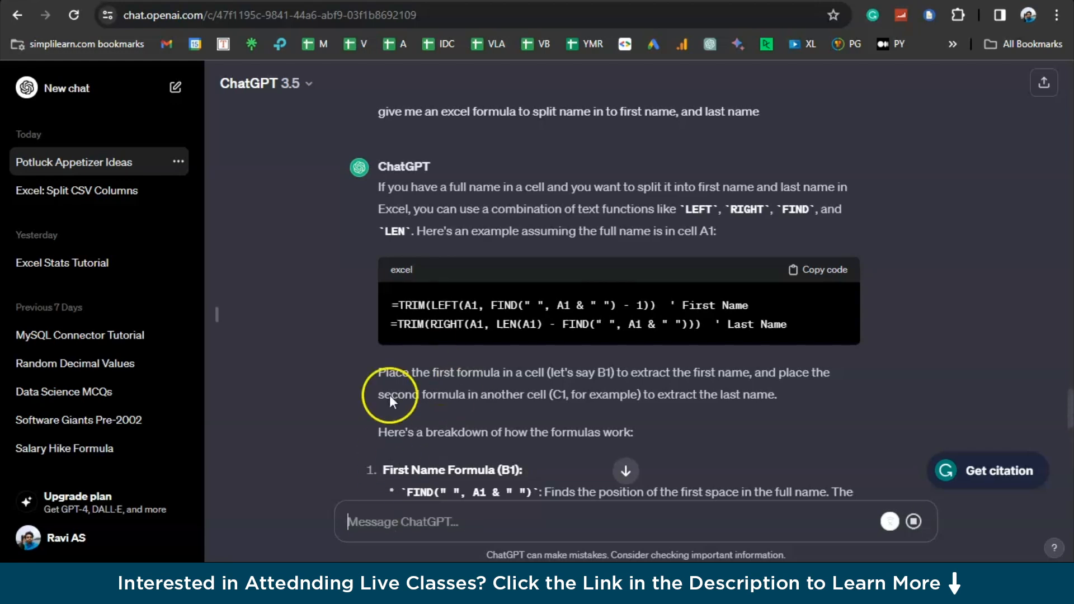
type("give me a simpler code")
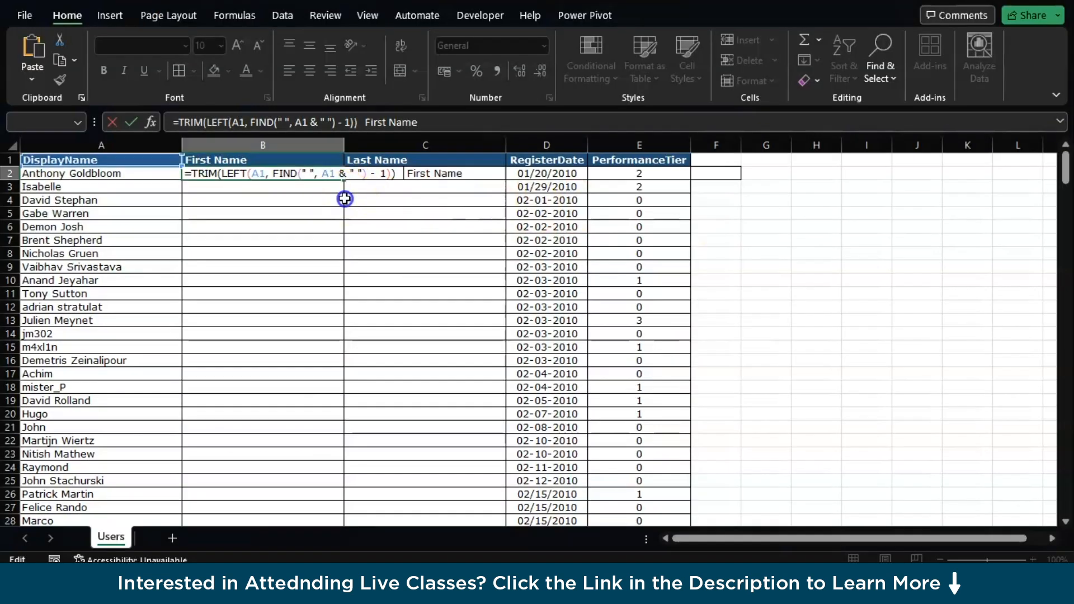
Paste the LEFT/FIND first-name formula into B1 and fill it down to B20
left_click(262, 226)
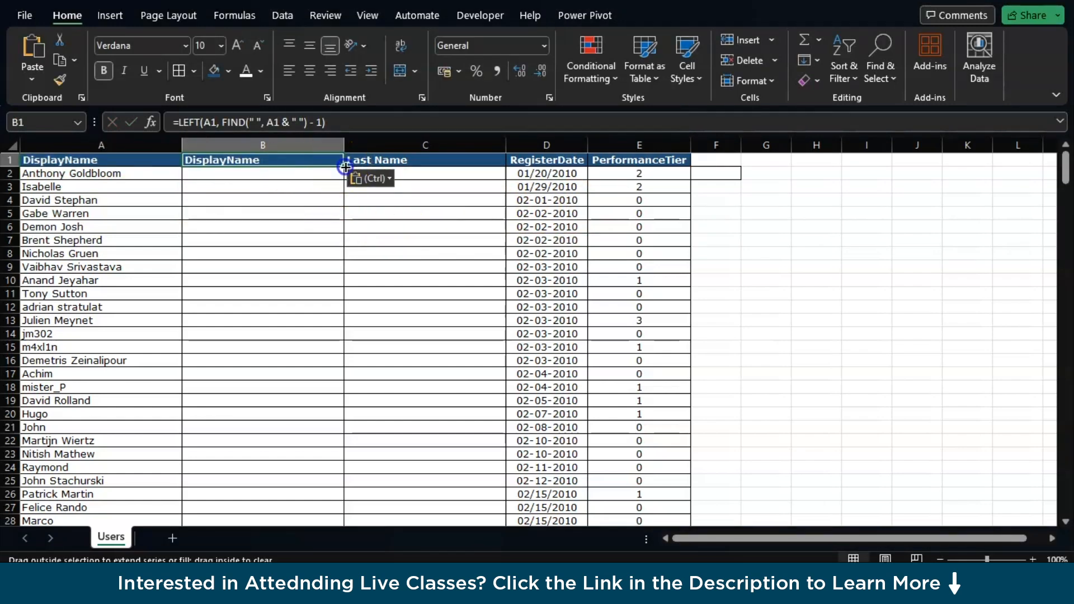
left_click_drag(342, 167, 343, 418)
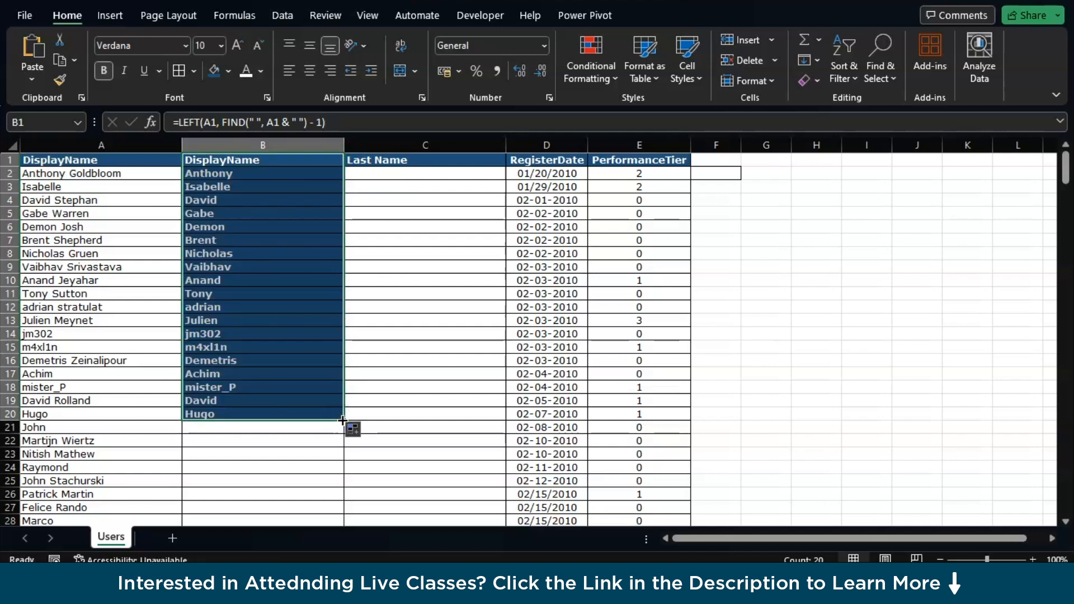
key("alt+tab")
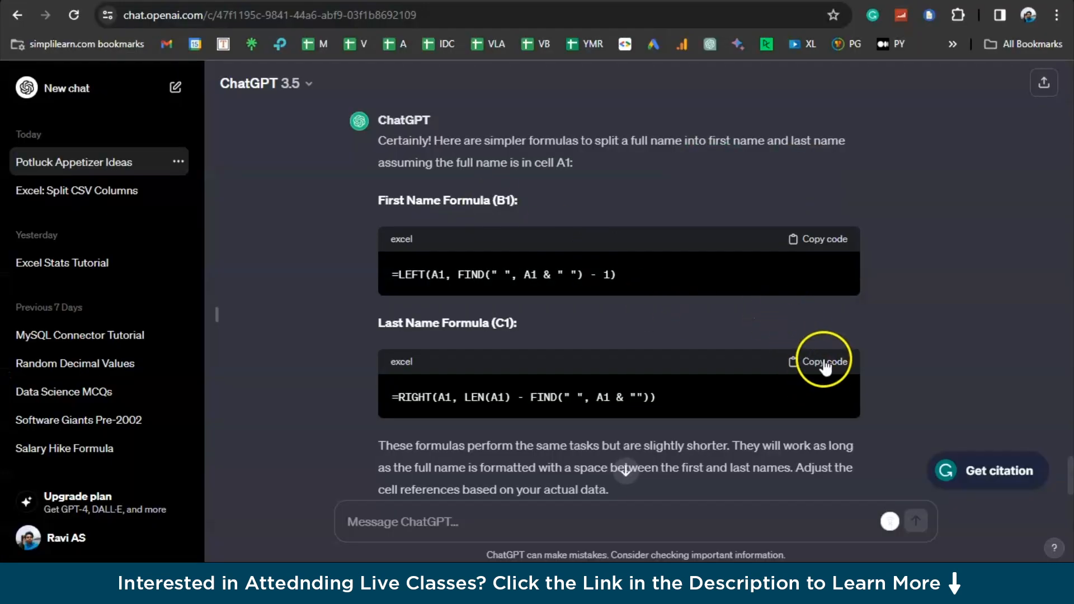
Copy ChatGPT's RIGHT last-name formula and paste it into C1
left_click(823, 362)
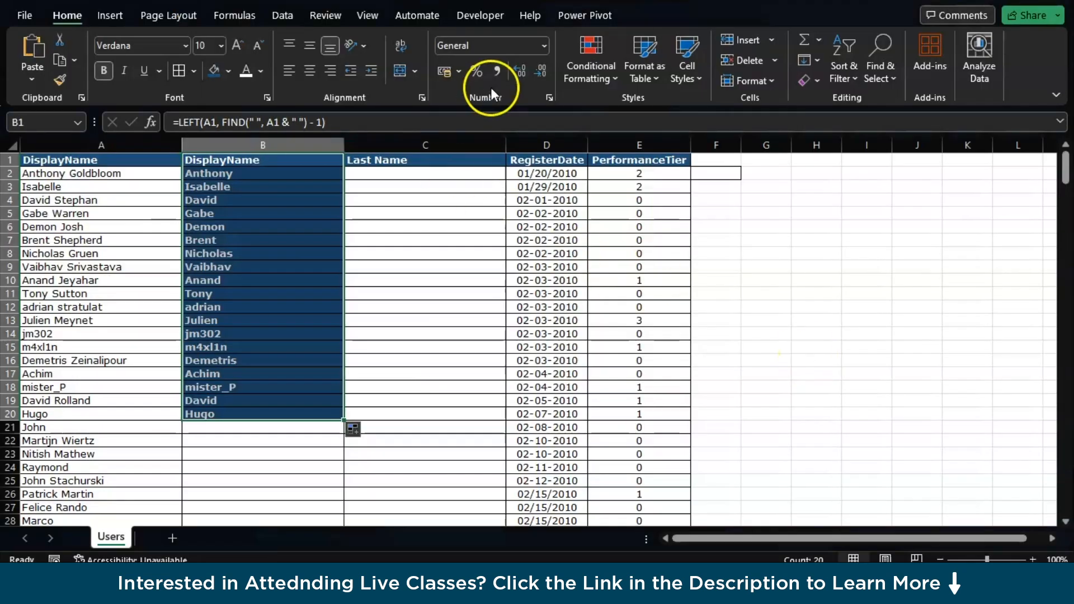
left_click(424, 160)
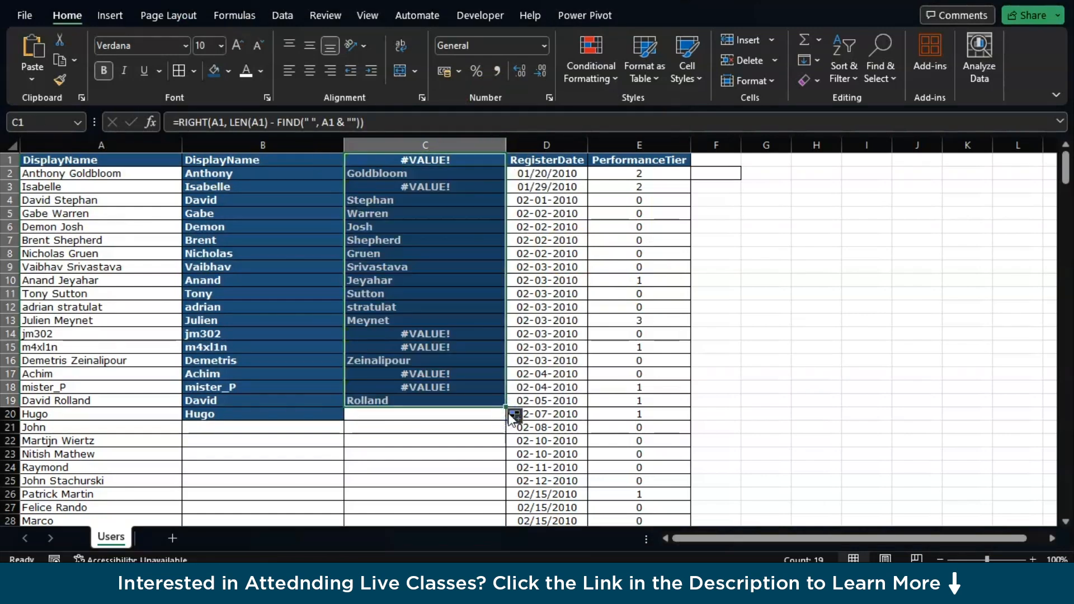
mouse_move(387, 205)
type("IFERROR(")
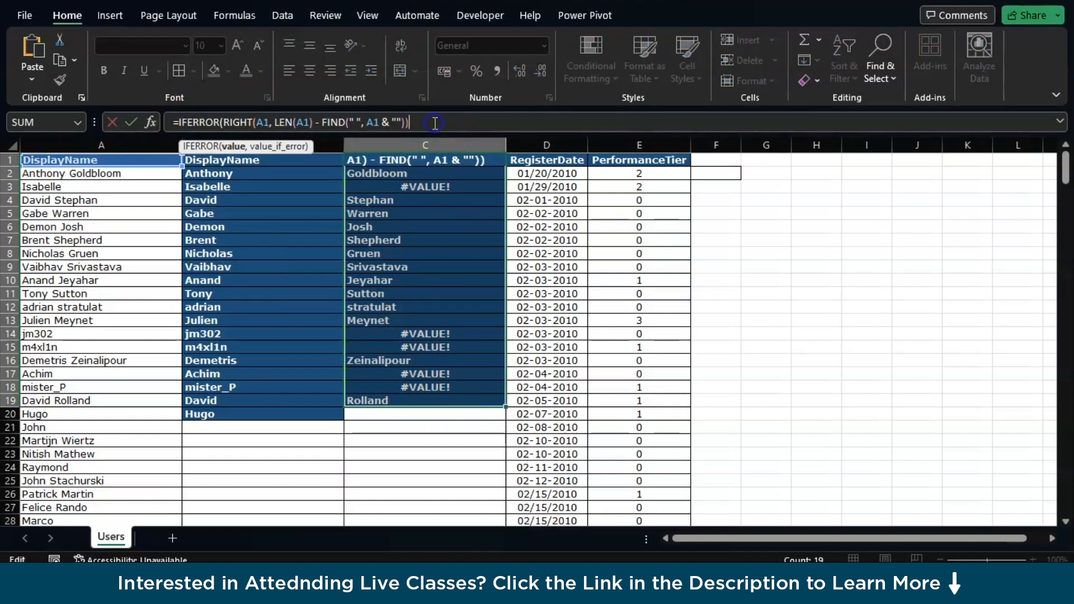
Add a 'Not Available' IFERROR fallback to C1's formula and dismiss the formula warning
type(", NotA")
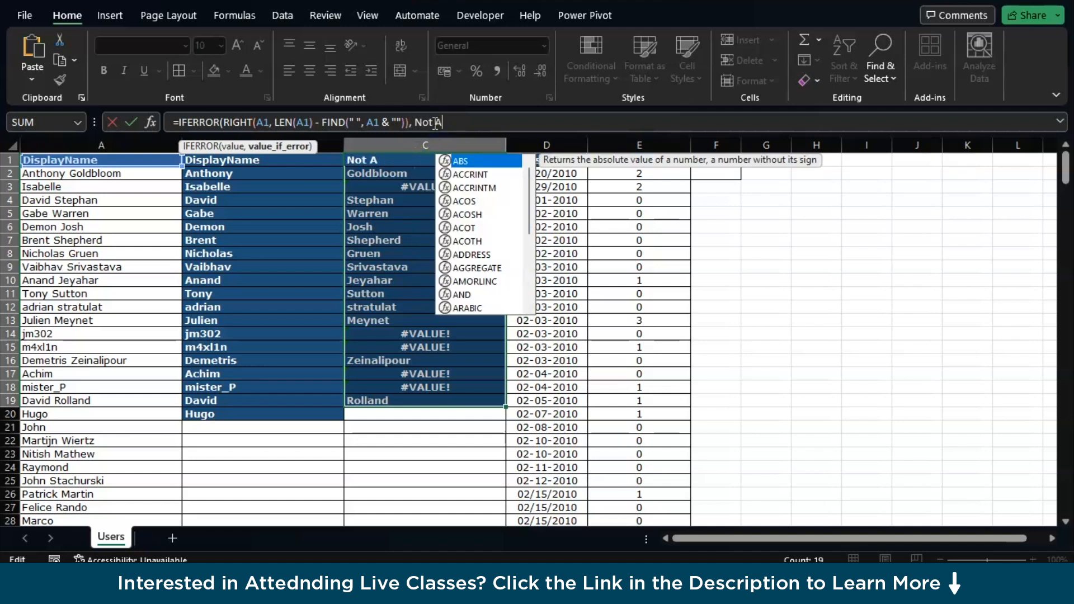
type("v")
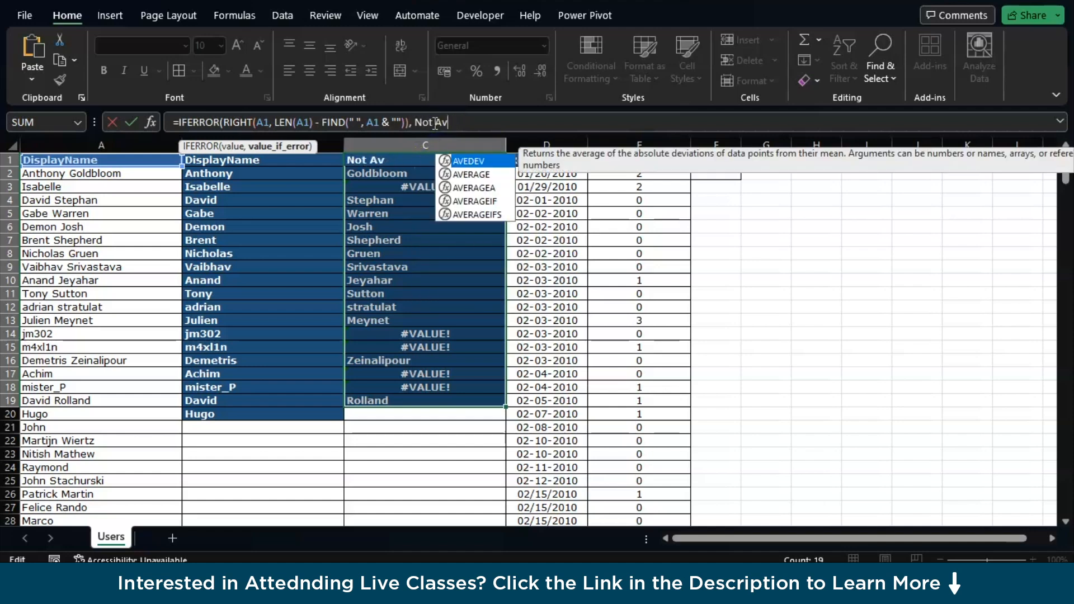
type("ailable')")
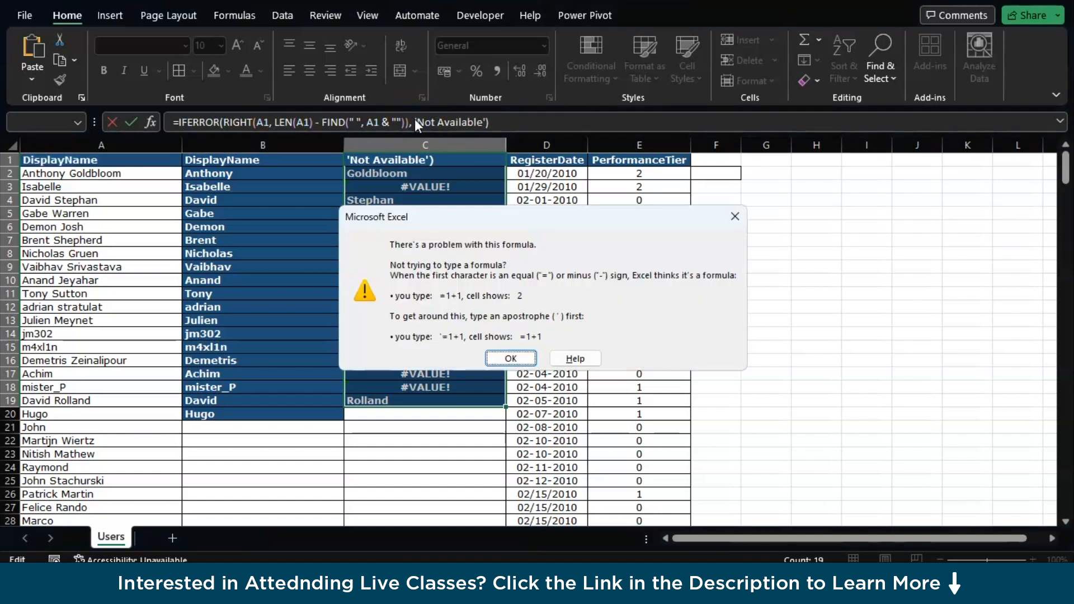
left_click(510, 358)
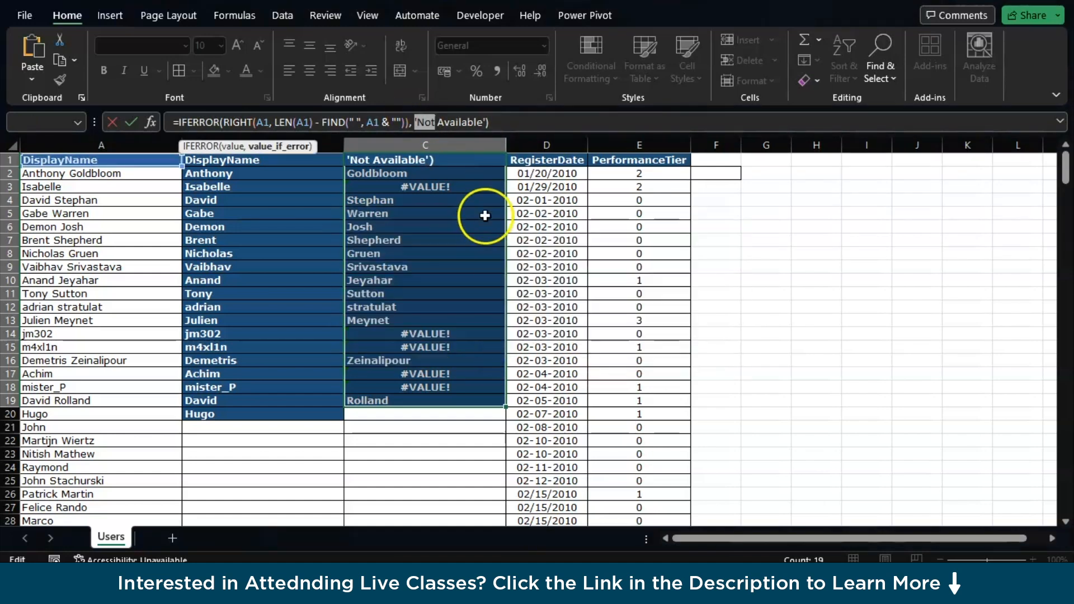